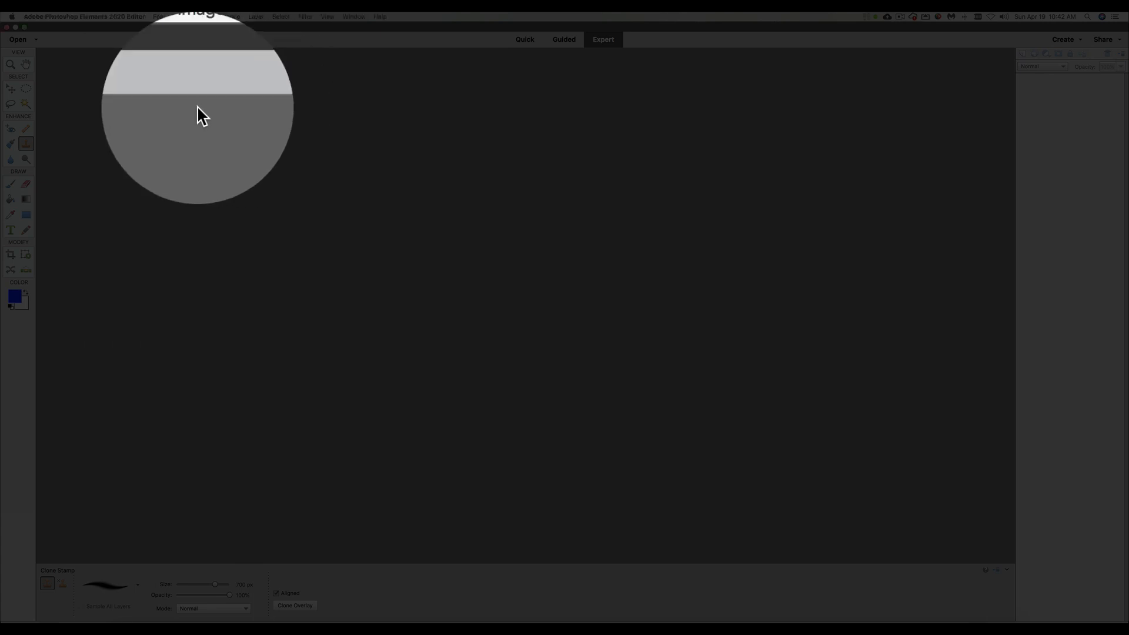
# - Start File > Open and jump to the Pictures folder from the location popup
pyautogui.click(151, 15)
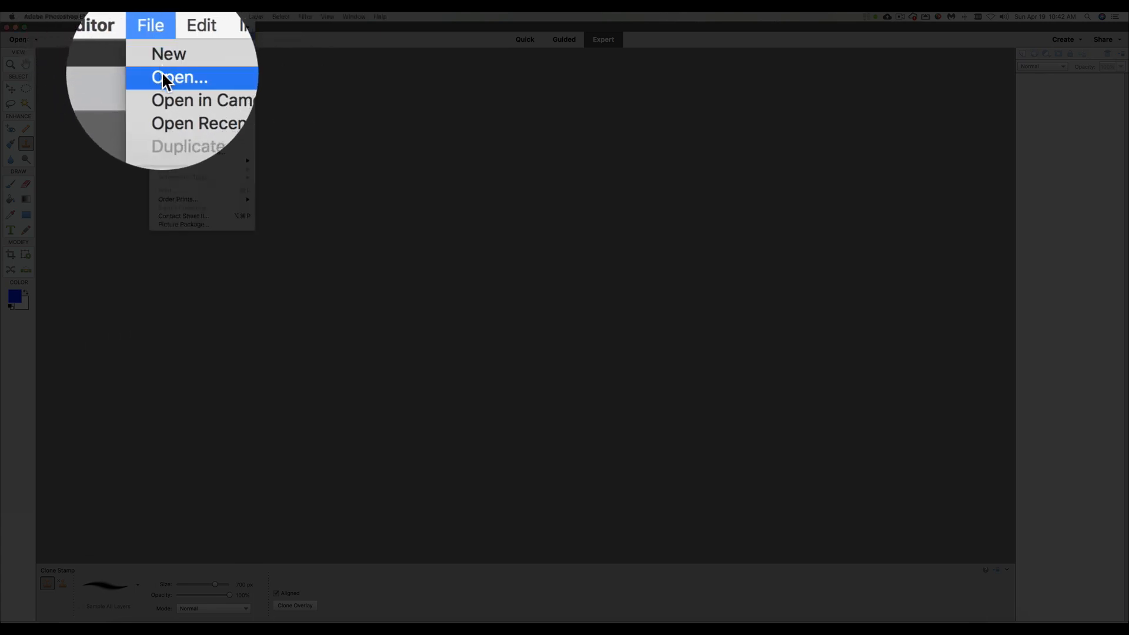
pyautogui.click(179, 77)
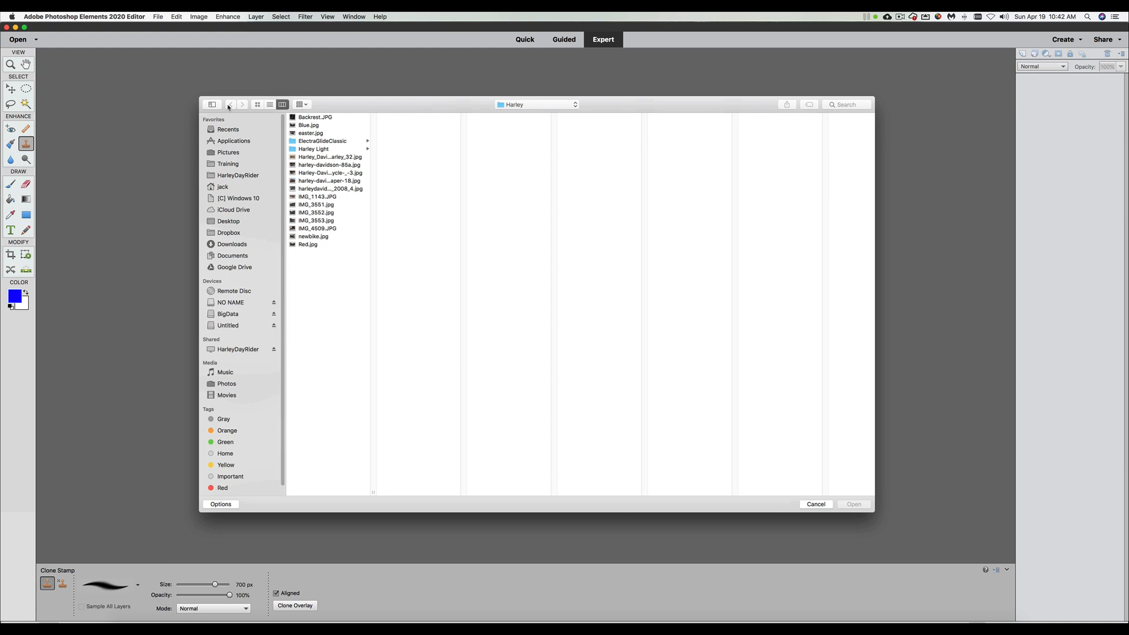
pyautogui.moveTo(228, 154)
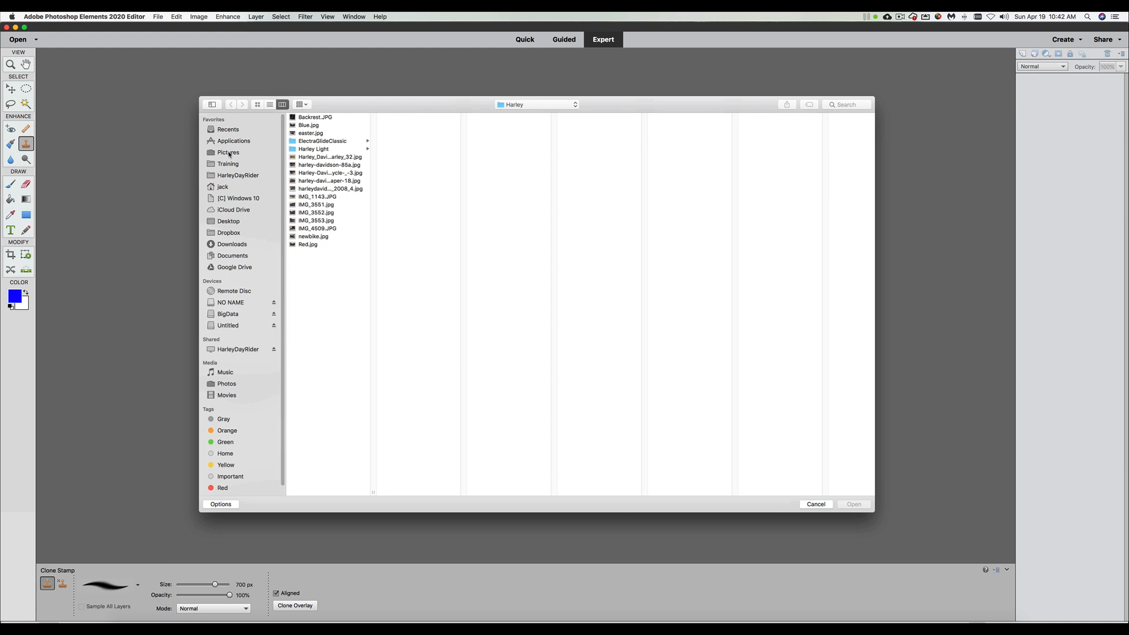
pyautogui.moveTo(238, 349)
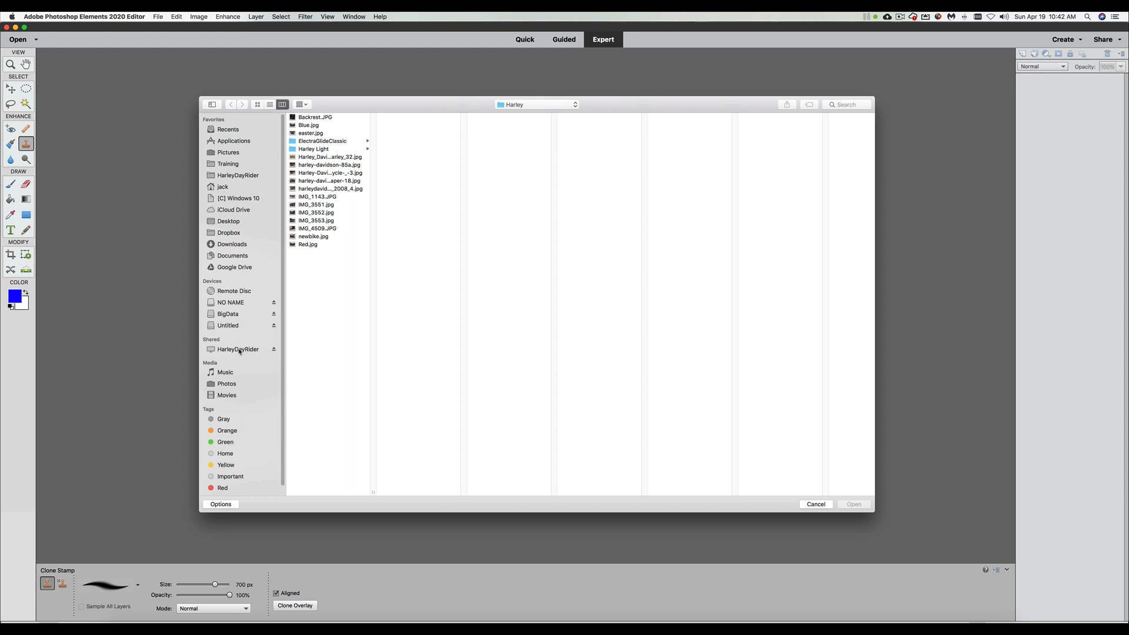
pyautogui.click(536, 104)
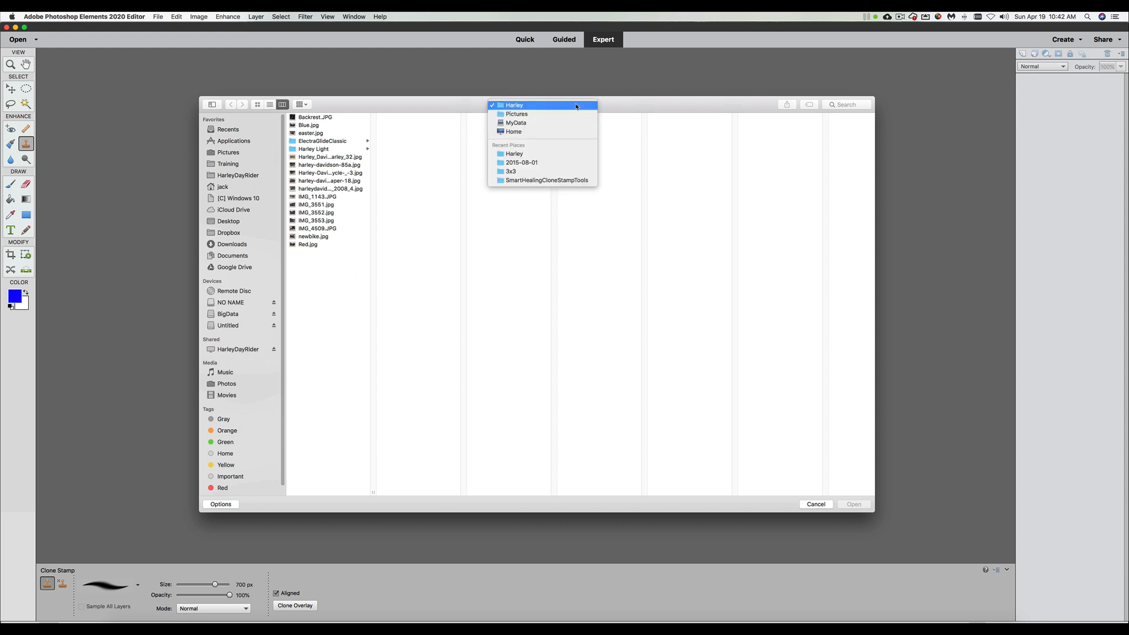
pyautogui.click(516, 113)
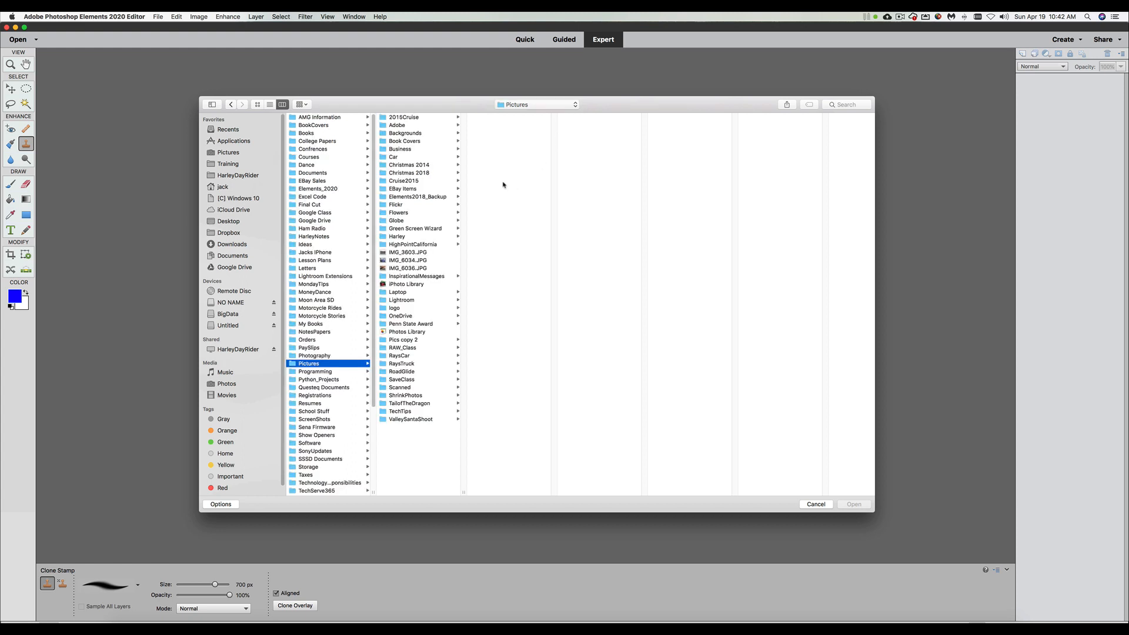
pyautogui.moveTo(465, 226)
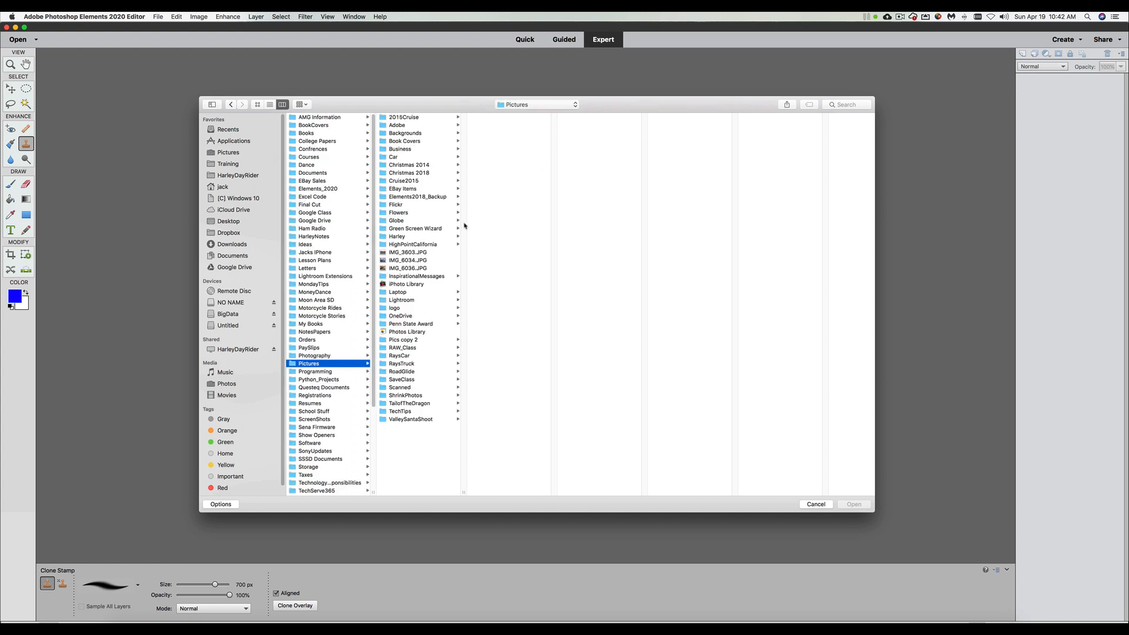
# - Browse into HighPointCalifornia > 2015 > 2015-08-01 to list its NEF photos
pyautogui.click(414, 243)
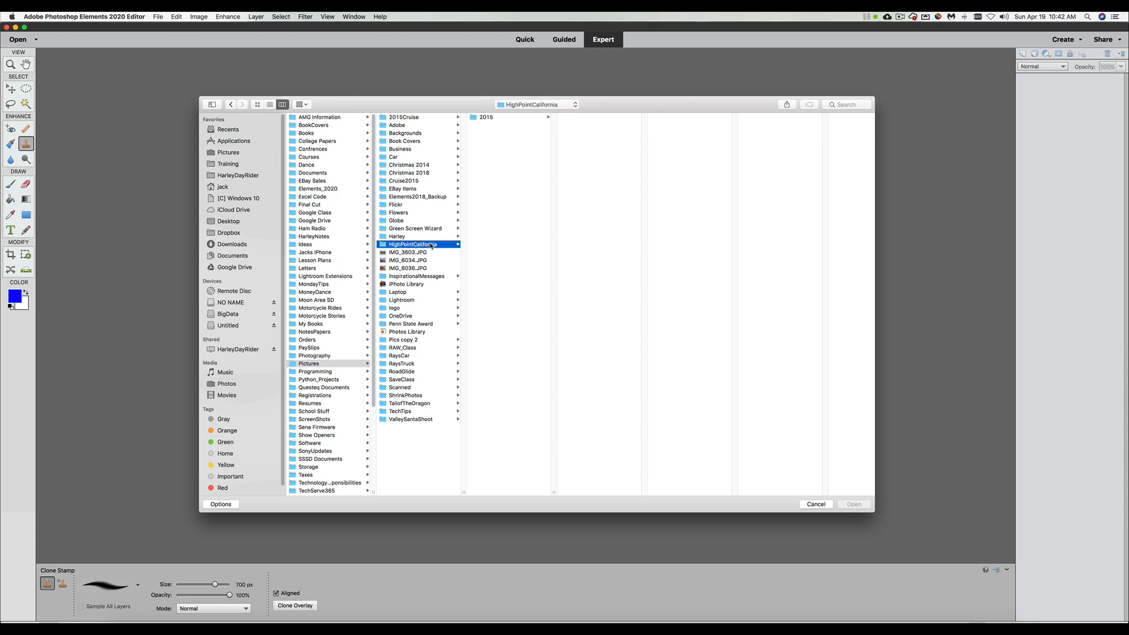
pyautogui.click(486, 116)
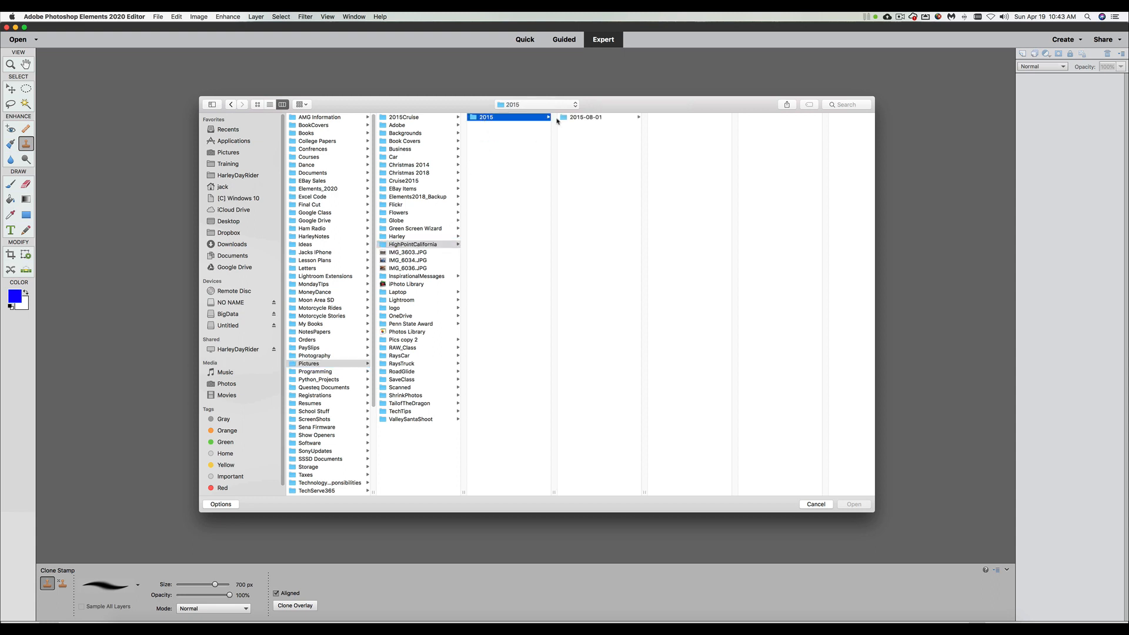
pyautogui.click(586, 116)
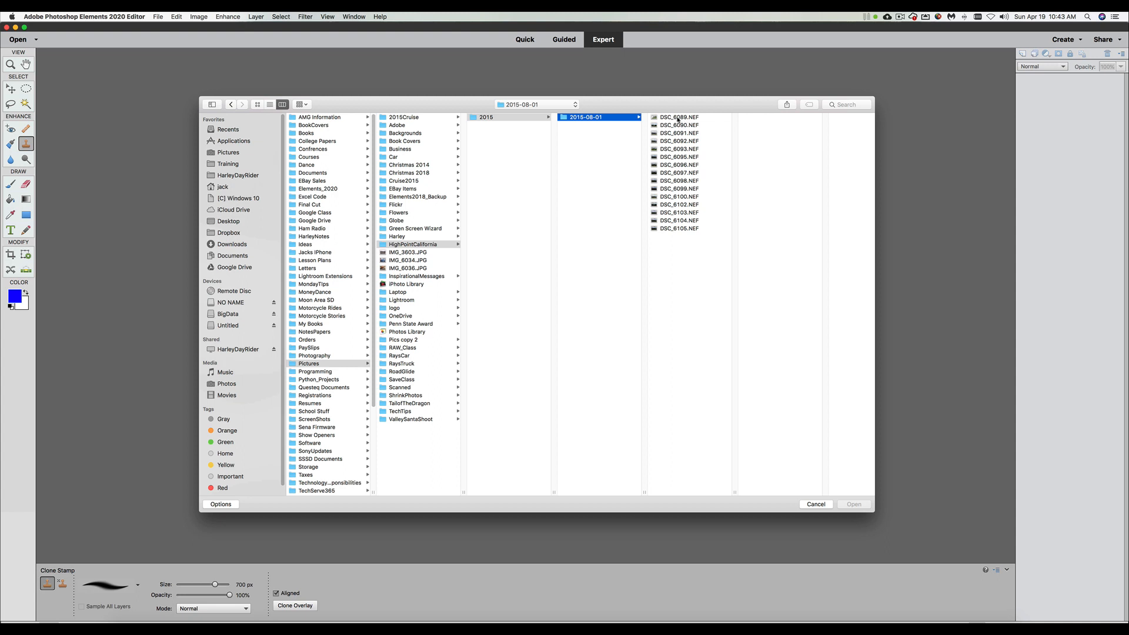
# - Select DSC_6089.NEF so its river-valley preview and details appear
pyautogui.click(679, 117)
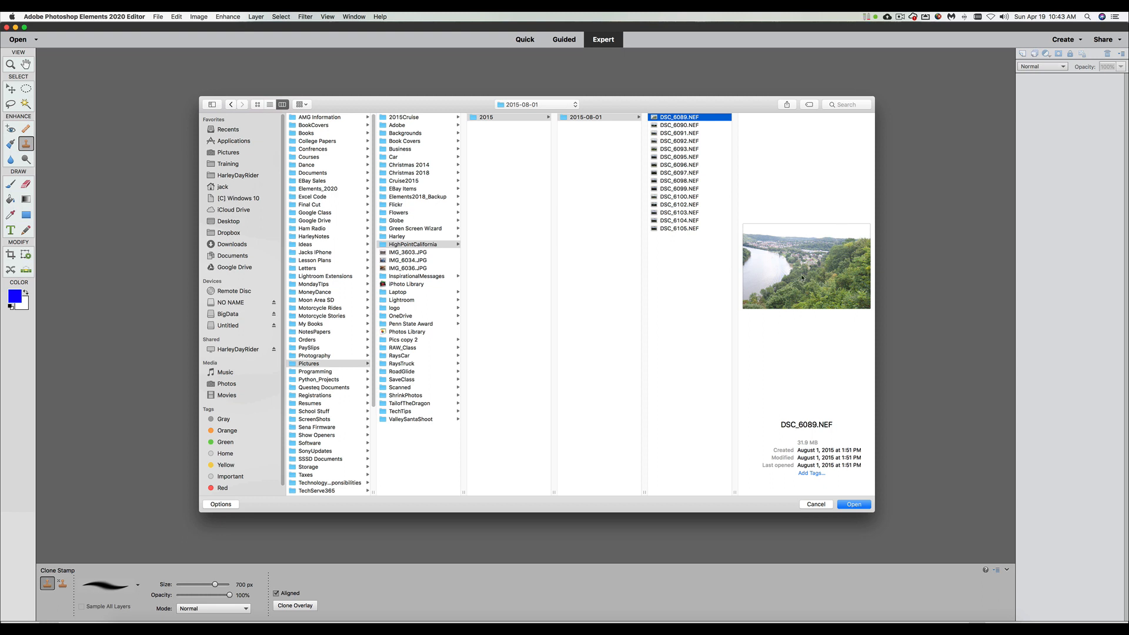
pyautogui.moveTo(790, 416)
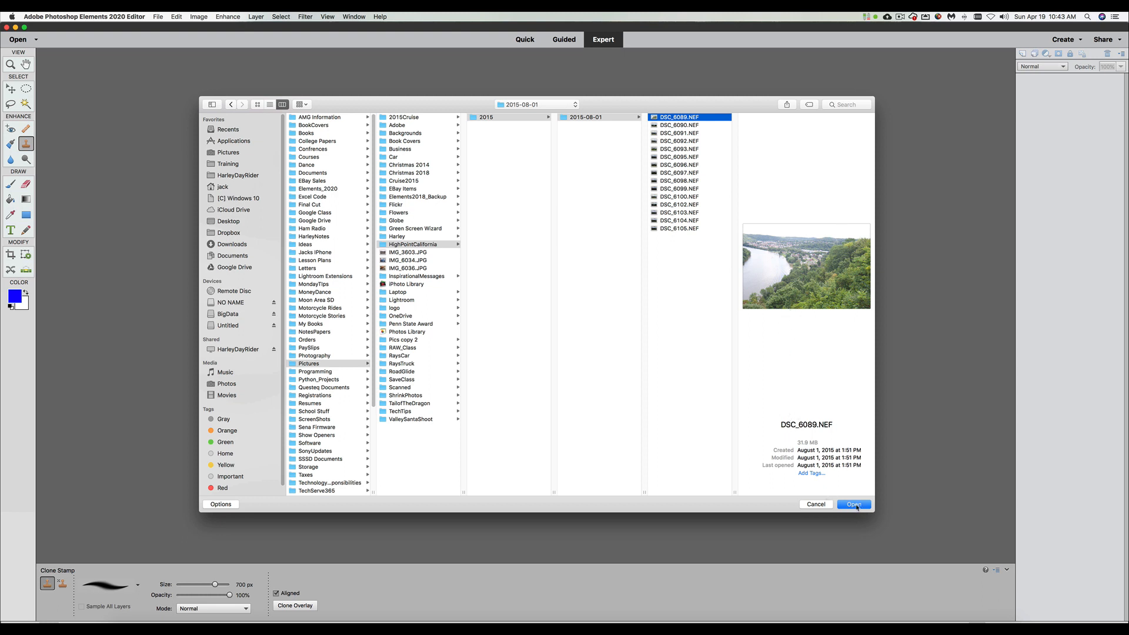
# - Load DSC_6089.NEF into the Camera Raw window with unadjusted basic settings
pyautogui.click(854, 504)
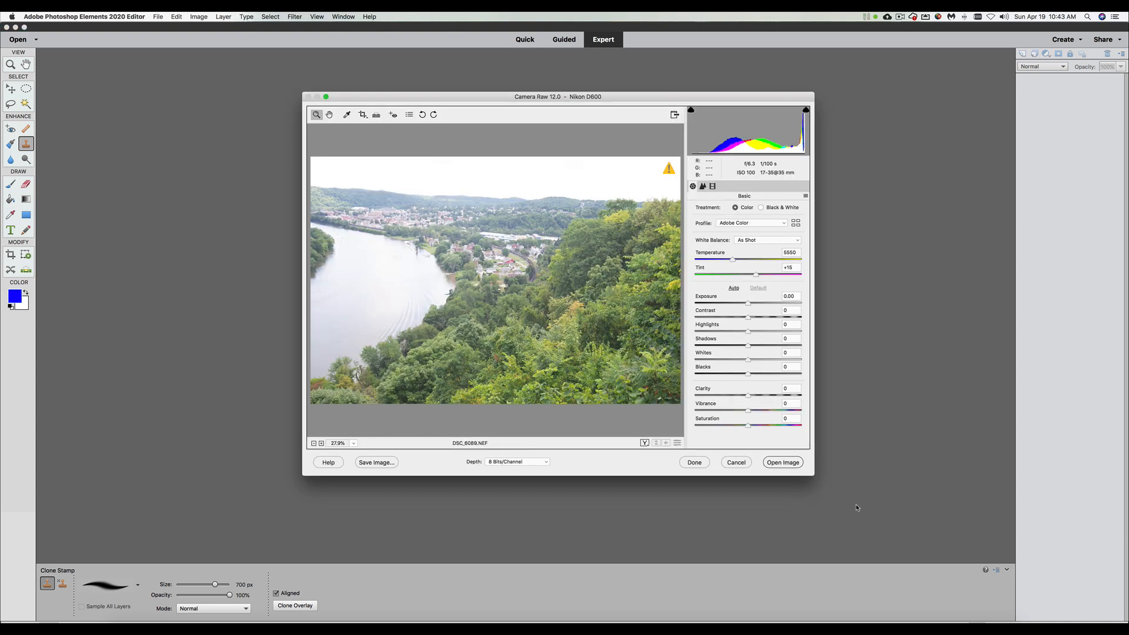
pyautogui.moveTo(509, 209)
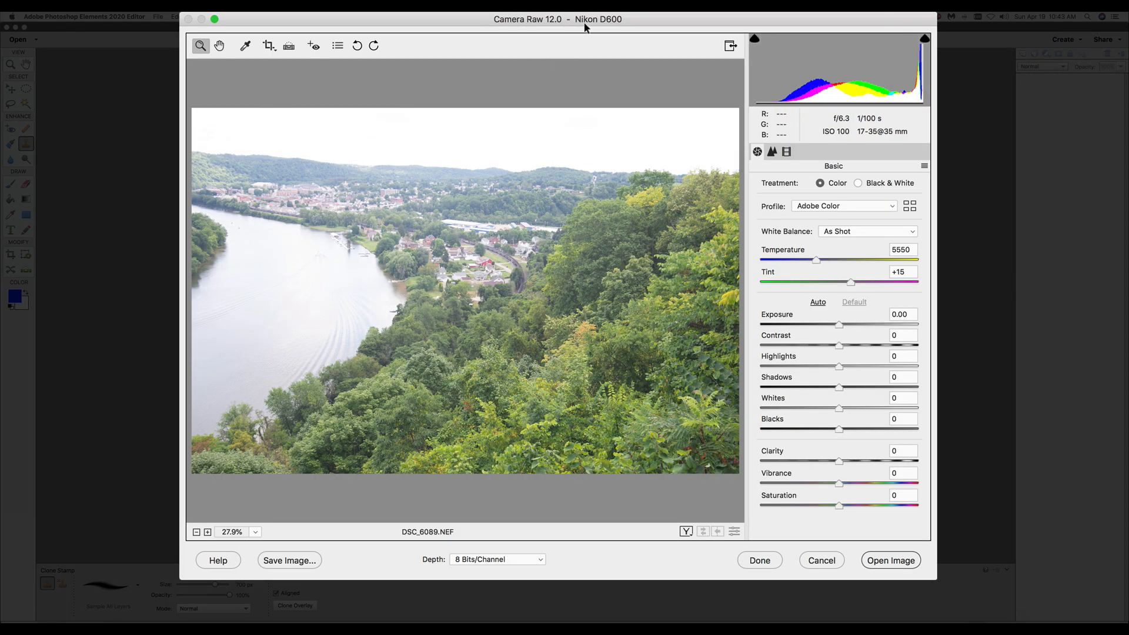
pyautogui.moveTo(608, 32)
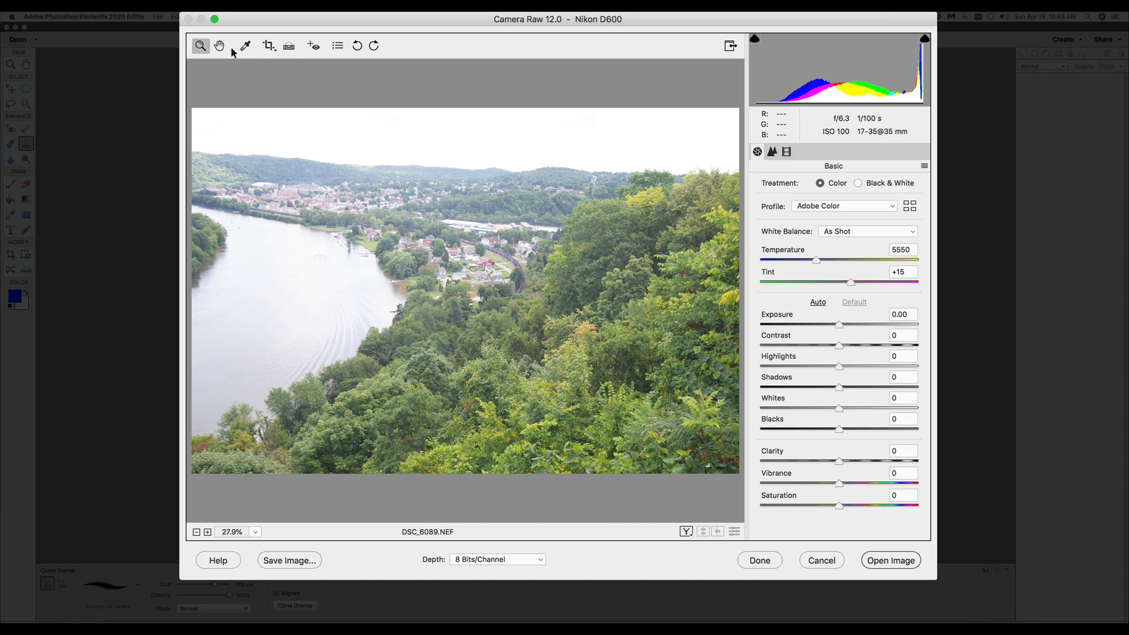
pyautogui.moveTo(202, 46)
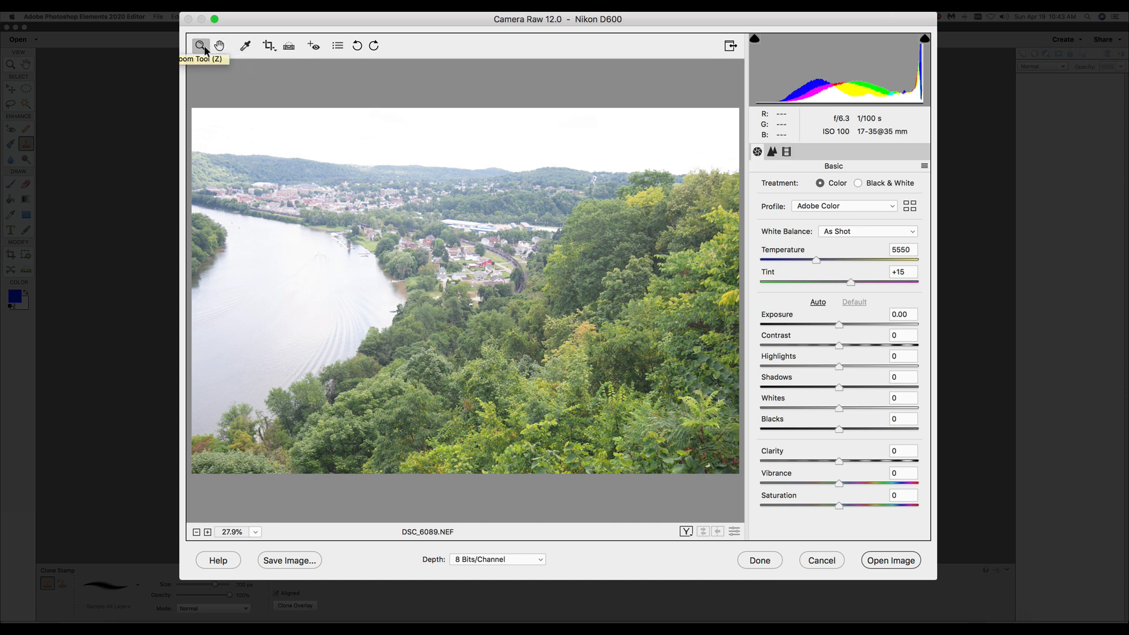
pyautogui.moveTo(219, 46)
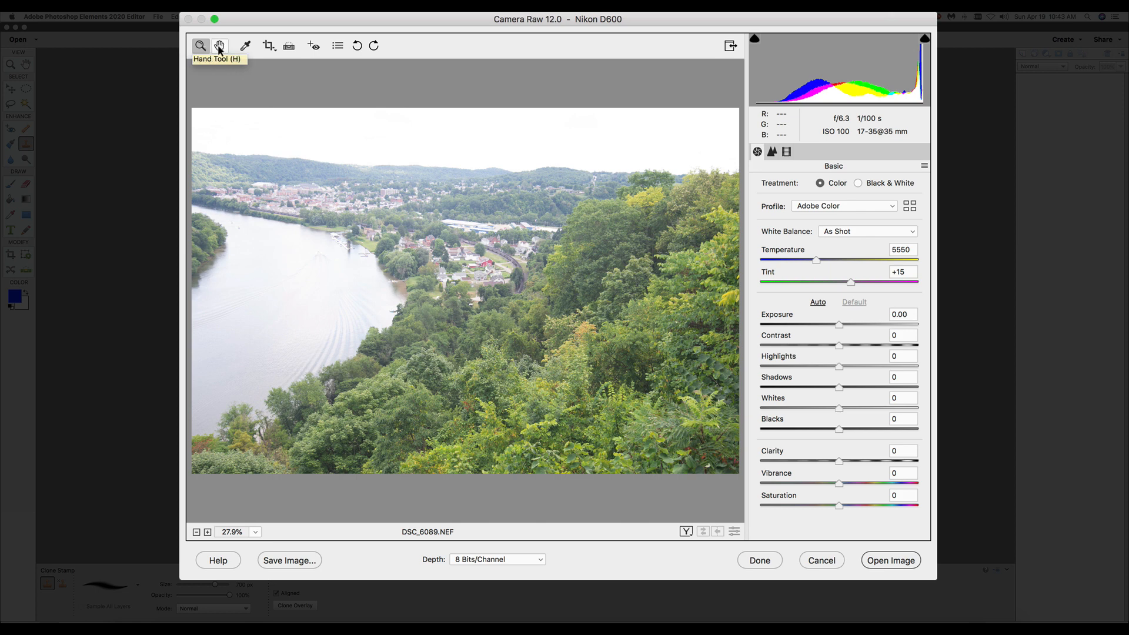
pyautogui.moveTo(245, 45)
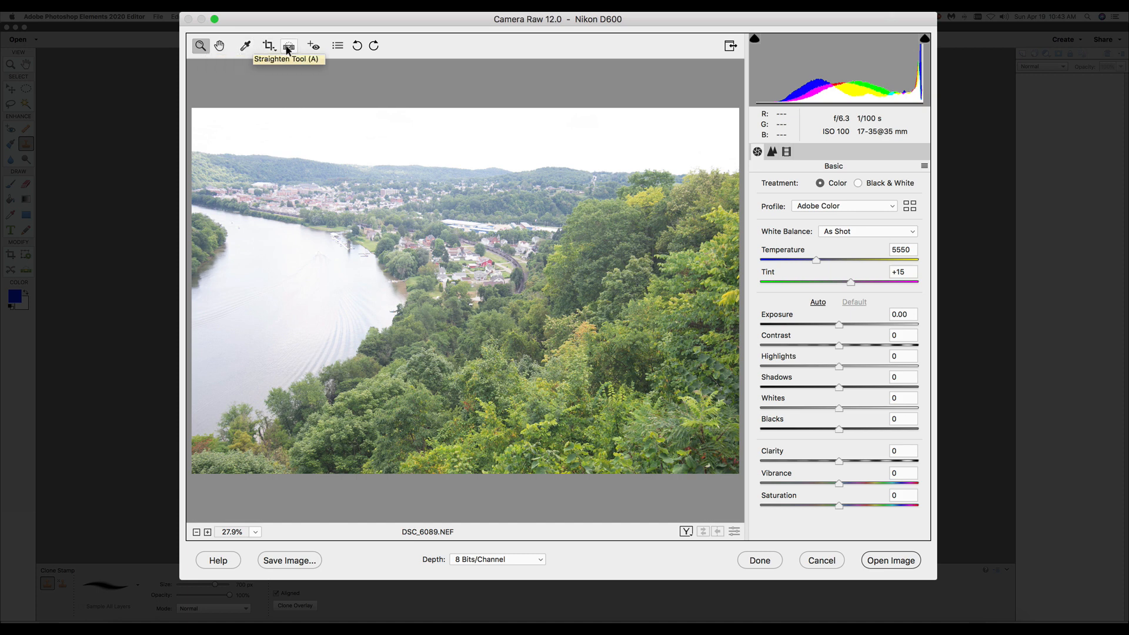
pyautogui.moveTo(314, 45)
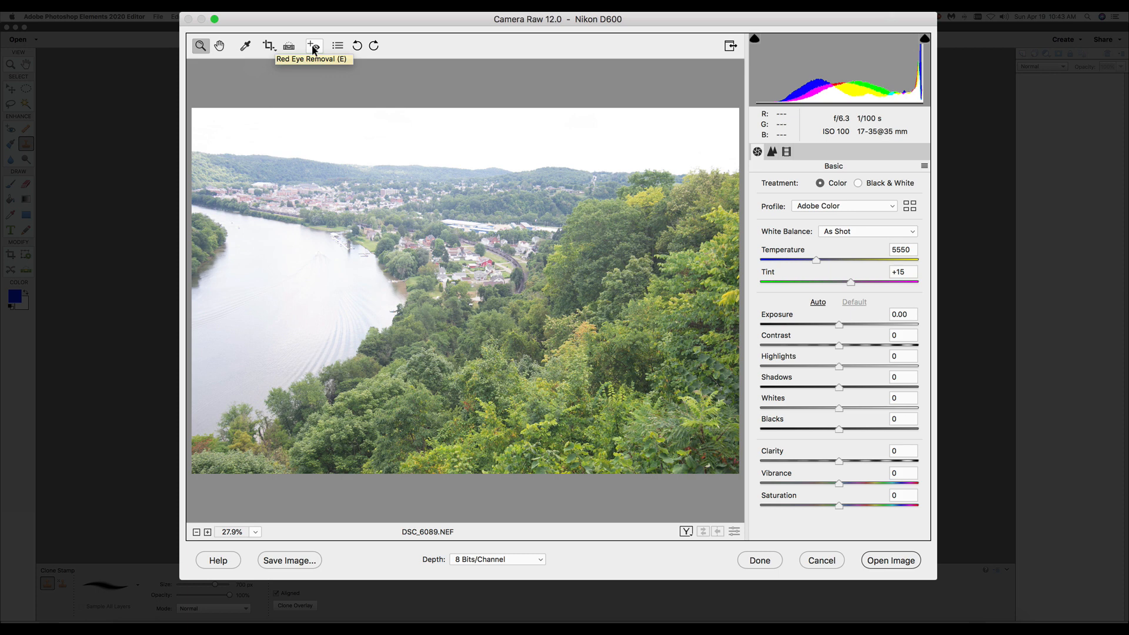
pyautogui.moveTo(336, 46)
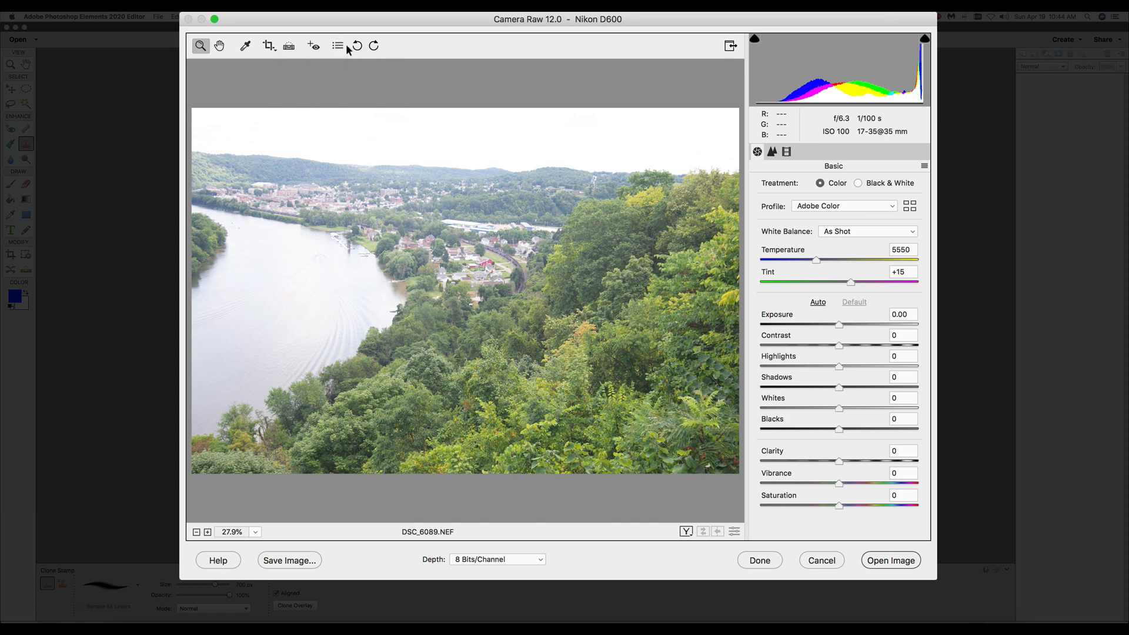
pyautogui.moveTo(373, 46)
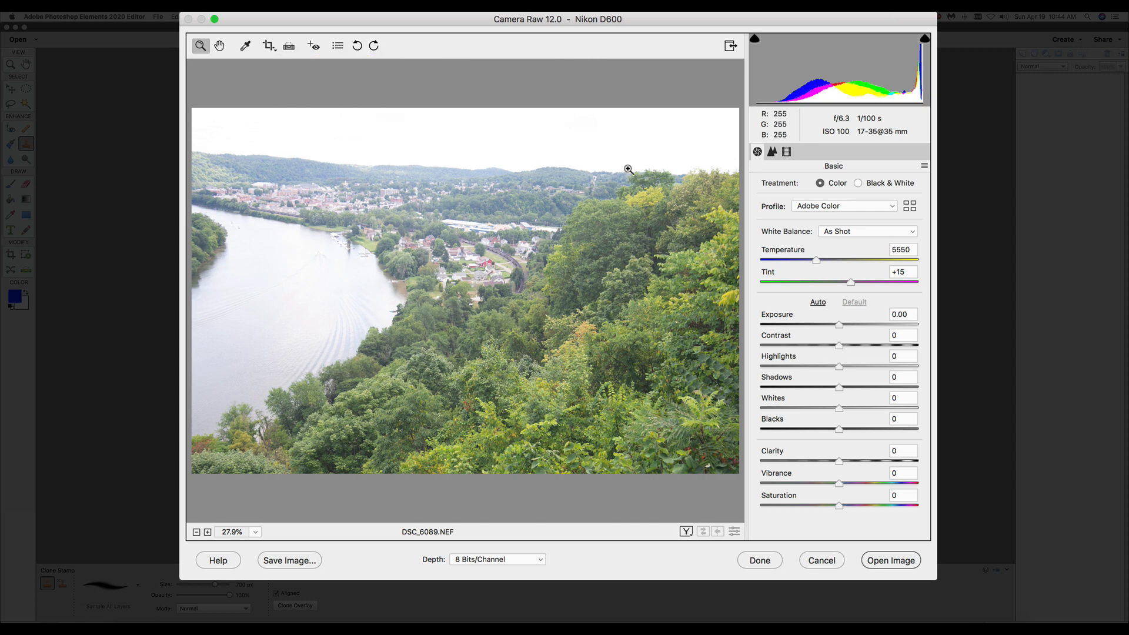
pyautogui.moveTo(828, 227)
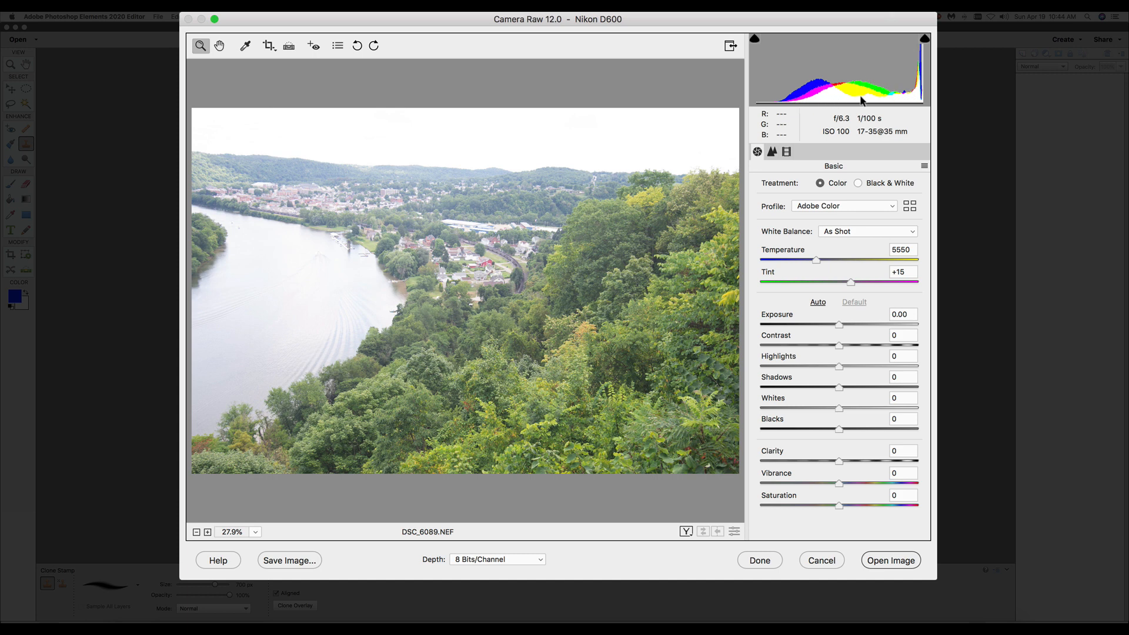
pyautogui.moveTo(862, 101)
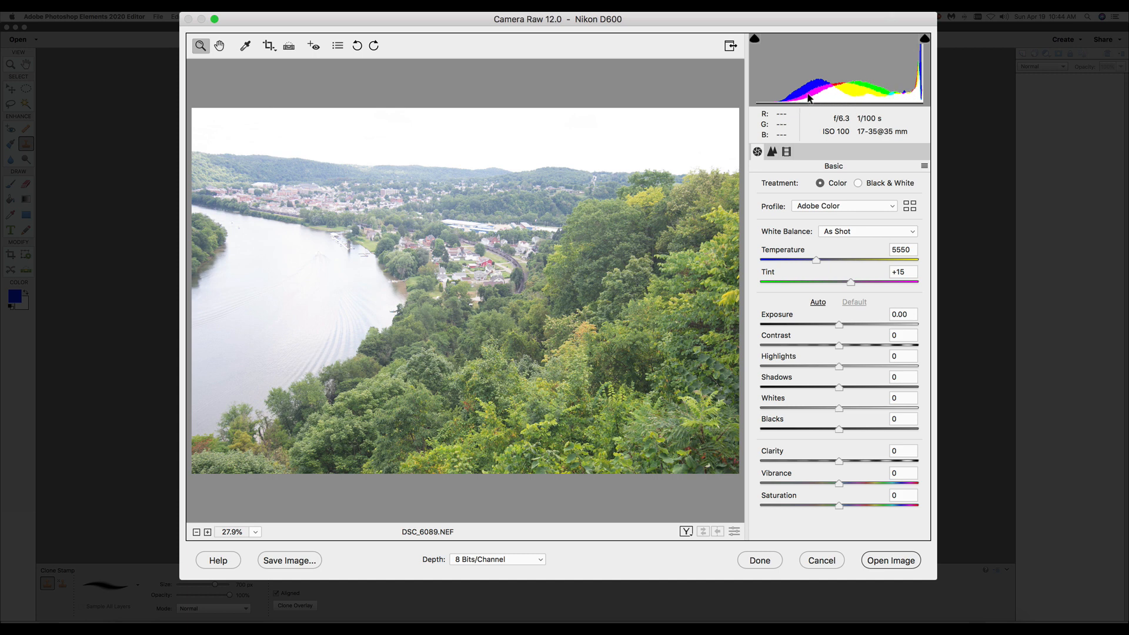
pyautogui.moveTo(922, 90)
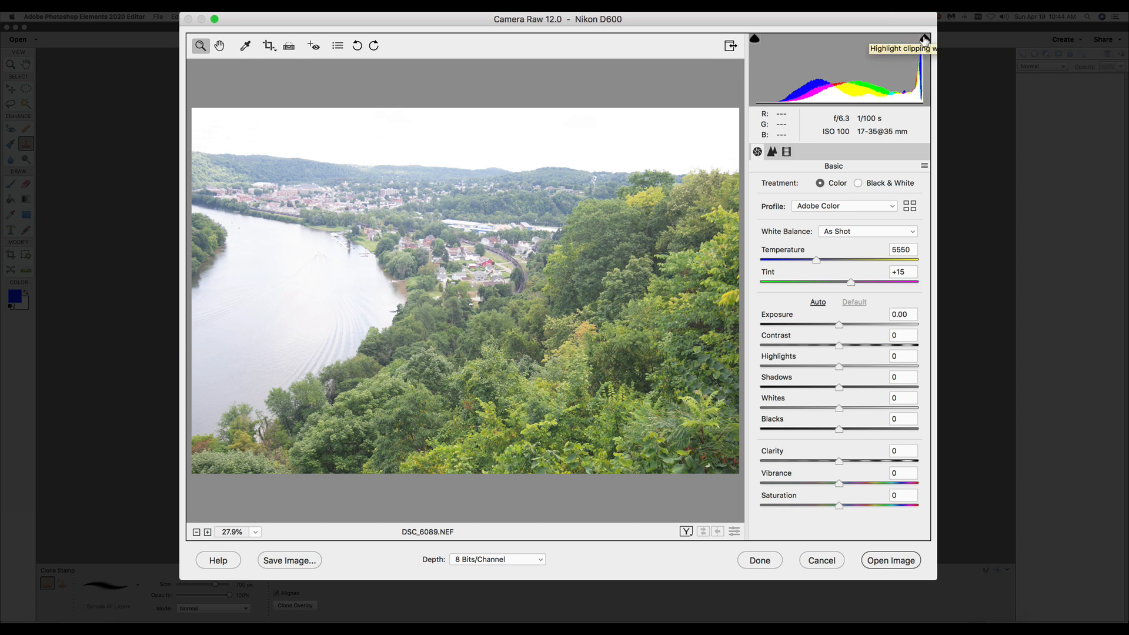
pyautogui.click(924, 39)
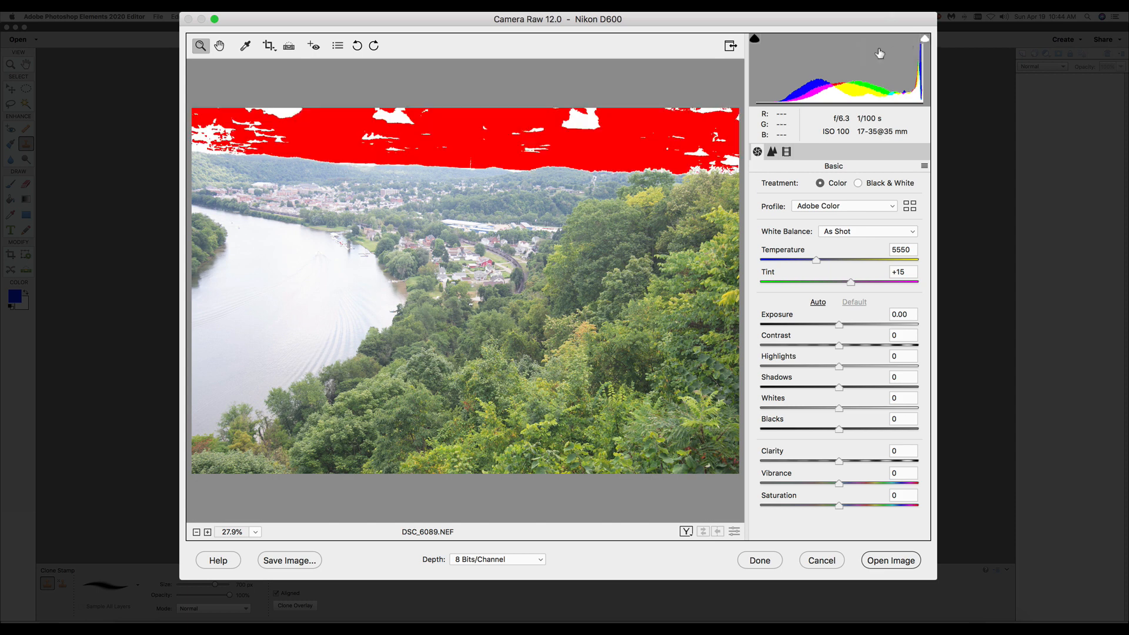
pyautogui.moveTo(620, 131)
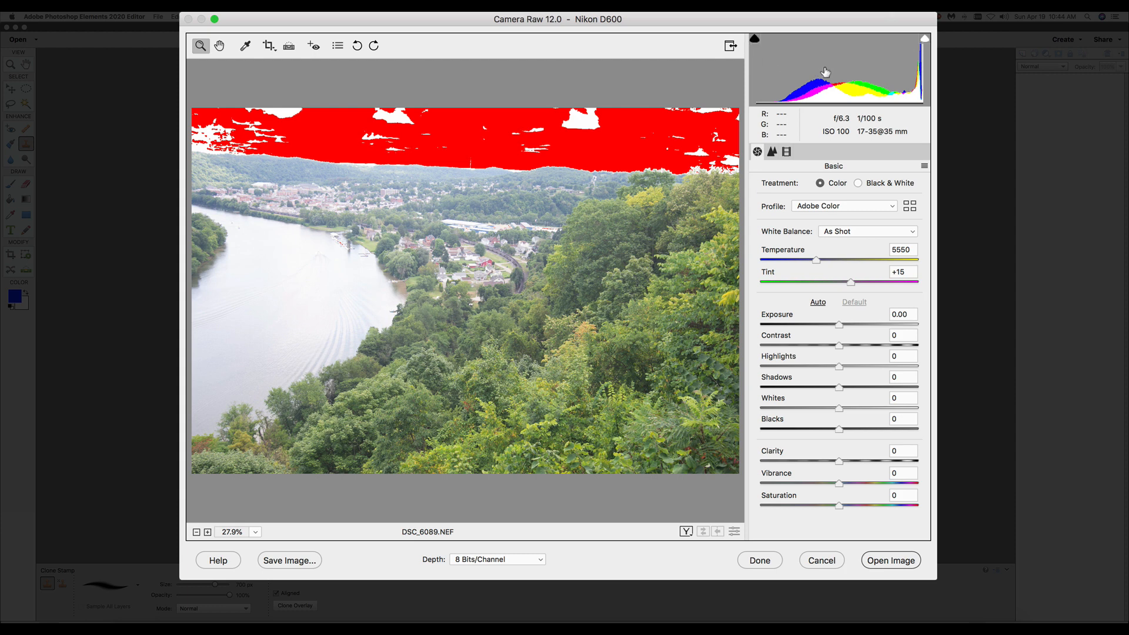
pyautogui.click(925, 40)
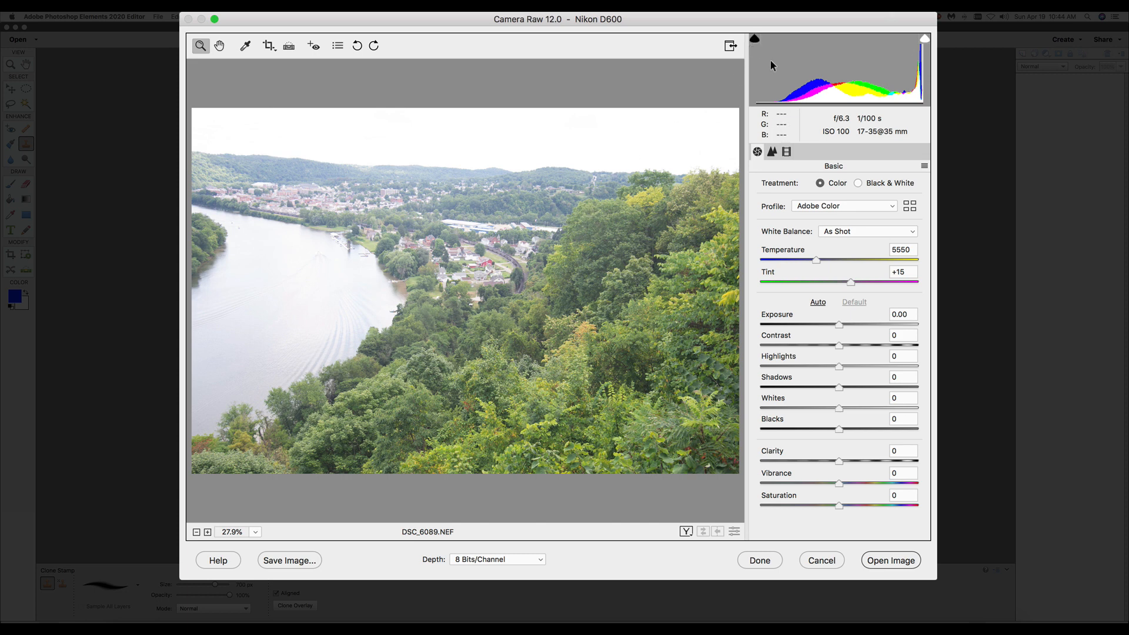
pyautogui.moveTo(827, 94)
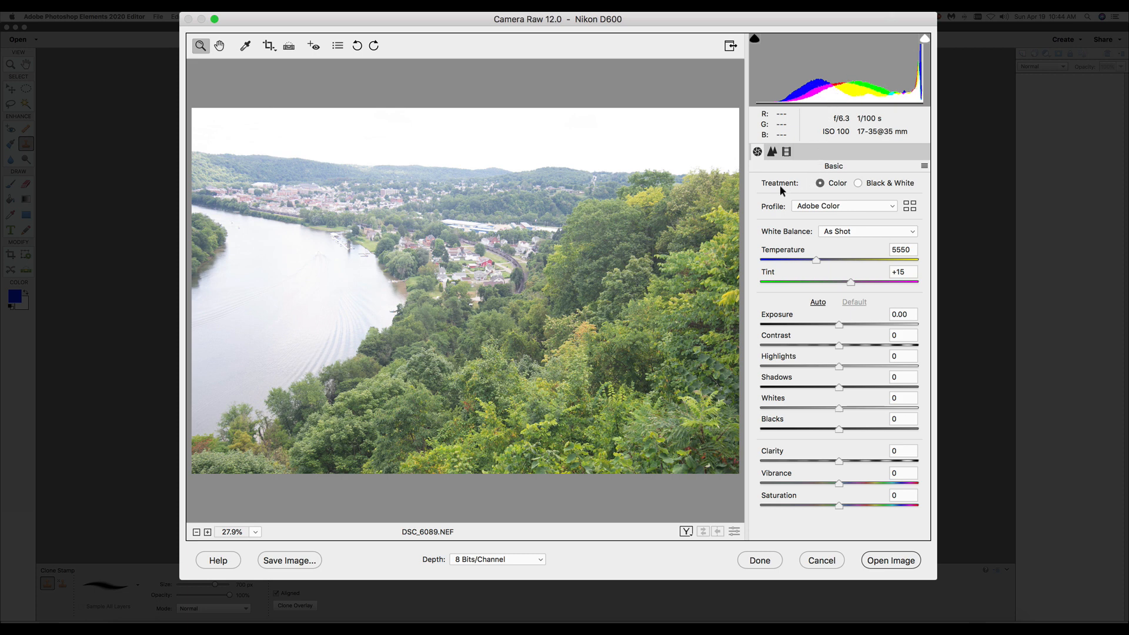
pyautogui.moveTo(867, 194)
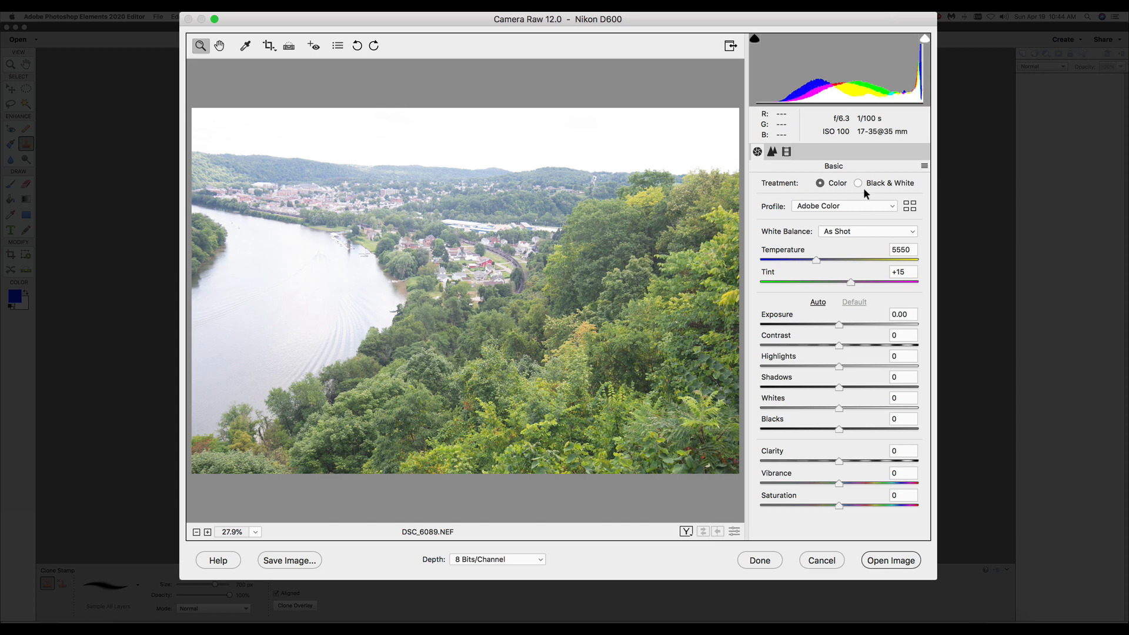
# - Set Treatment to Color, try Adobe Landscape, Portrait and Standard profiles, then keep Adobe Color
pyautogui.click(857, 183)
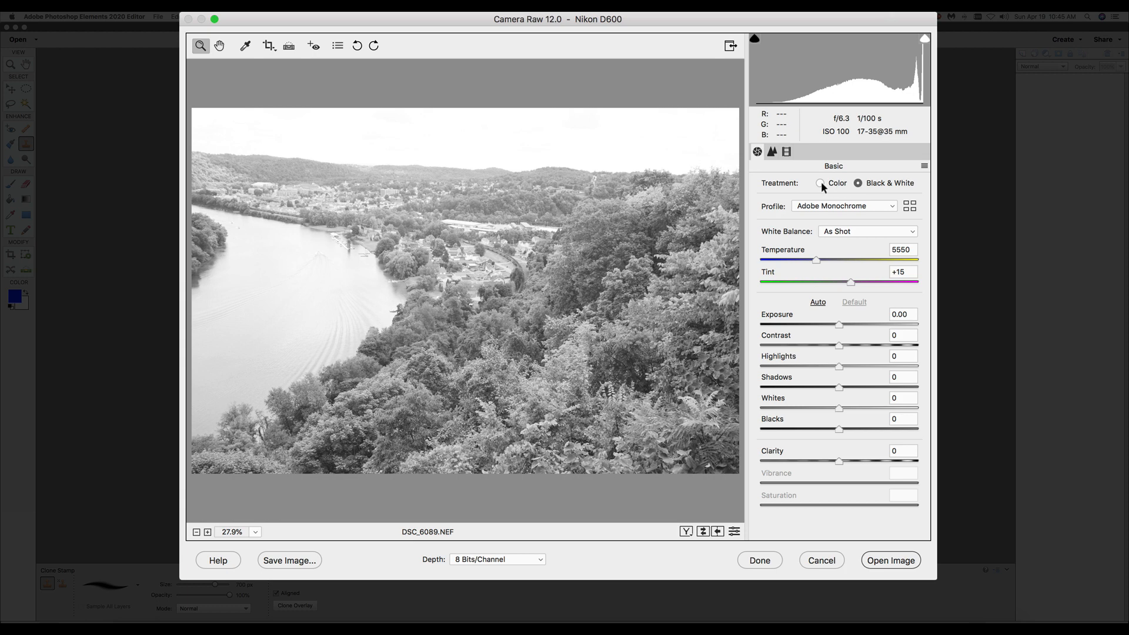
pyautogui.click(821, 183)
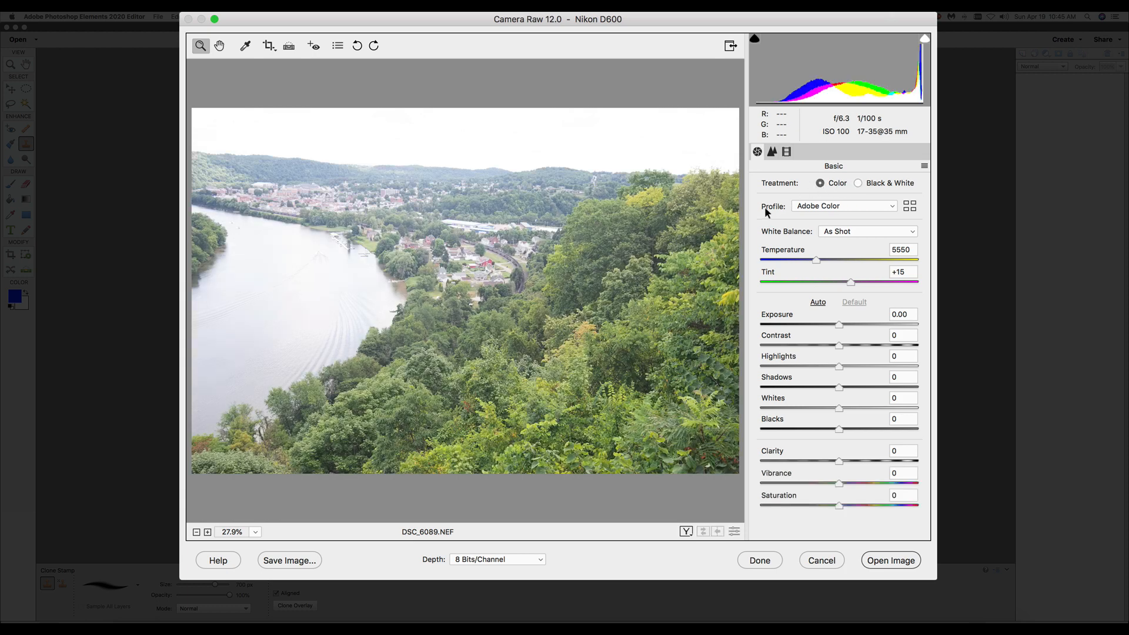
pyautogui.click(842, 206)
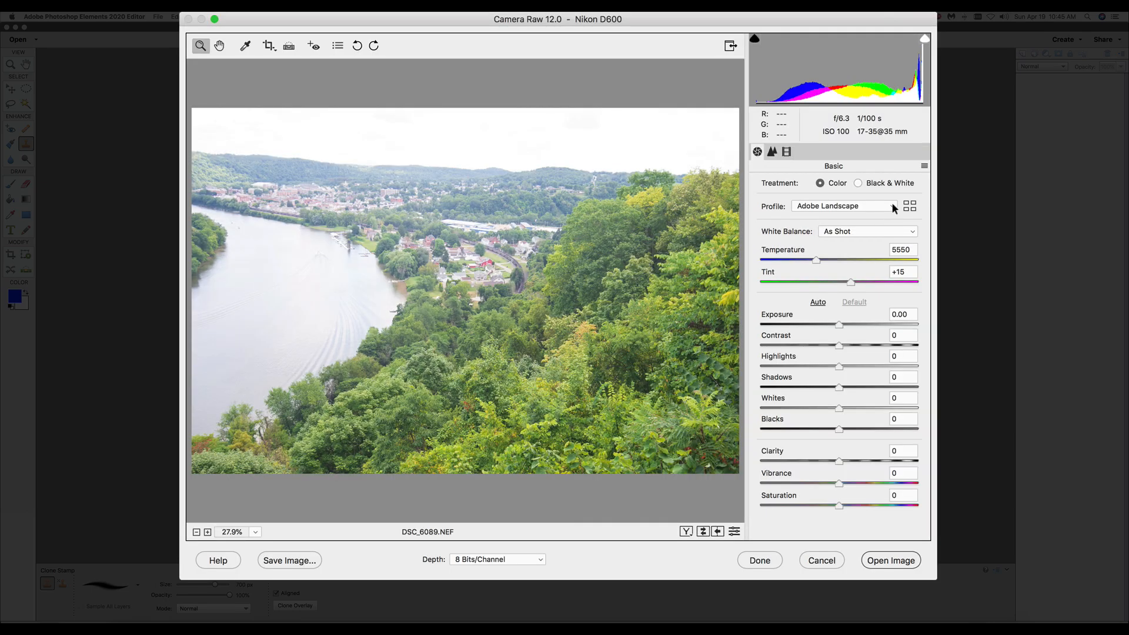
pyautogui.click(842, 207)
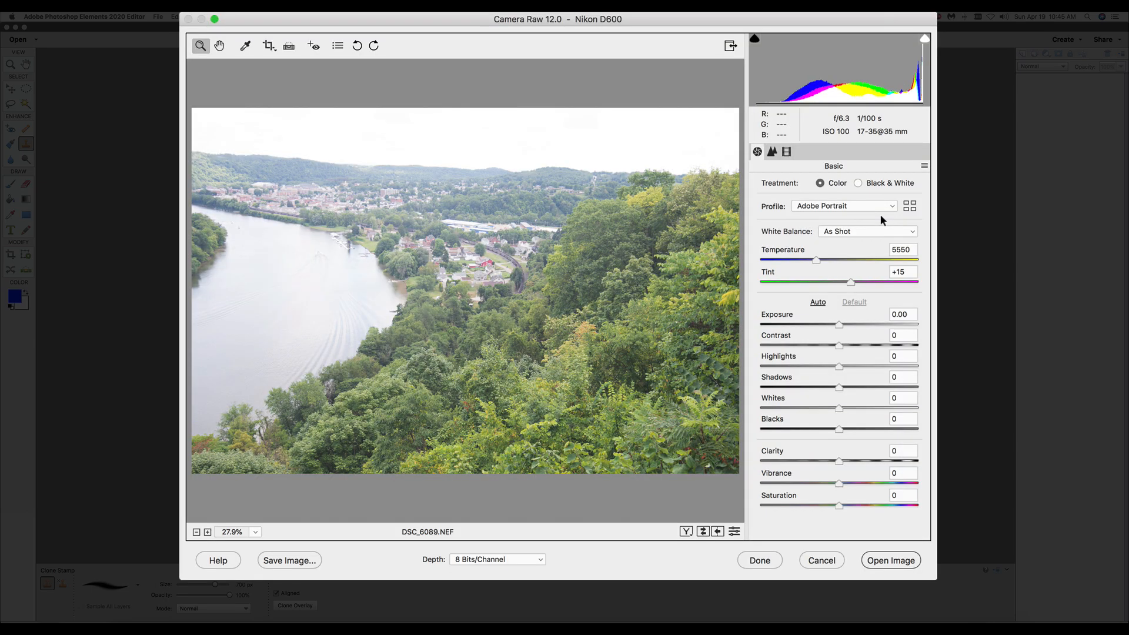
pyautogui.click(842, 205)
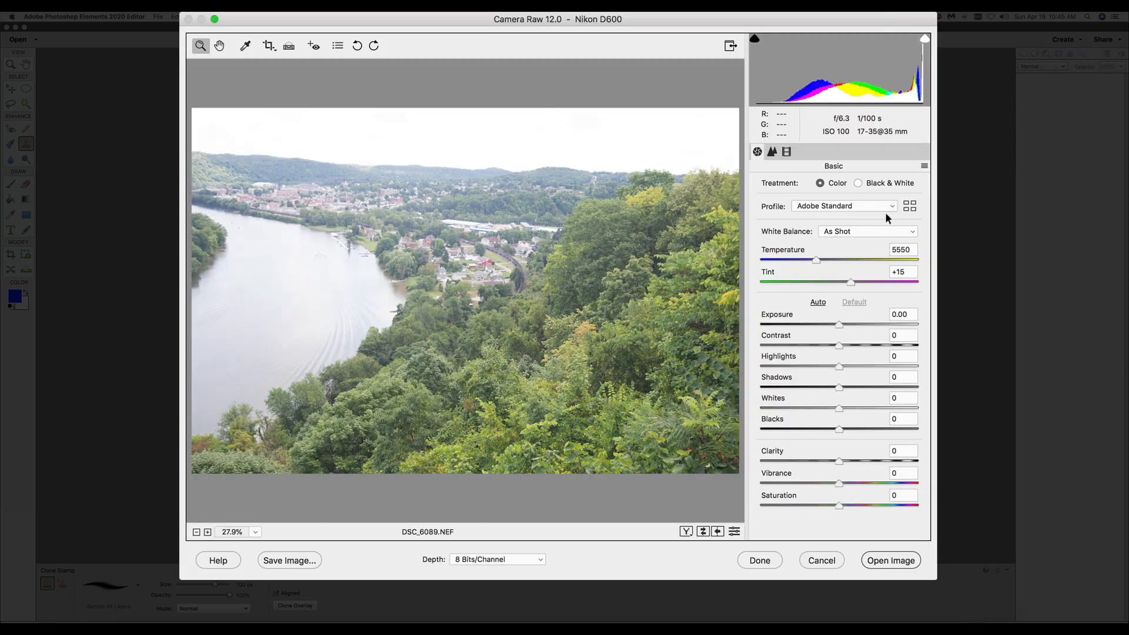
pyautogui.click(842, 204)
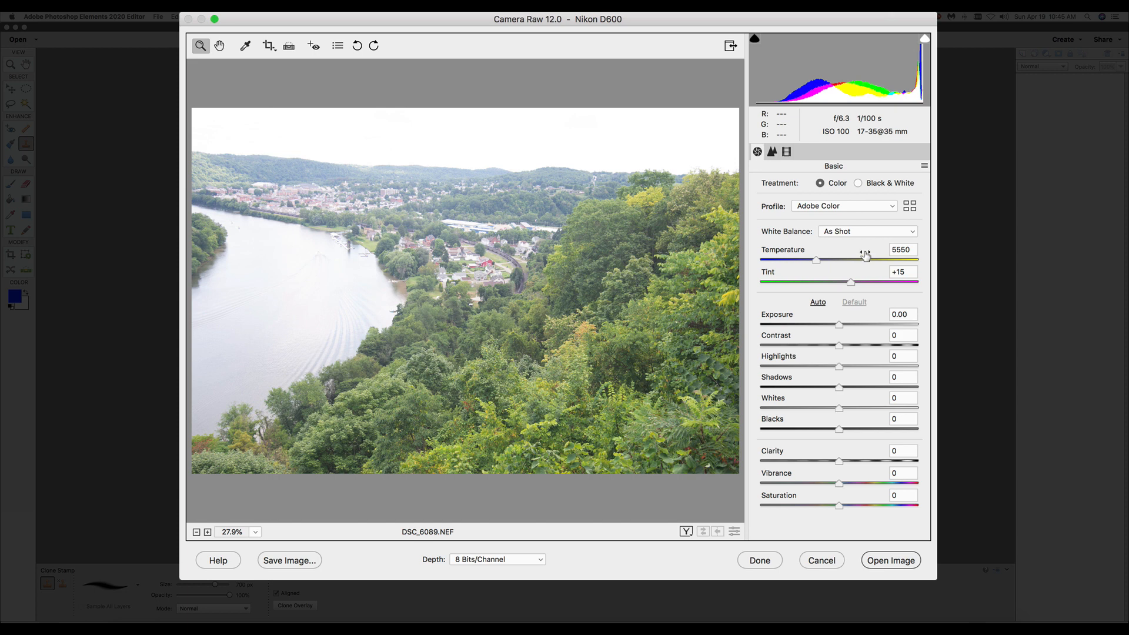
pyautogui.moveTo(784, 233)
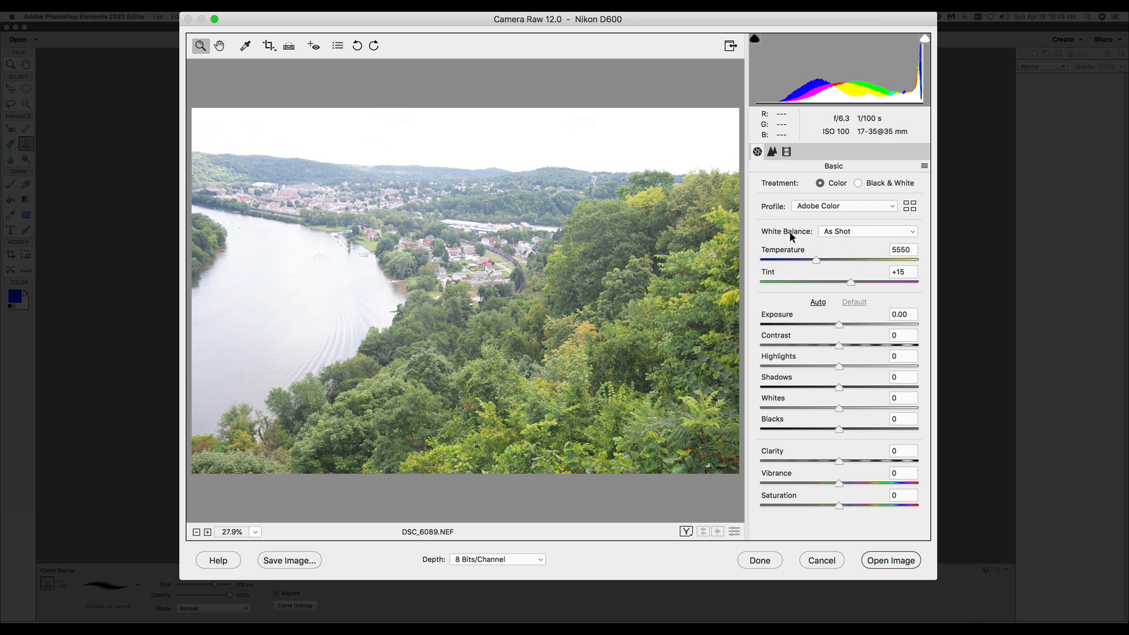
pyautogui.moveTo(848, 243)
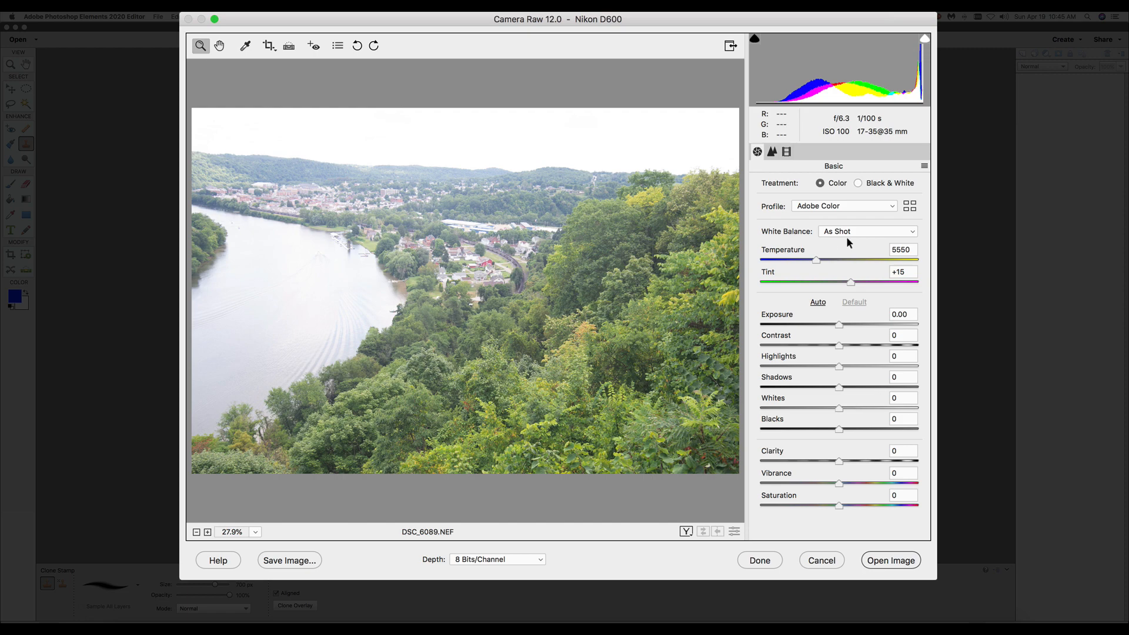
pyautogui.moveTo(912, 235)
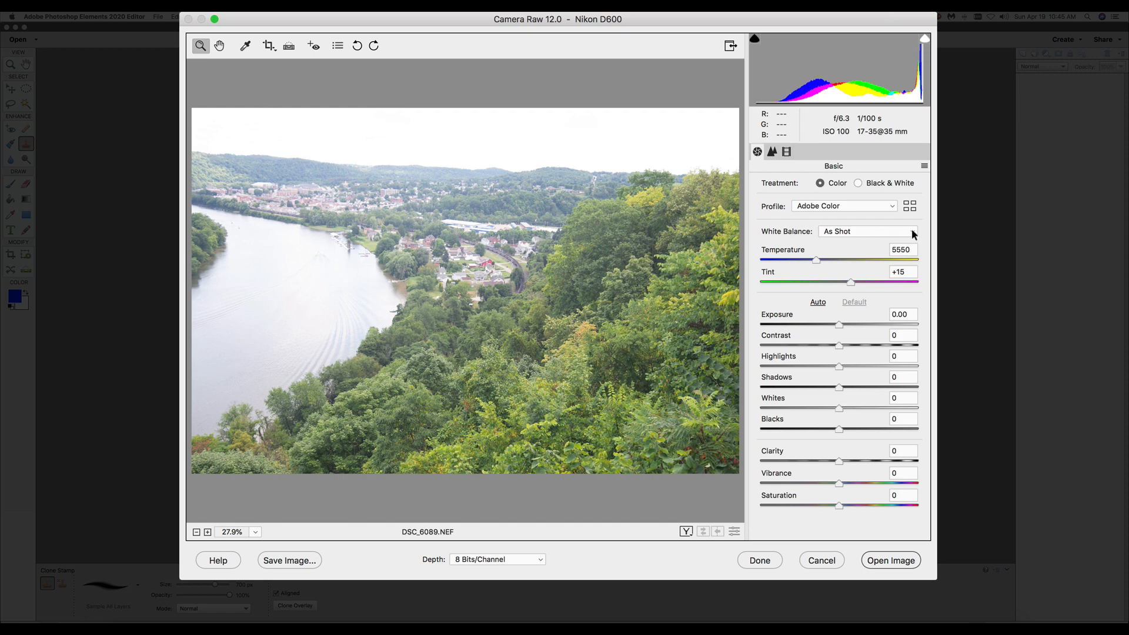
pyautogui.click(867, 232)
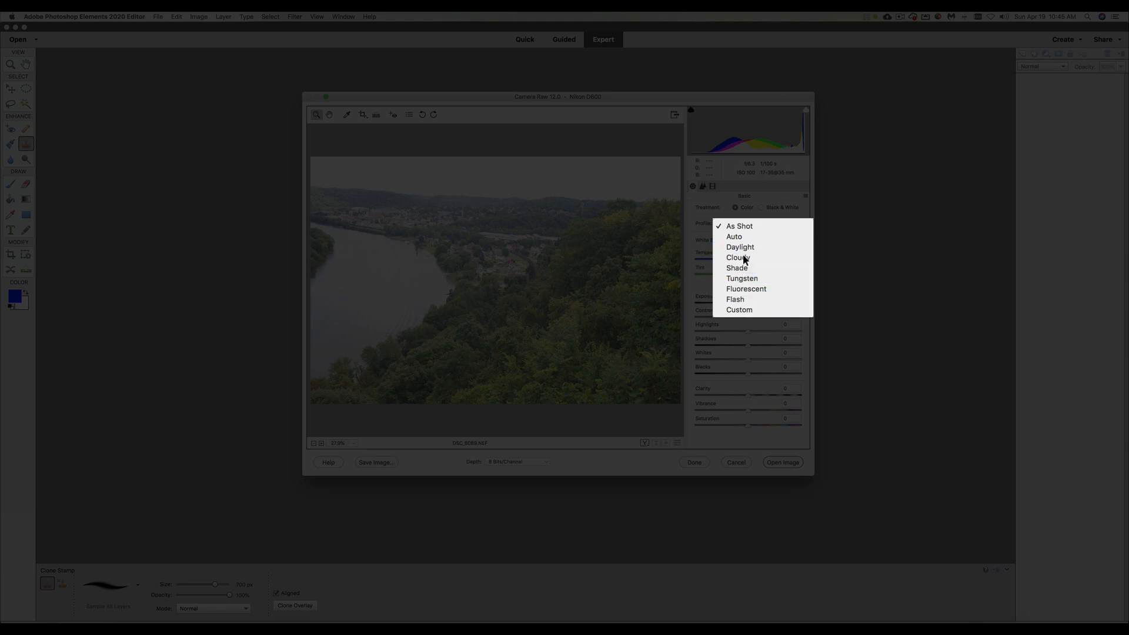
pyautogui.click(738, 258)
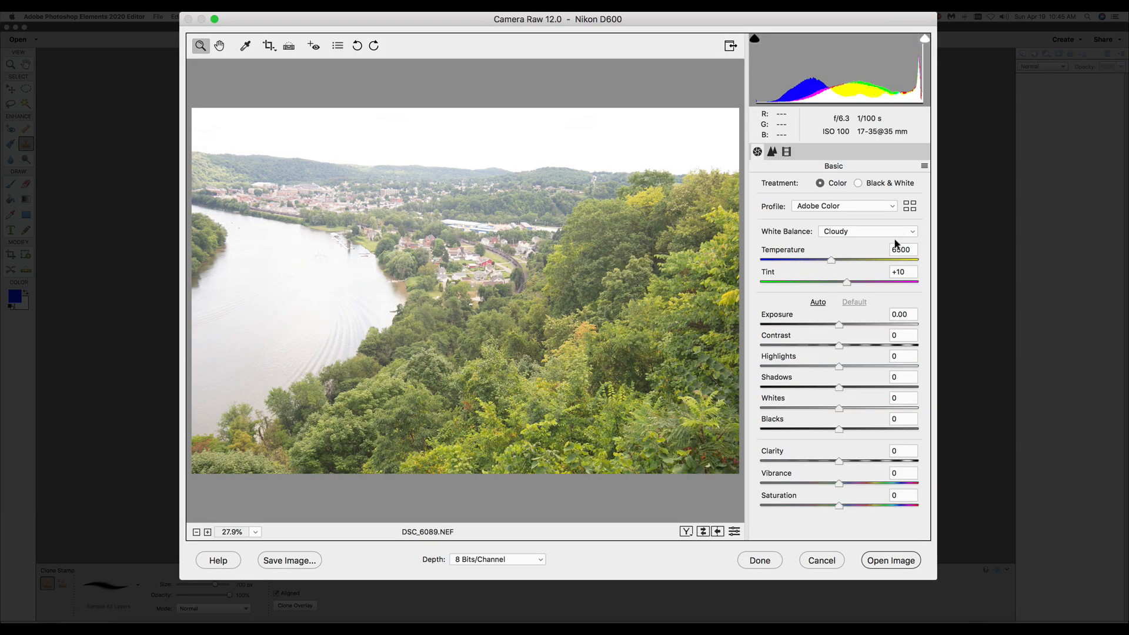
pyautogui.click(868, 232)
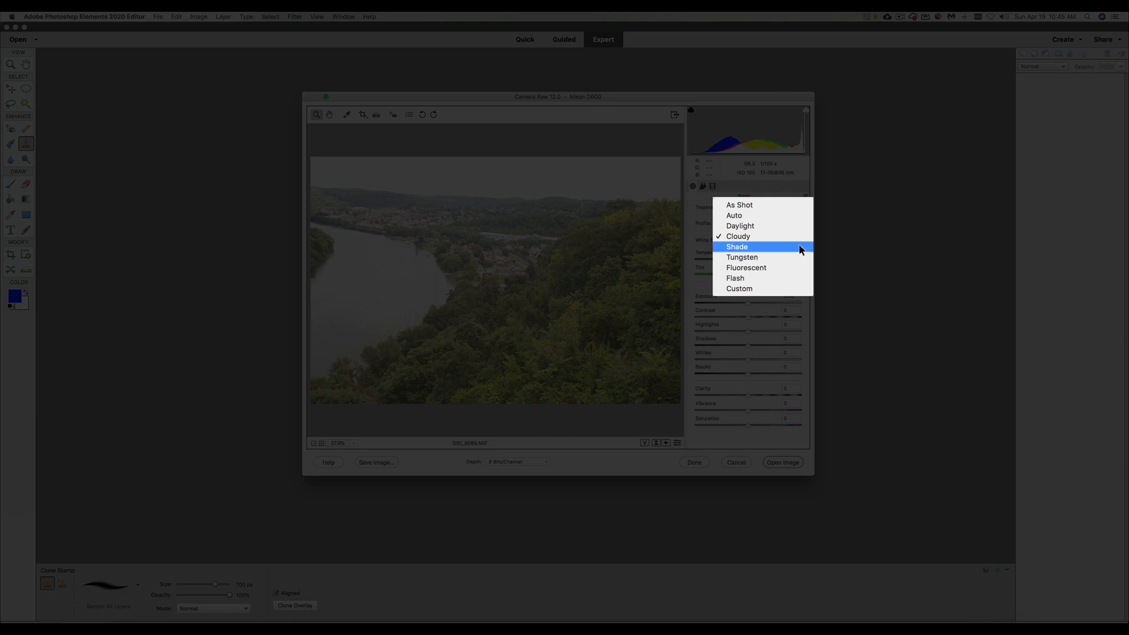
pyautogui.click(736, 246)
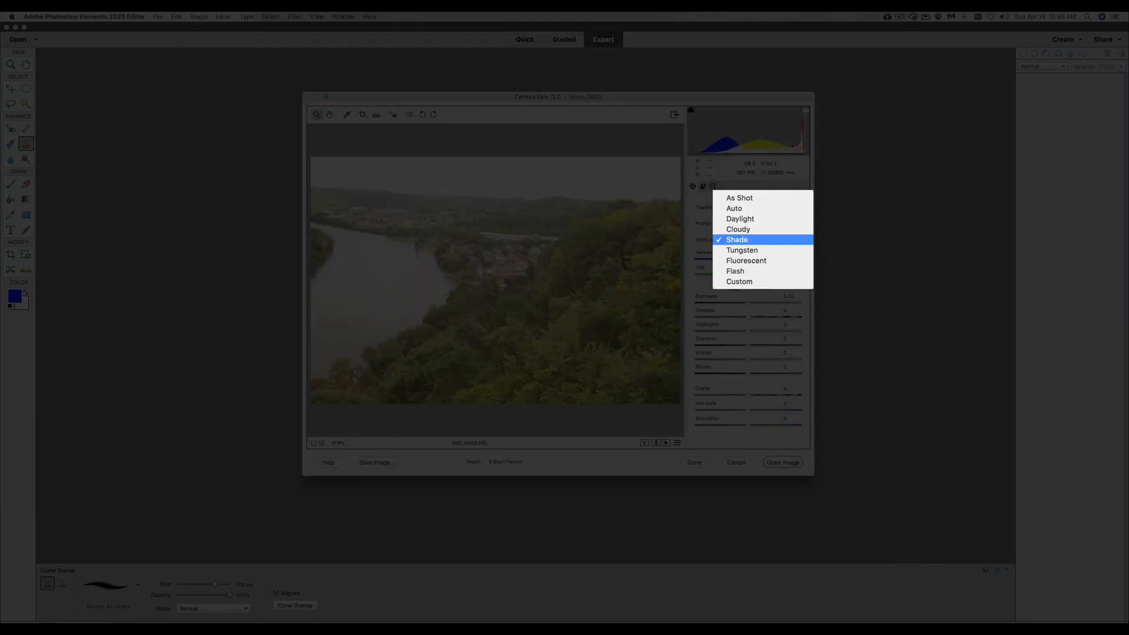
pyautogui.click(746, 261)
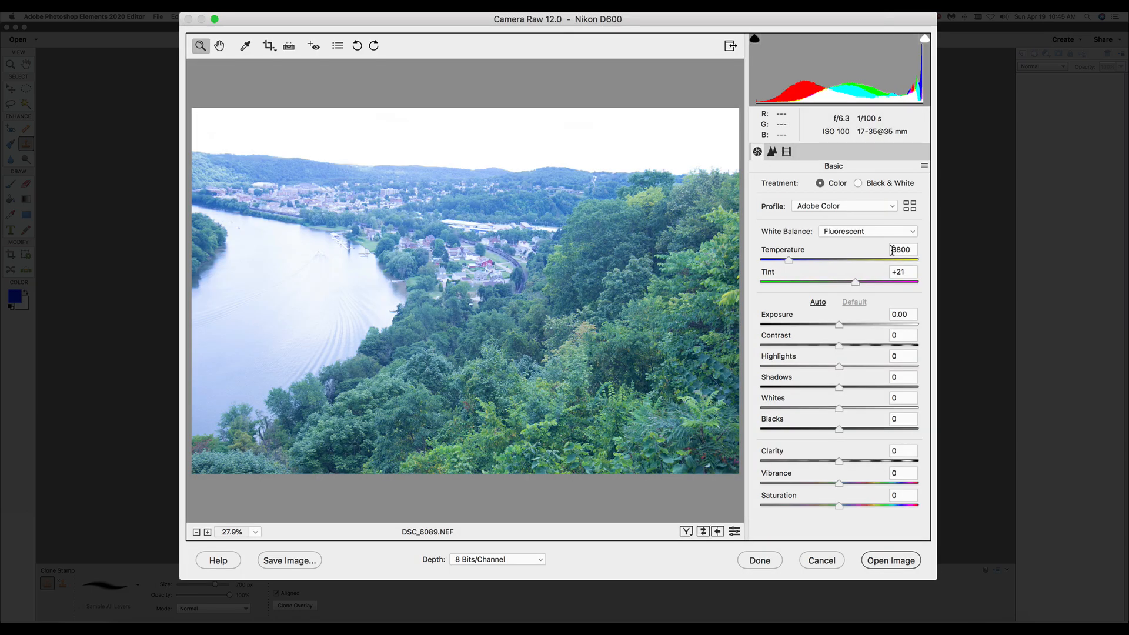
pyautogui.click(867, 231)
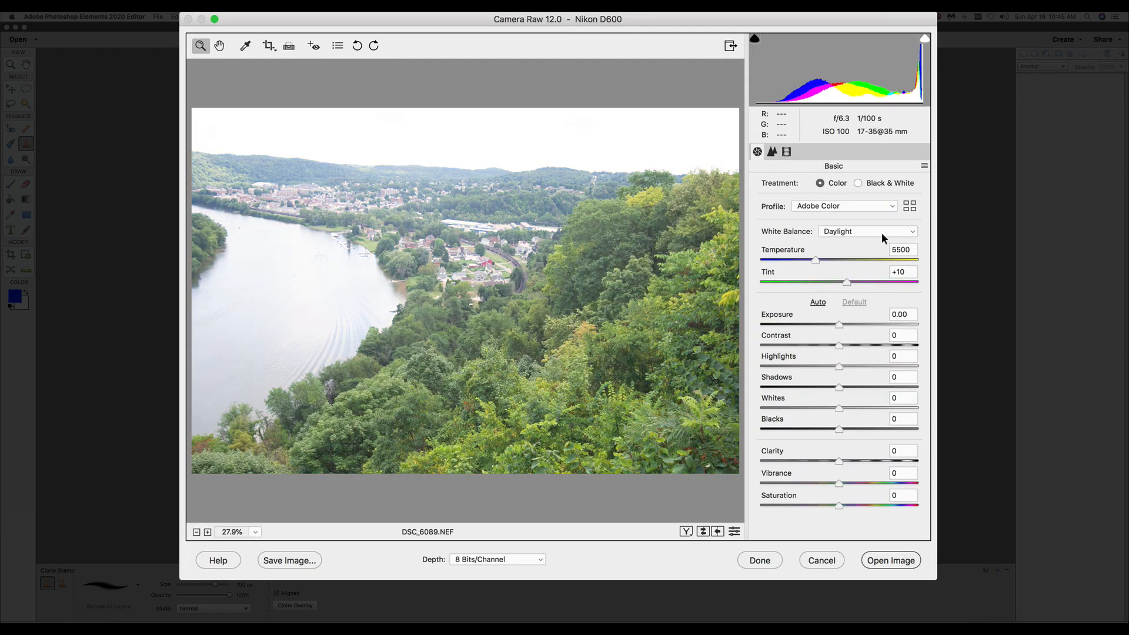
pyautogui.click(868, 232)
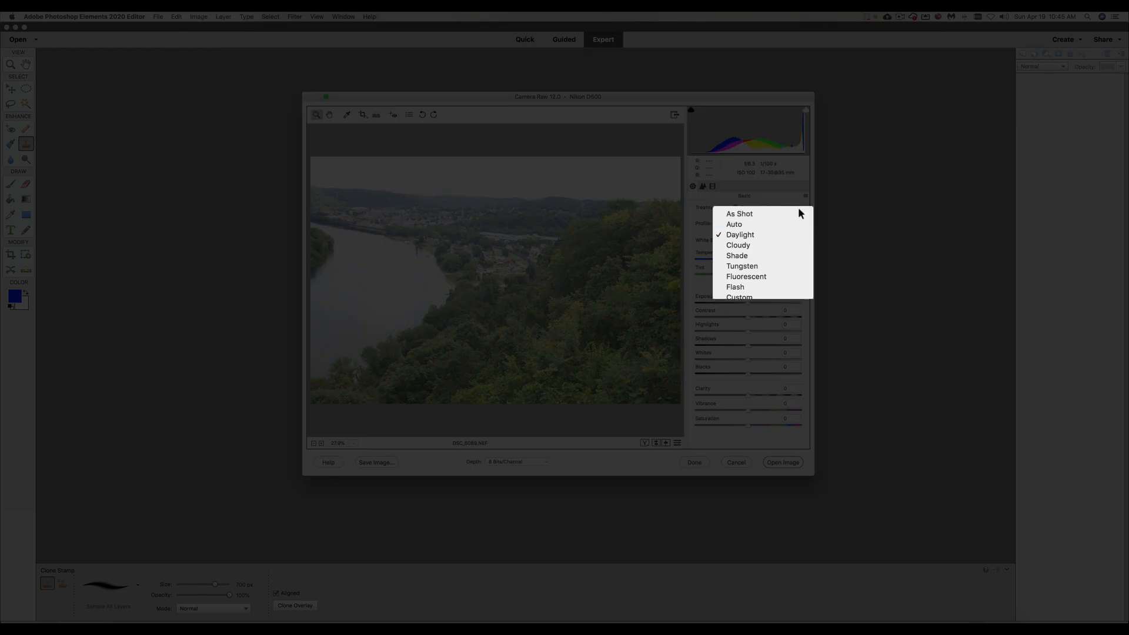
pyautogui.click(740, 212)
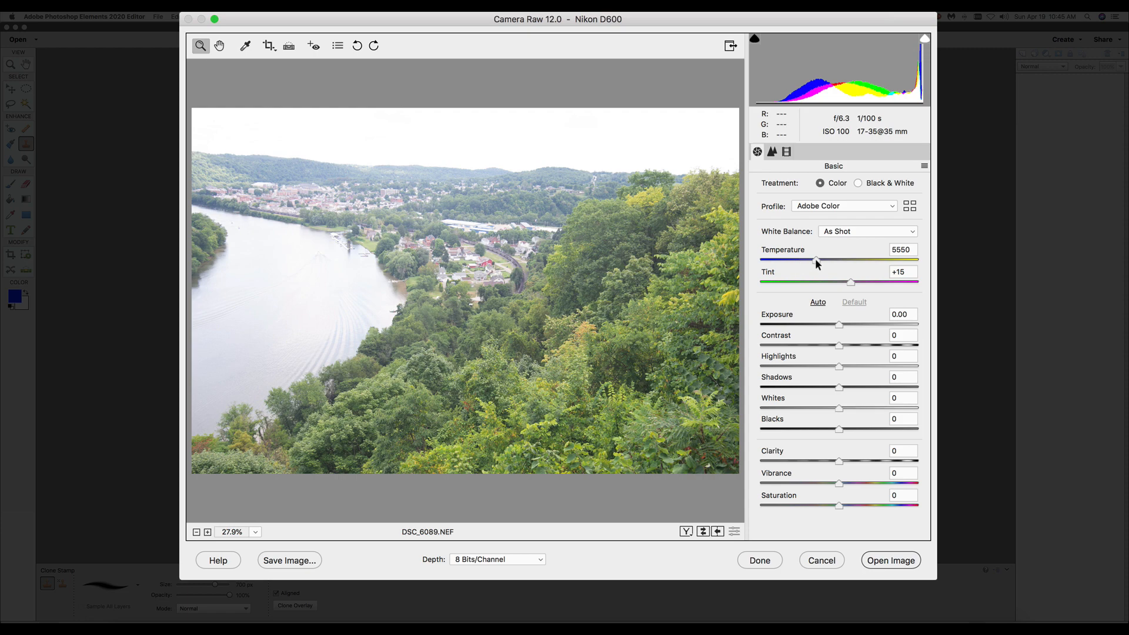
# - Test strongly cool and warm temperatures, then settle on a custom temperature of 5450
pyautogui.moveTo(816, 261); pyautogui.dragTo(791, 261)
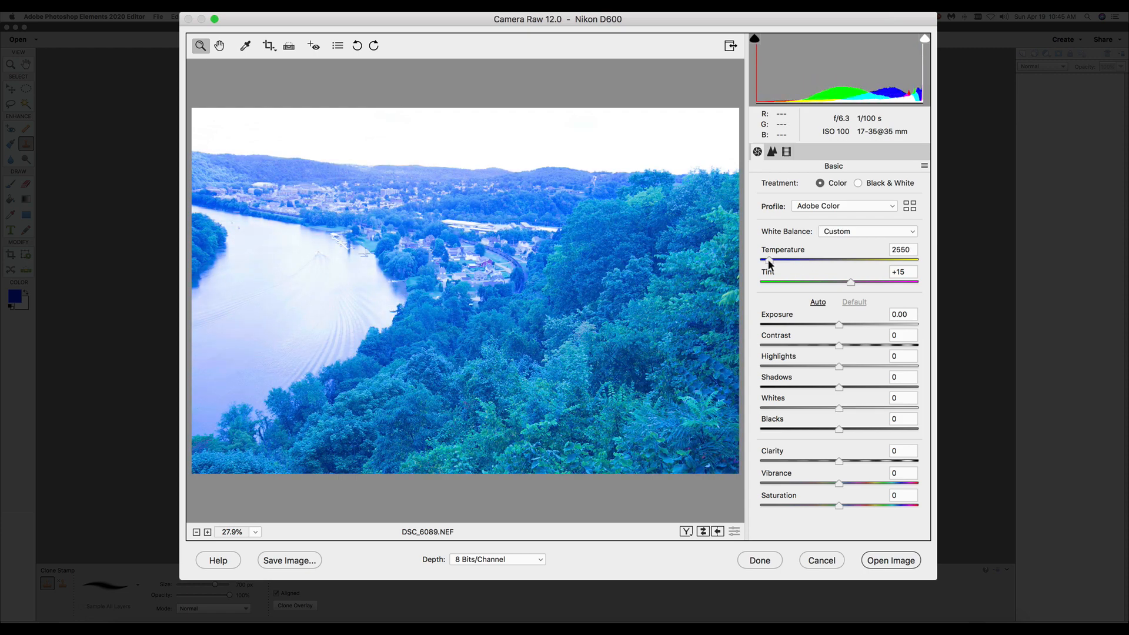
pyautogui.moveTo(769, 261); pyautogui.dragTo(847, 261)
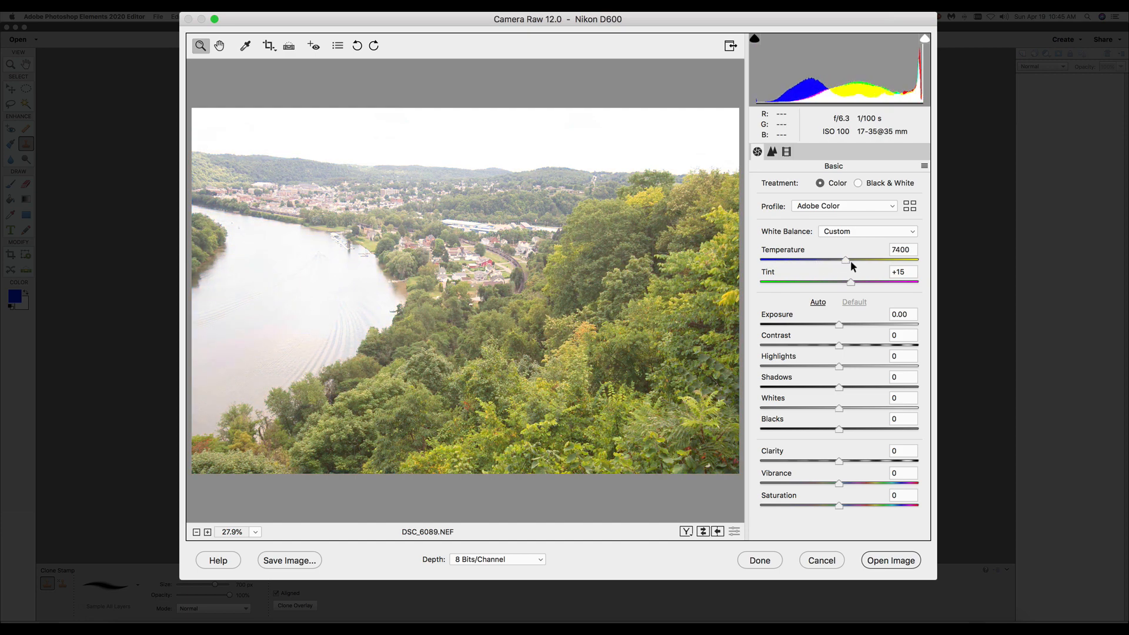
pyautogui.moveTo(847, 260); pyautogui.dragTo(836, 260)
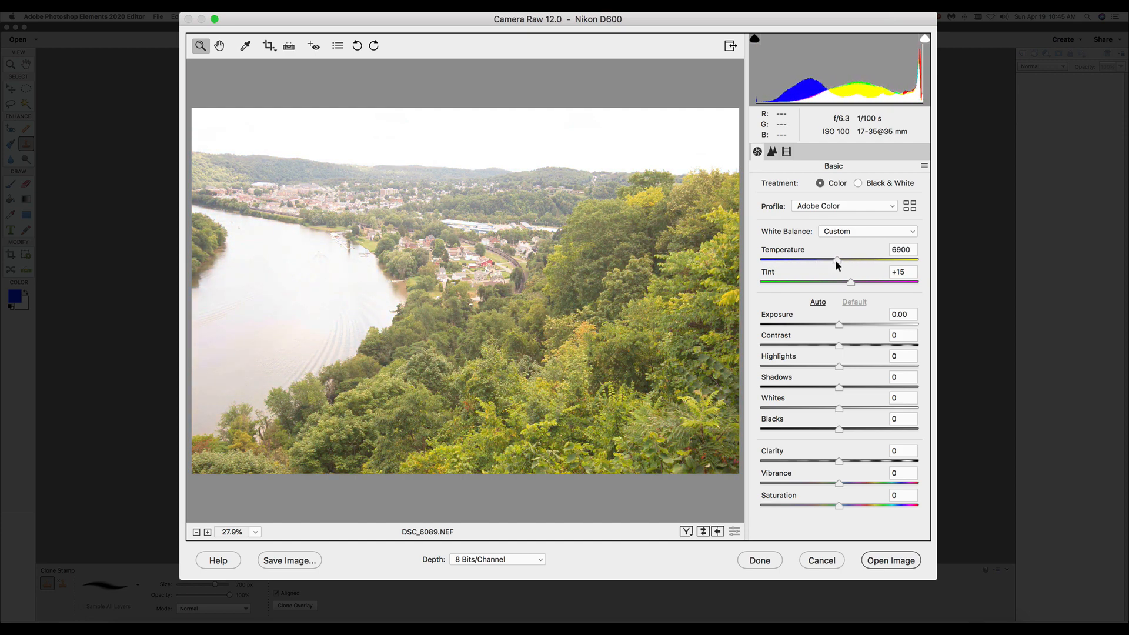
pyautogui.moveTo(835, 260); pyautogui.dragTo(818, 259)
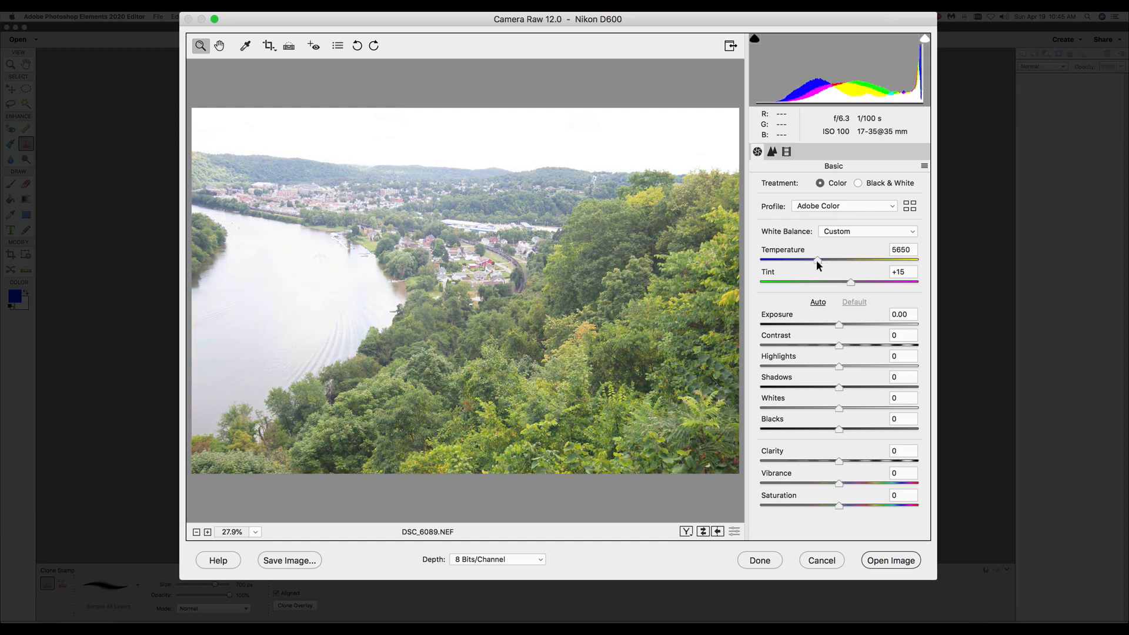
pyautogui.moveTo(817, 259); pyautogui.dragTo(803, 260)
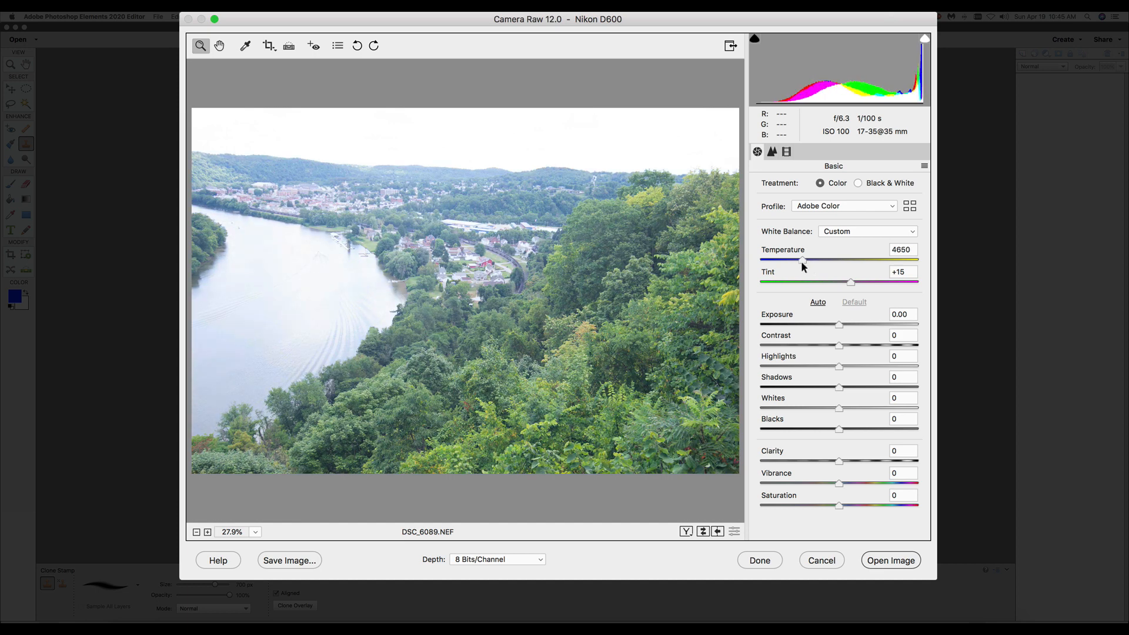
pyautogui.moveTo(800, 260); pyautogui.dragTo(817, 260)
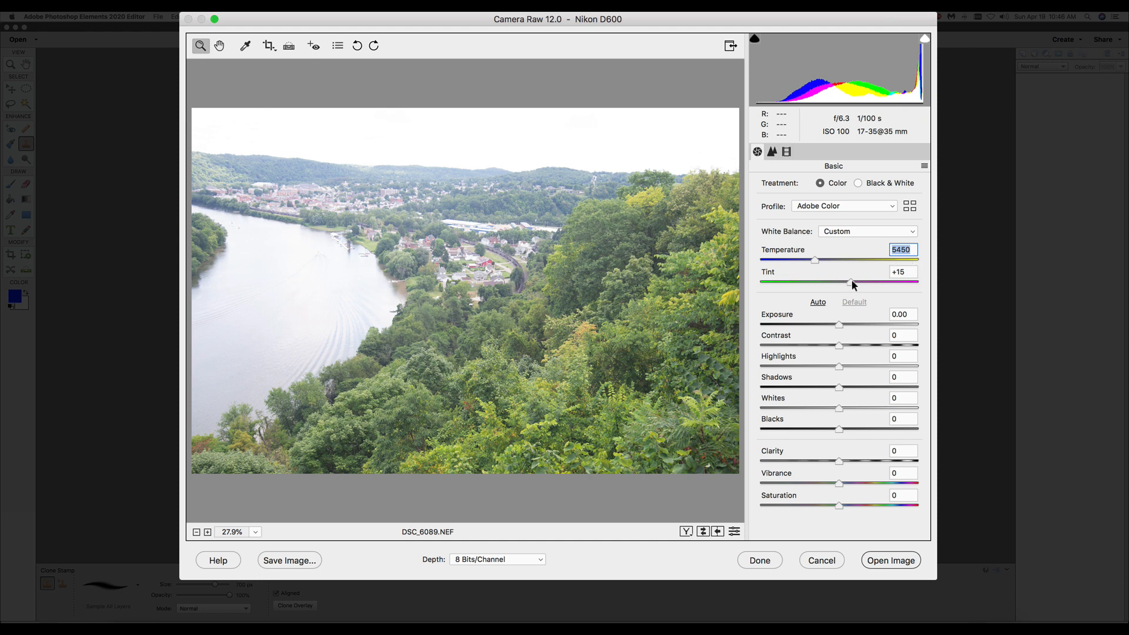
# - Push the tint strongly green, then ease it back to a subtle -15
pyautogui.moveTo(853, 283); pyautogui.dragTo(770, 282)
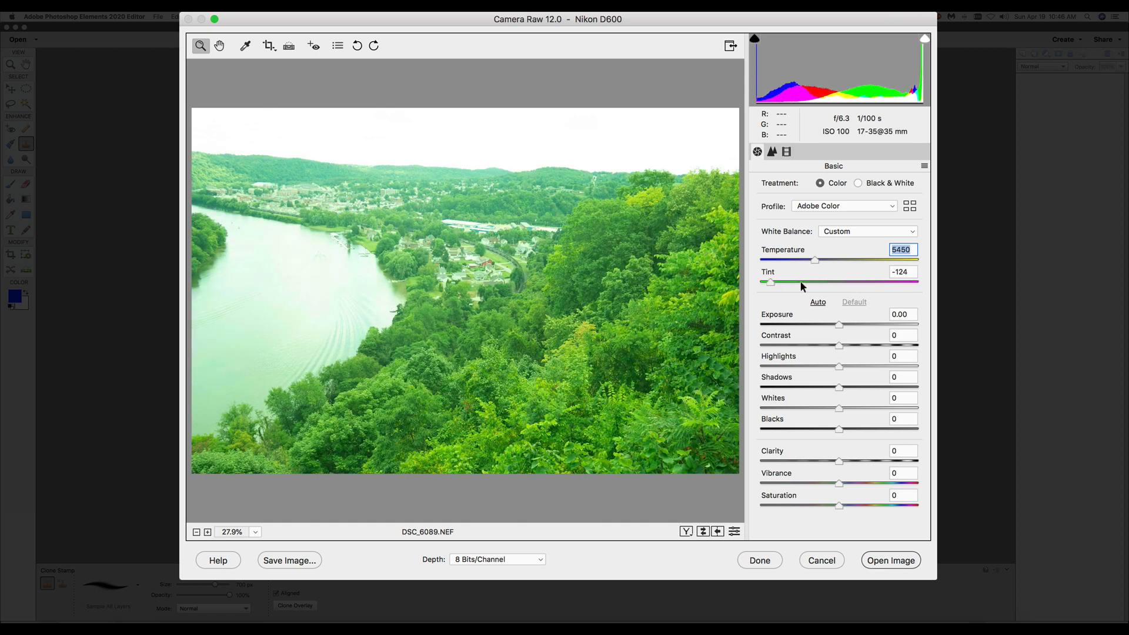
pyautogui.moveTo(770, 281); pyautogui.dragTo(793, 282)
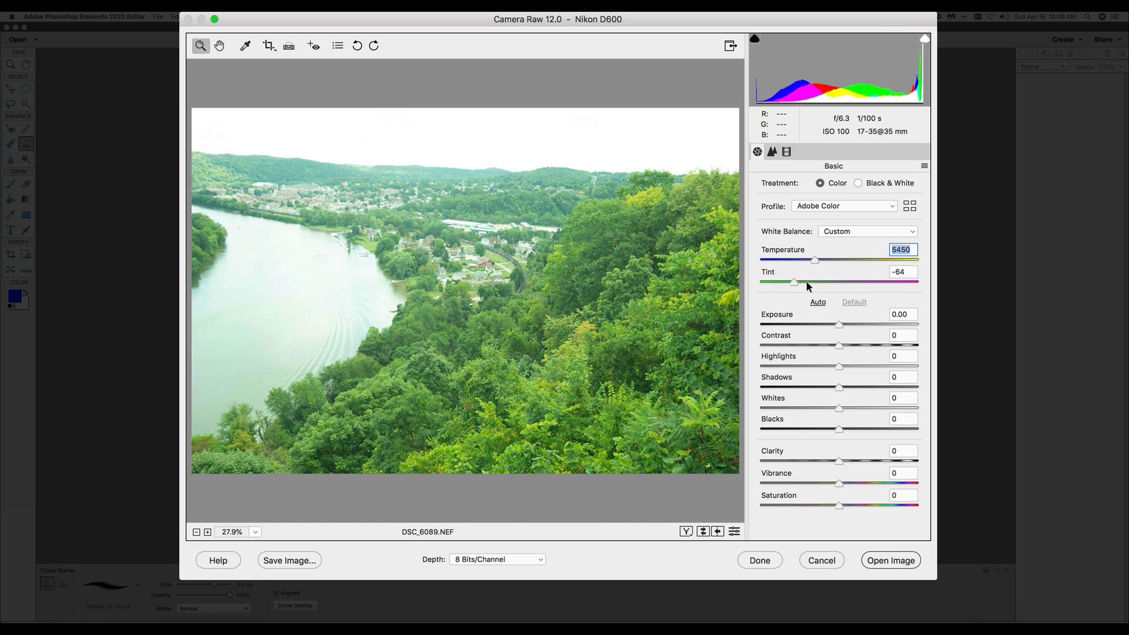
pyautogui.moveTo(795, 282); pyautogui.dragTo(825, 283)
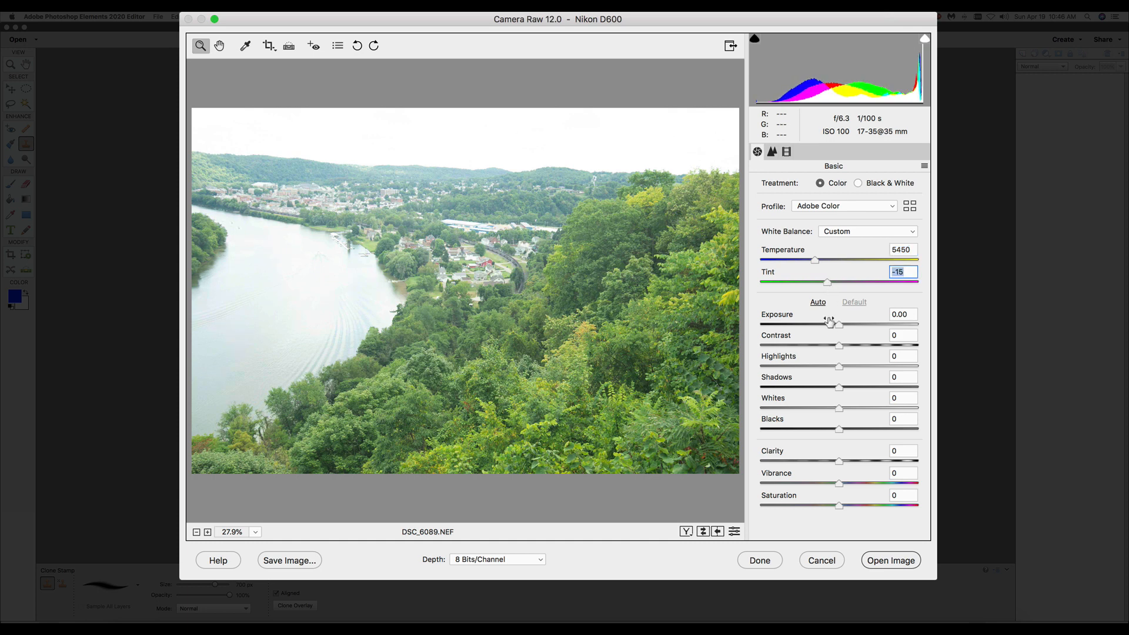
pyautogui.moveTo(832, 459)
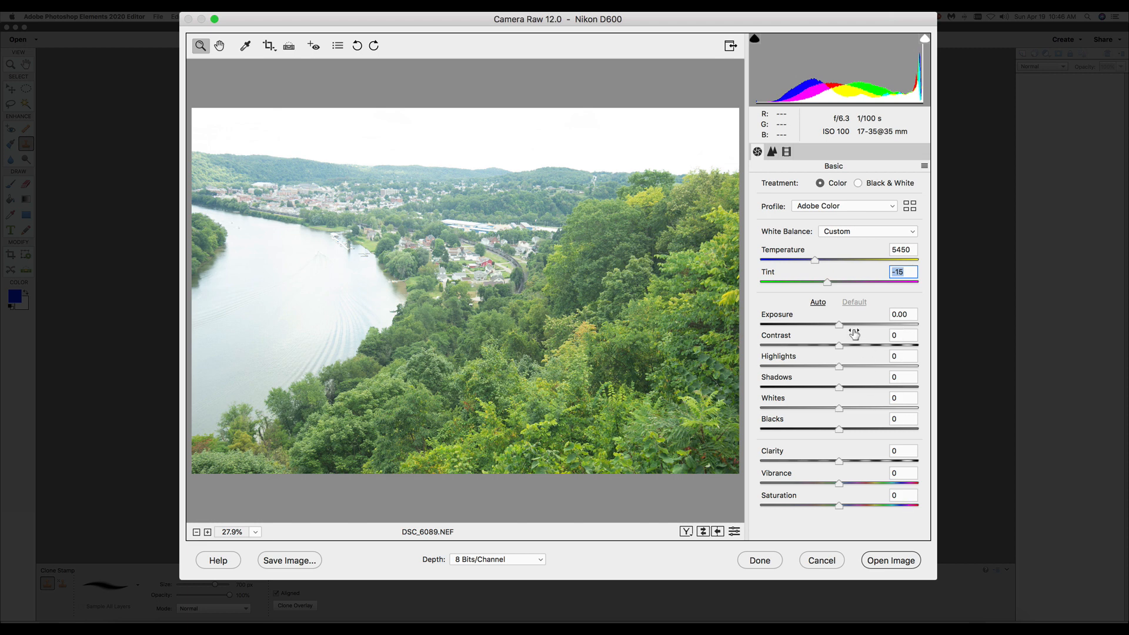
pyautogui.moveTo(840, 329)
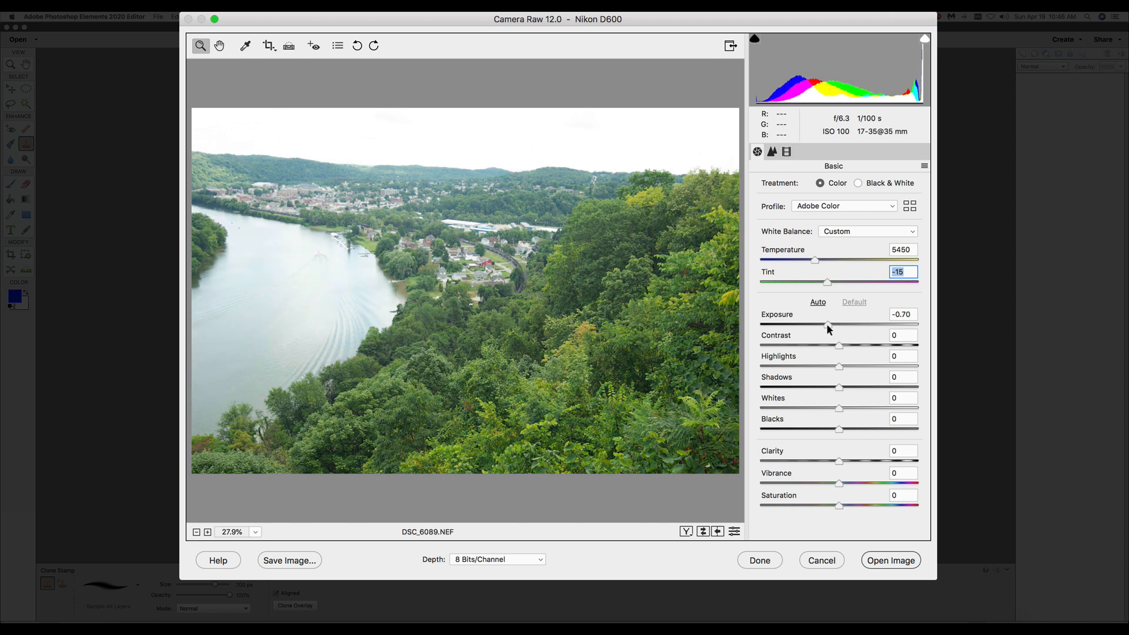
# - Compare darker and lighter exposures and settle near -1.00
pyautogui.moveTo(828, 324); pyautogui.dragTo(764, 324)
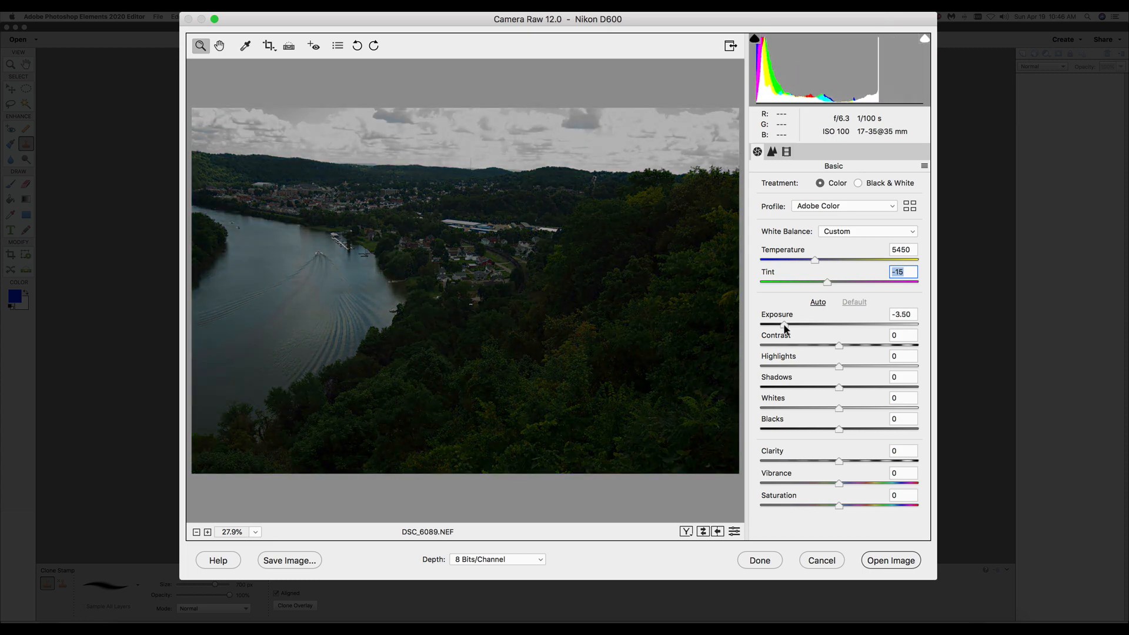
pyautogui.moveTo(787, 324); pyautogui.dragTo(797, 324)
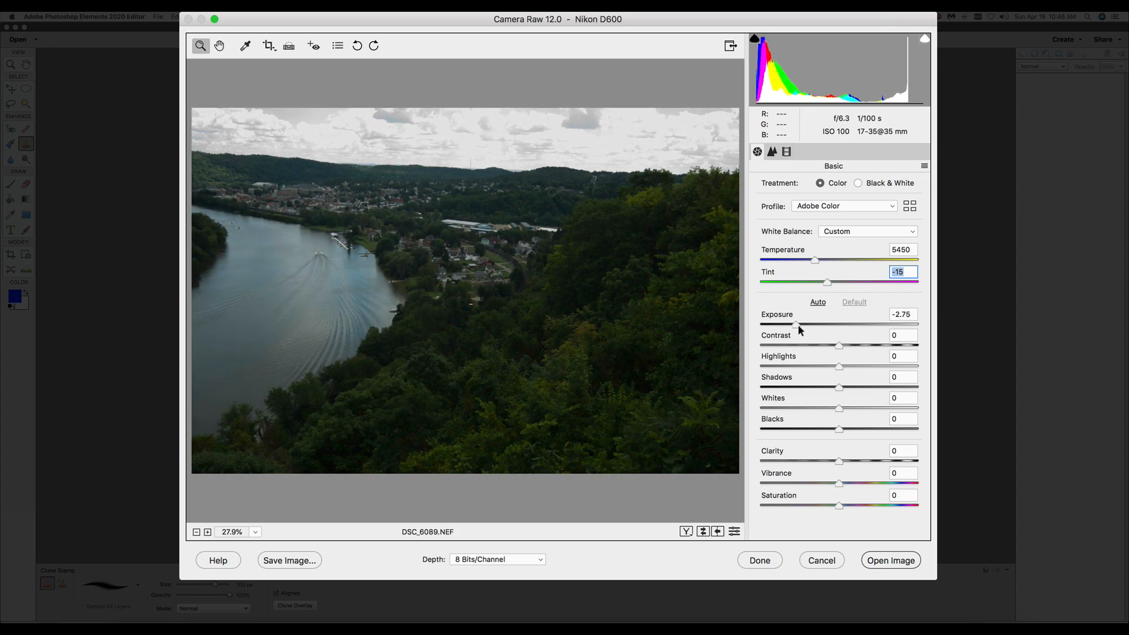
pyautogui.moveTo(798, 325); pyautogui.dragTo(827, 325)
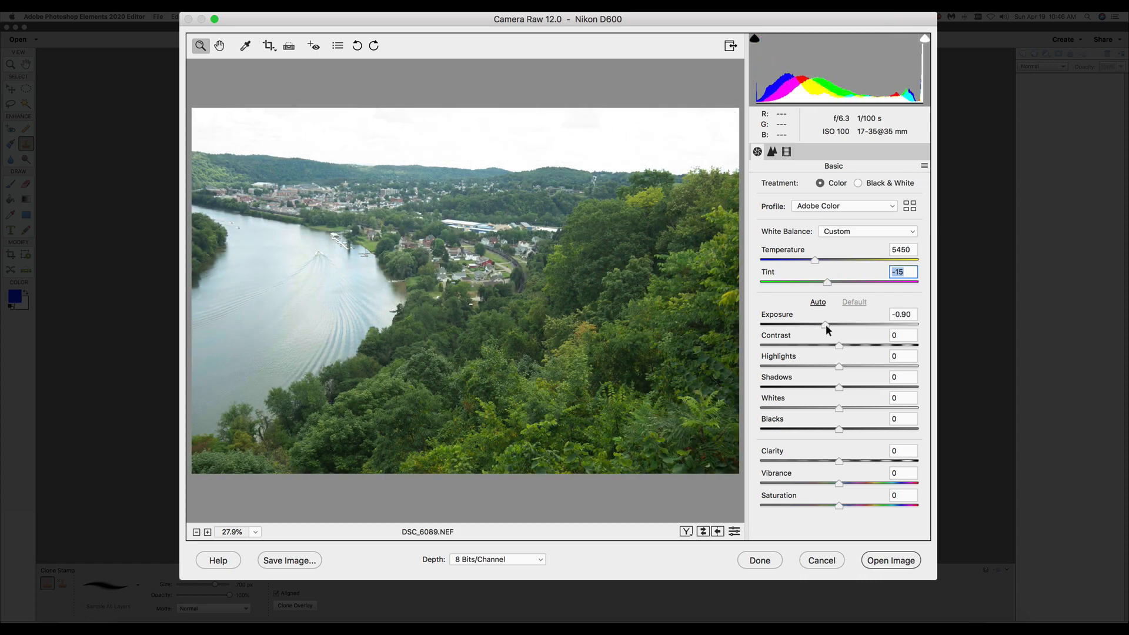
pyautogui.moveTo(826, 325); pyautogui.dragTo(822, 325)
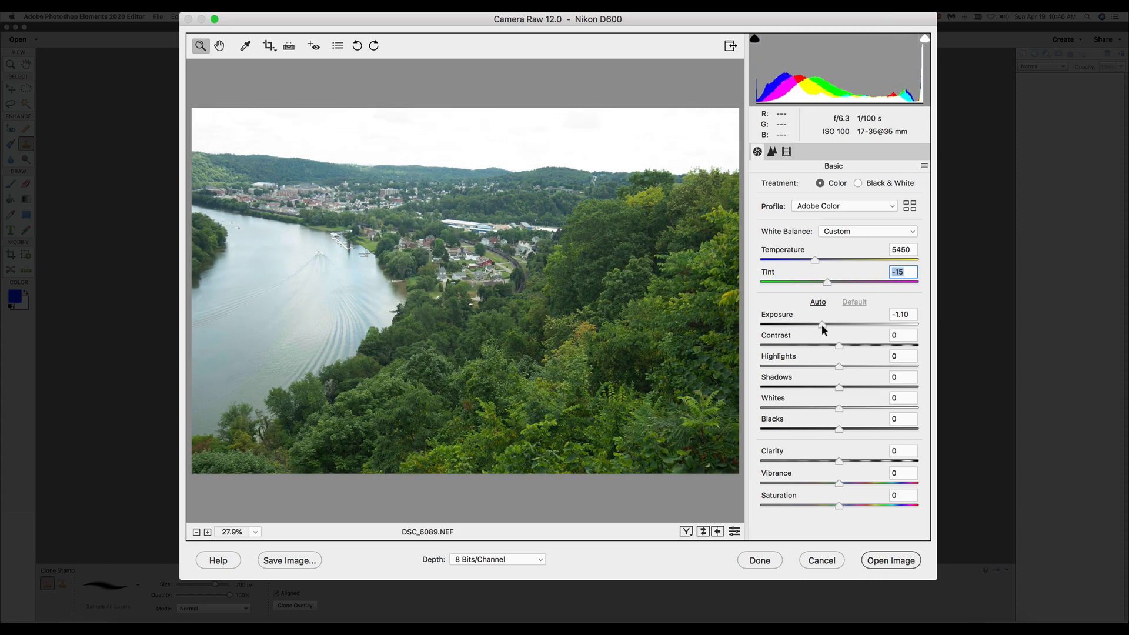
pyautogui.moveTo(822, 324); pyautogui.dragTo(828, 324)
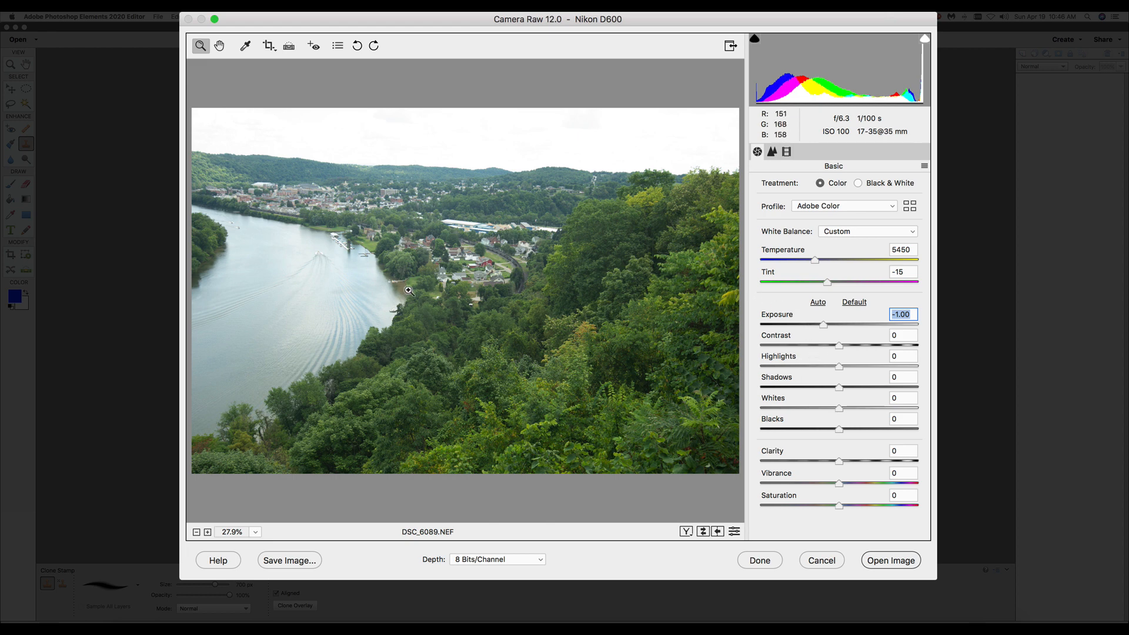
pyautogui.moveTo(753, 422)
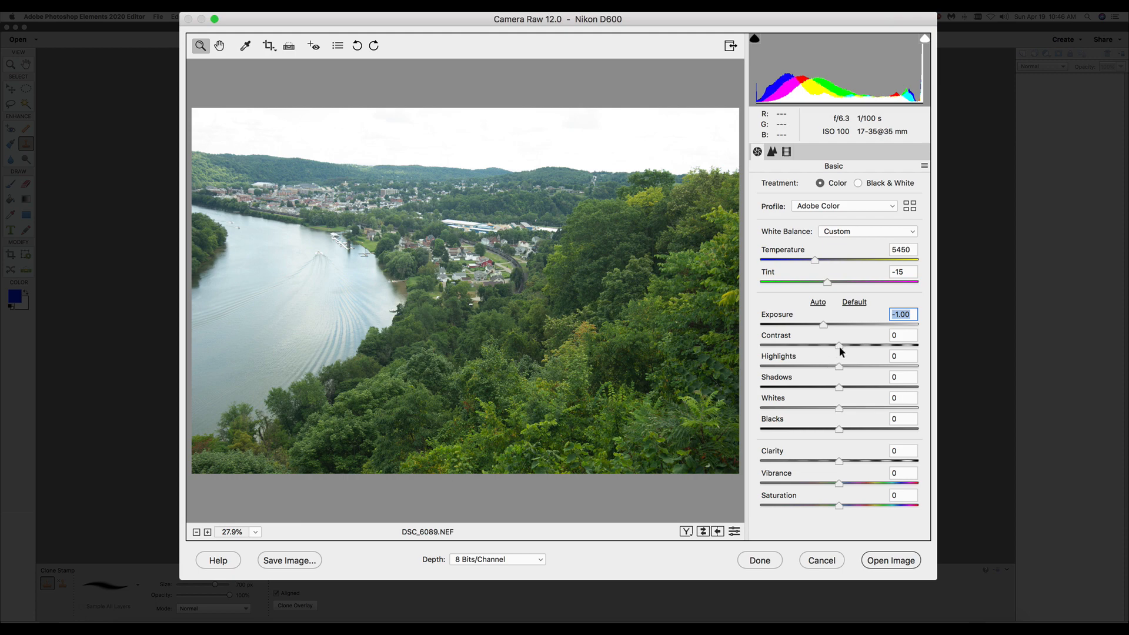
# - Reset exposure to zero for comparison, then darken it back to -1.00
pyautogui.click(902, 335)
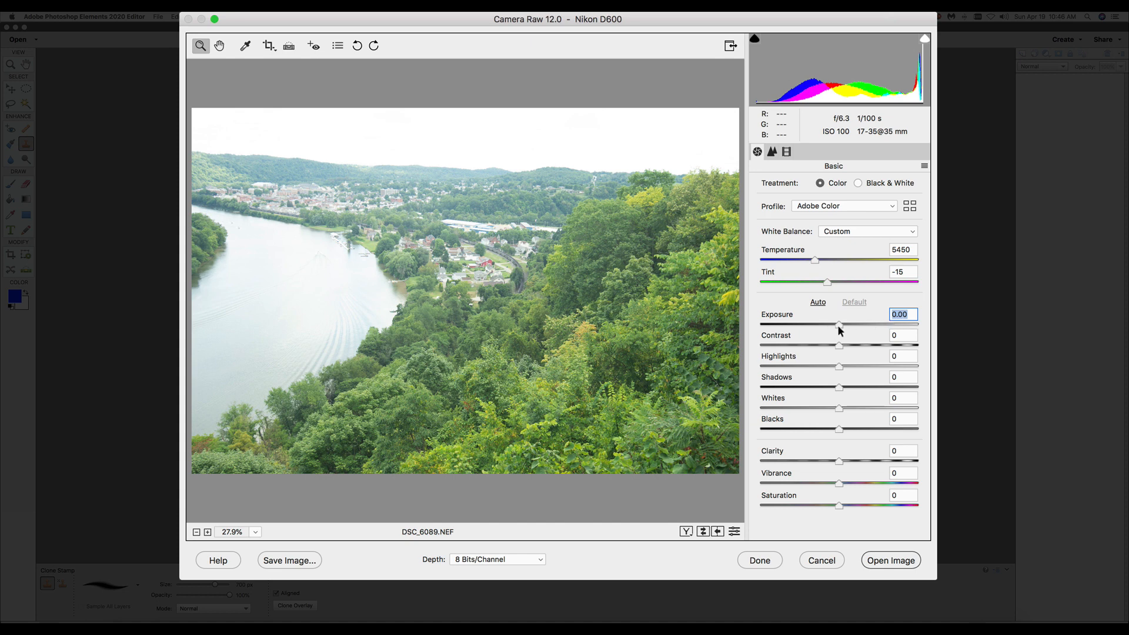
pyautogui.moveTo(839, 324); pyautogui.dragTo(828, 325)
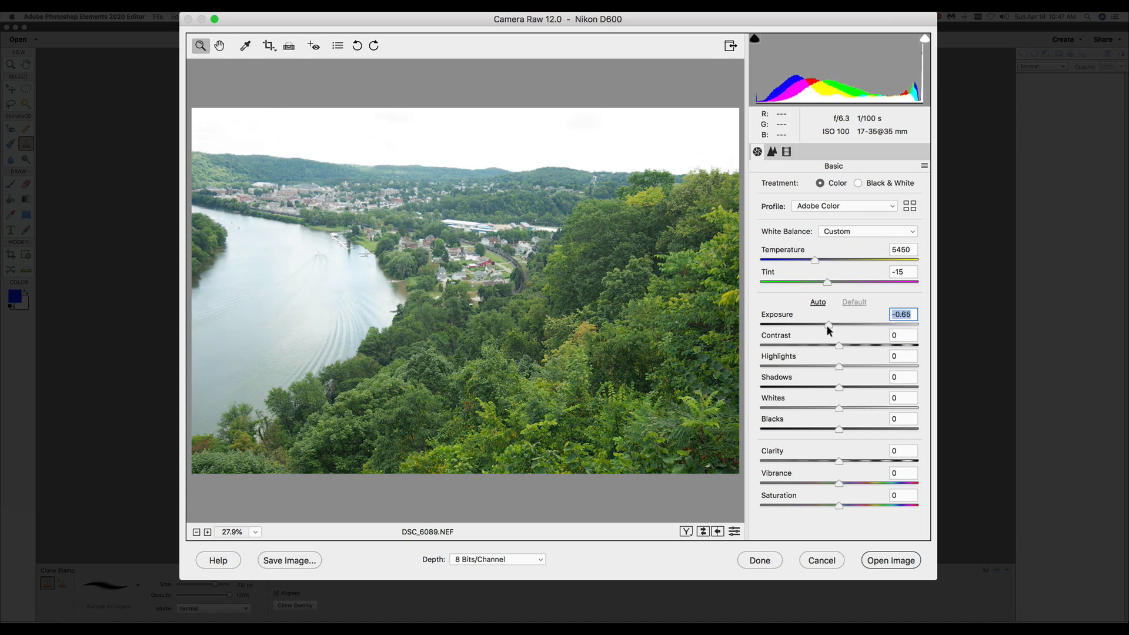
pyautogui.moveTo(829, 323); pyautogui.dragTo(824, 324)
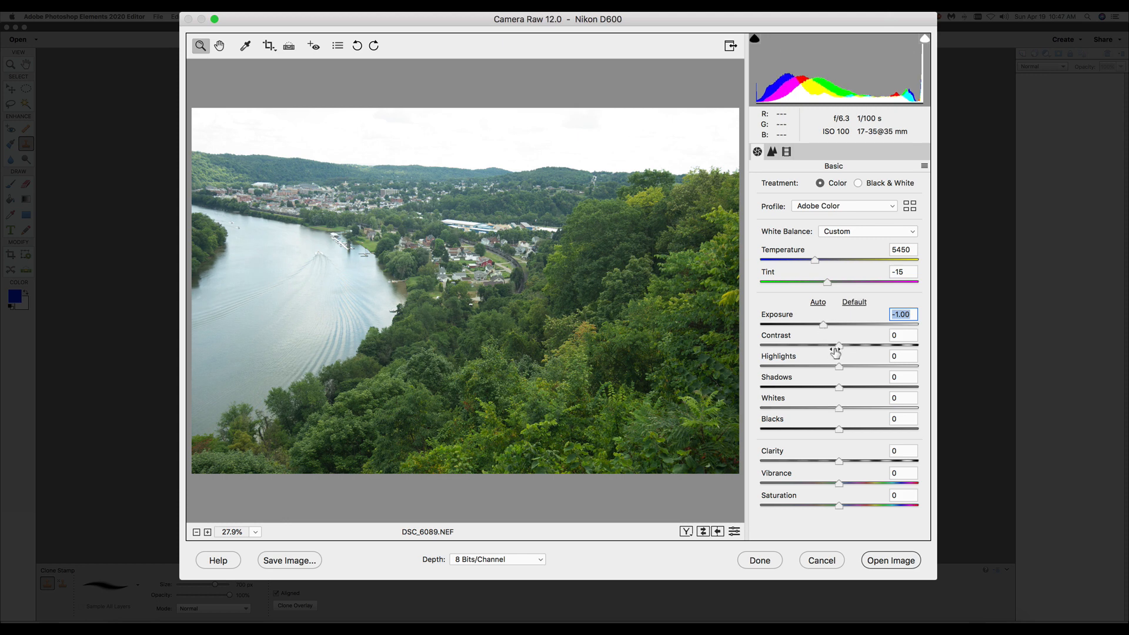
# - Try low and high contrast values, settle at +13, and nudge highlights upward
pyautogui.moveTo(839, 346); pyautogui.dragTo(805, 346)
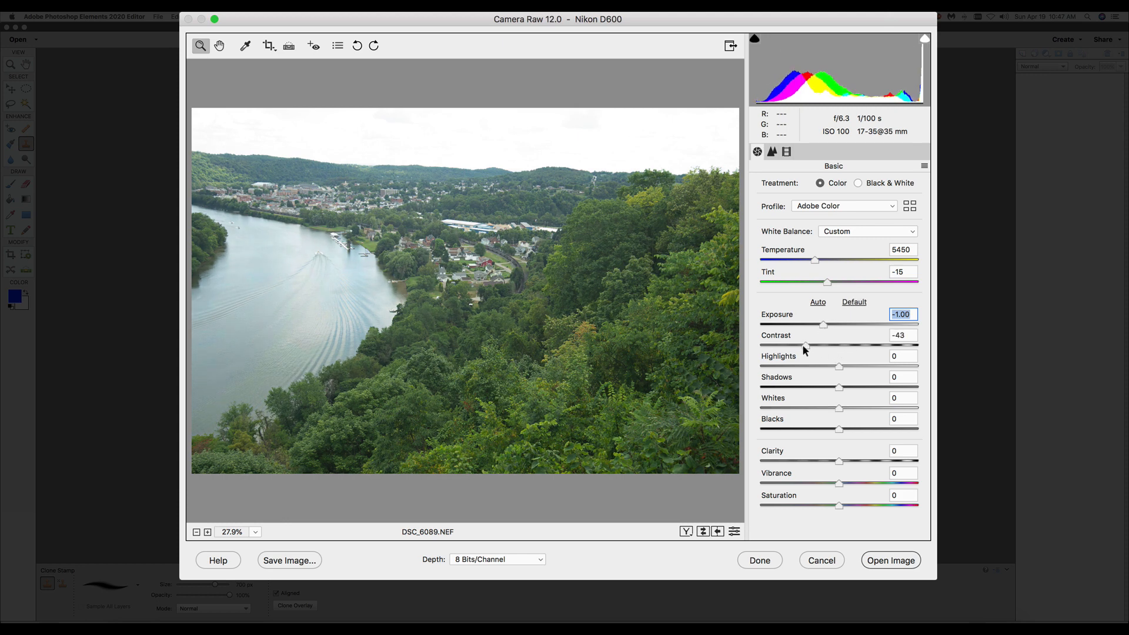
pyautogui.moveTo(805, 346); pyautogui.dragTo(833, 346)
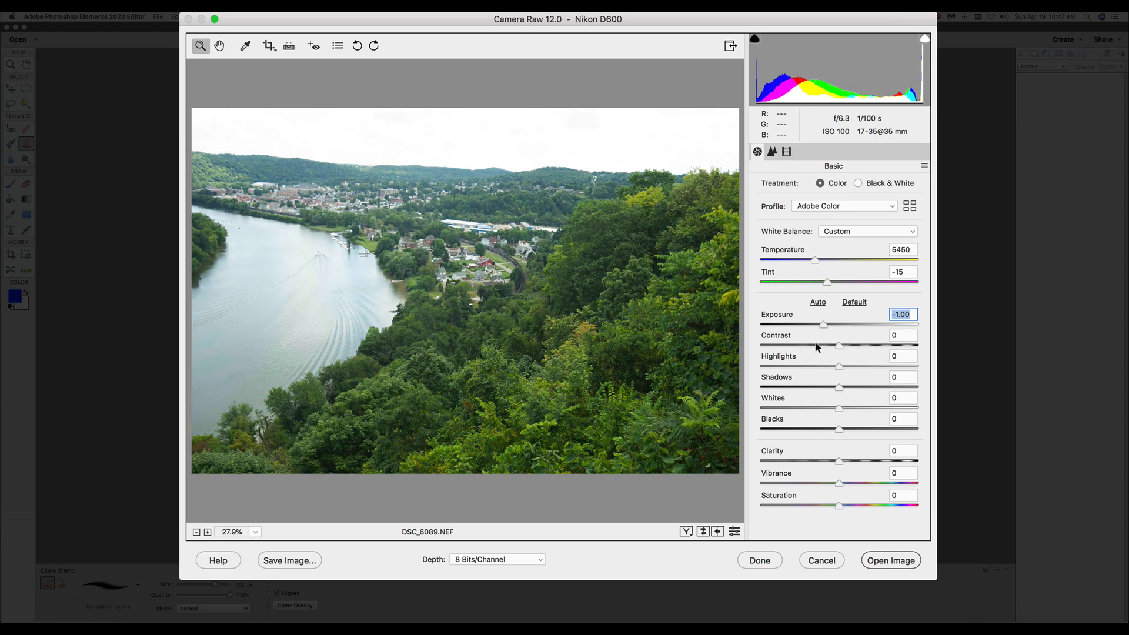
pyautogui.moveTo(838, 346); pyautogui.dragTo(873, 346)
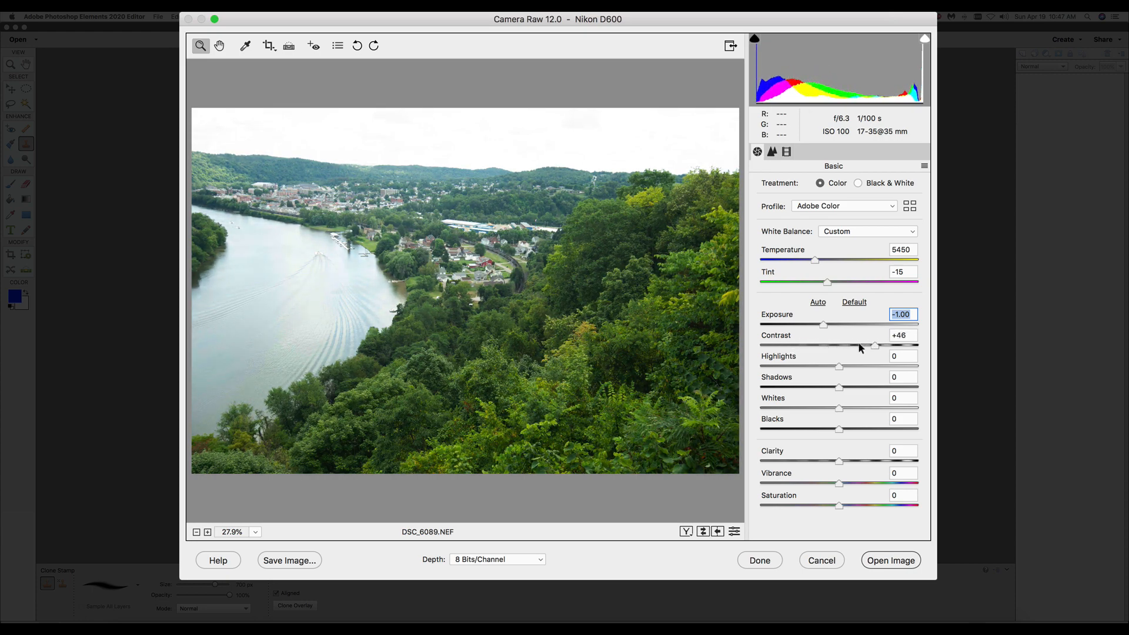
pyautogui.moveTo(875, 346); pyautogui.dragTo(848, 346)
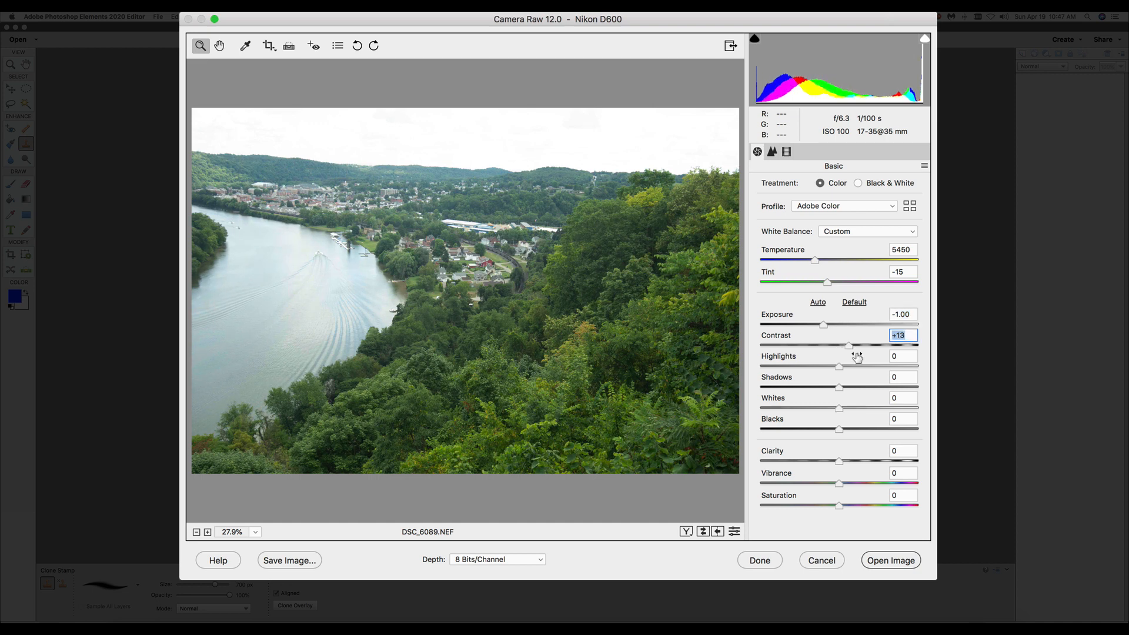
pyautogui.moveTo(839, 367); pyautogui.dragTo(849, 367)
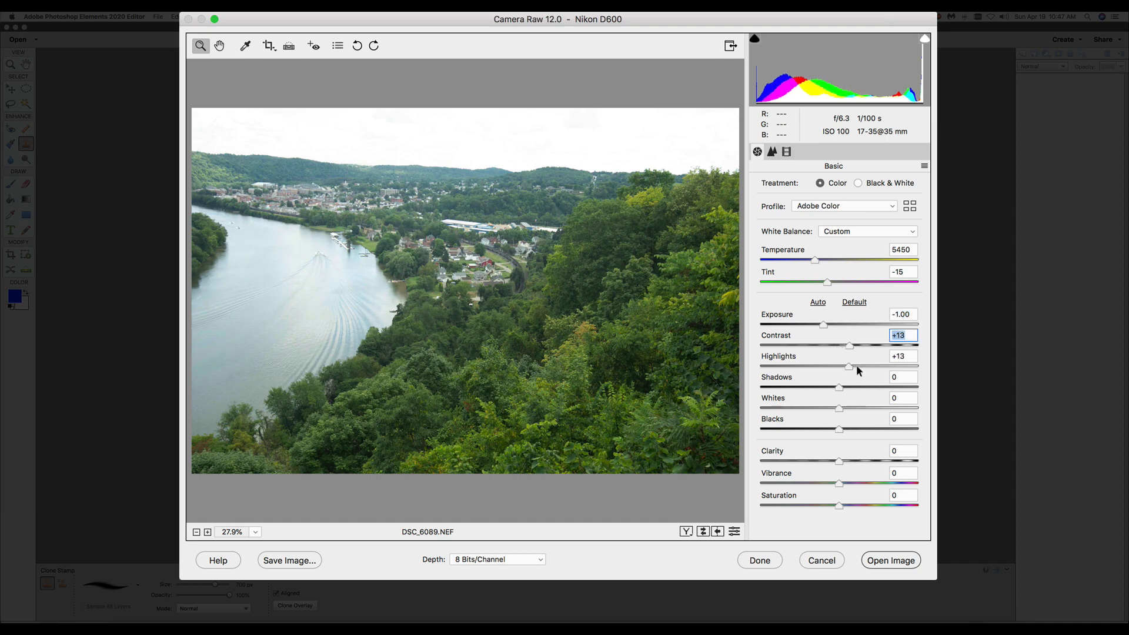
# - Pull highlights fully down to -100 to bring back cloud detail in the sky
pyautogui.moveTo(850, 367); pyautogui.dragTo(774, 367)
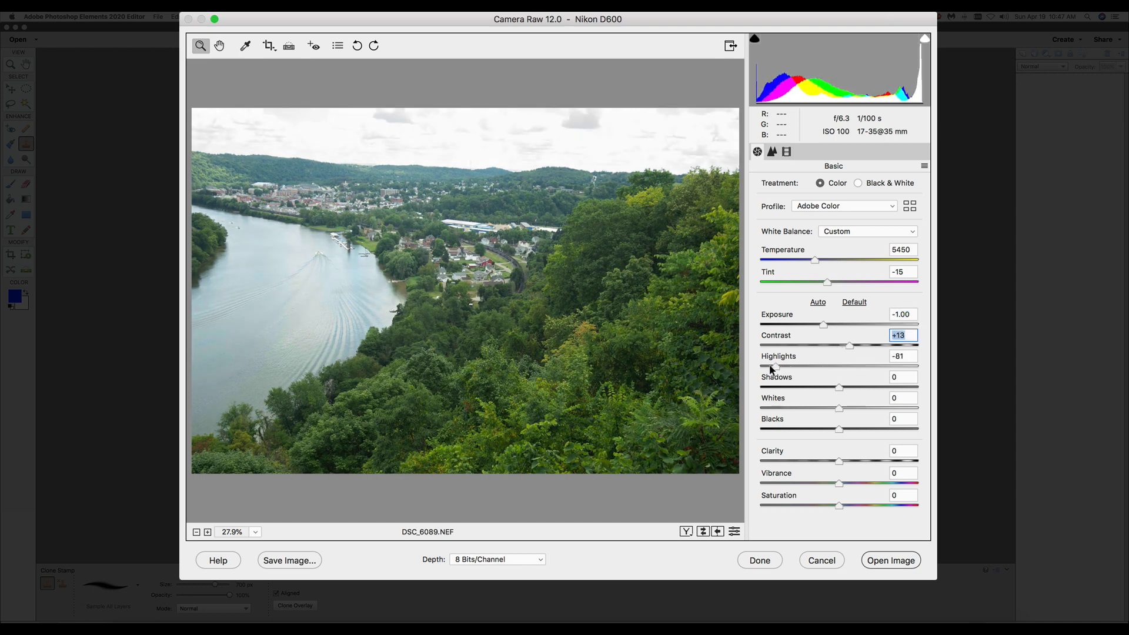
pyautogui.moveTo(774, 366); pyautogui.dragTo(762, 366)
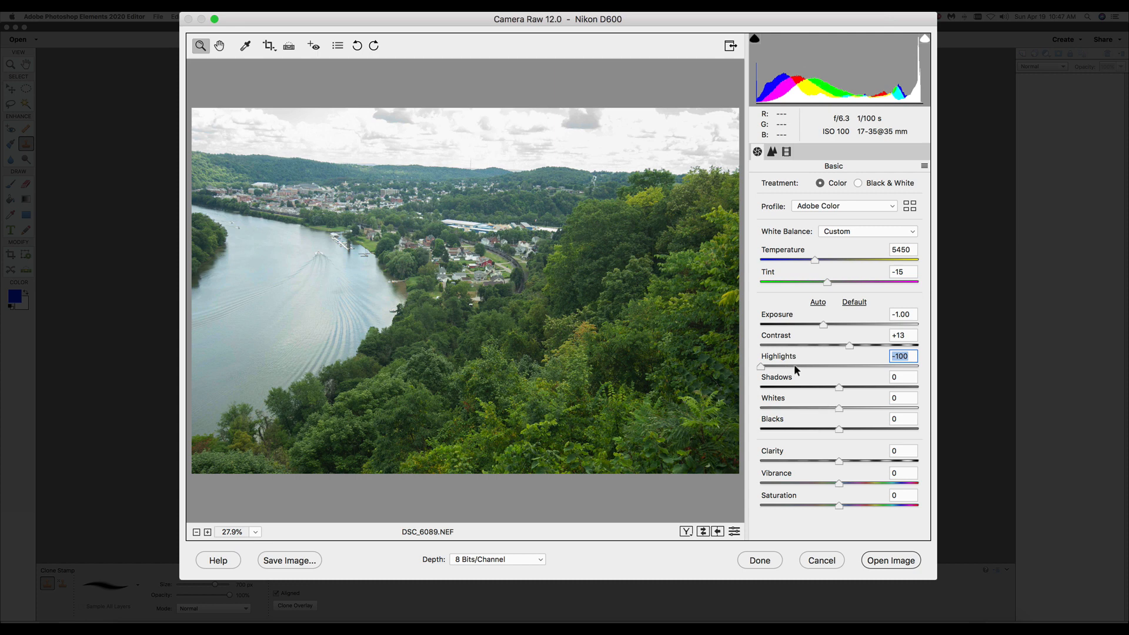
pyautogui.moveTo(694, 185)
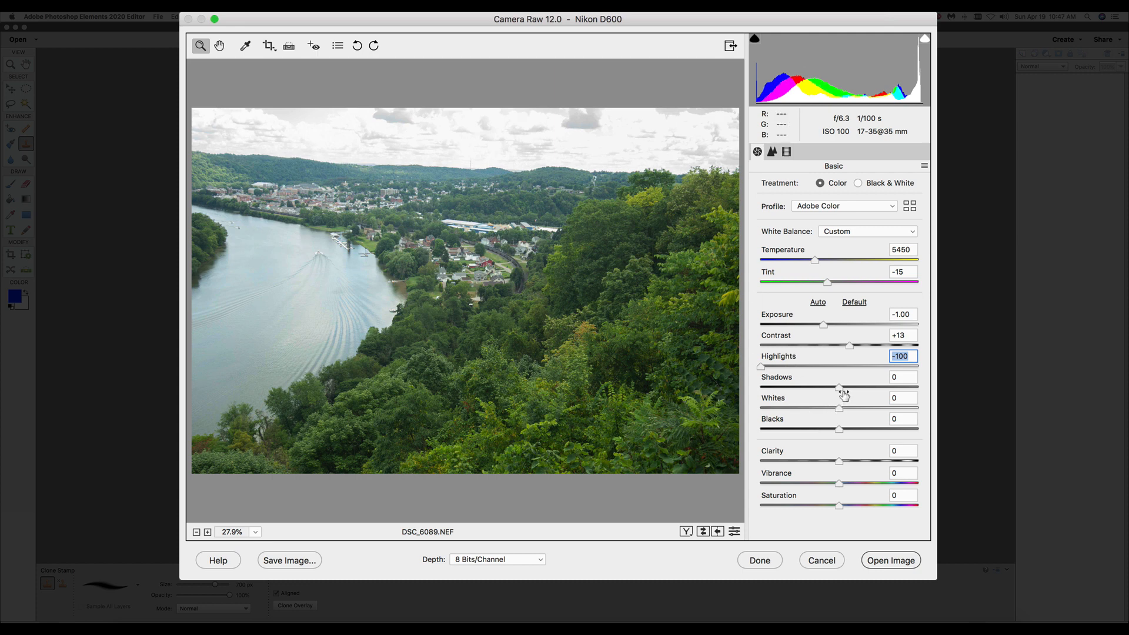
pyautogui.moveTo(838, 388); pyautogui.dragTo(869, 388)
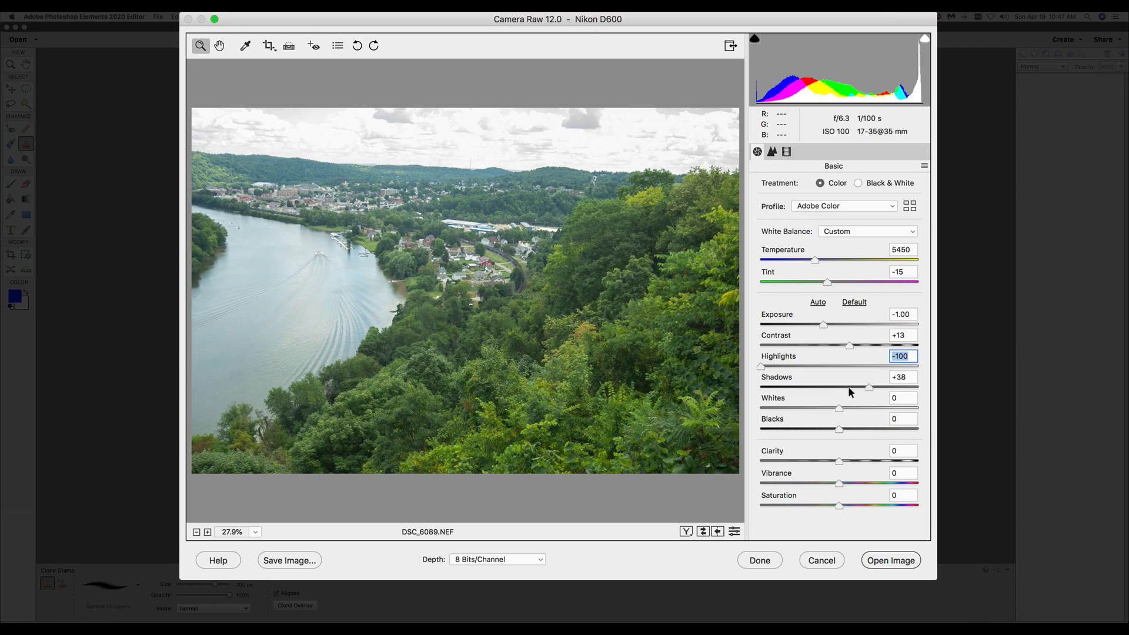
pyautogui.moveTo(869, 388); pyautogui.dragTo(763, 388)
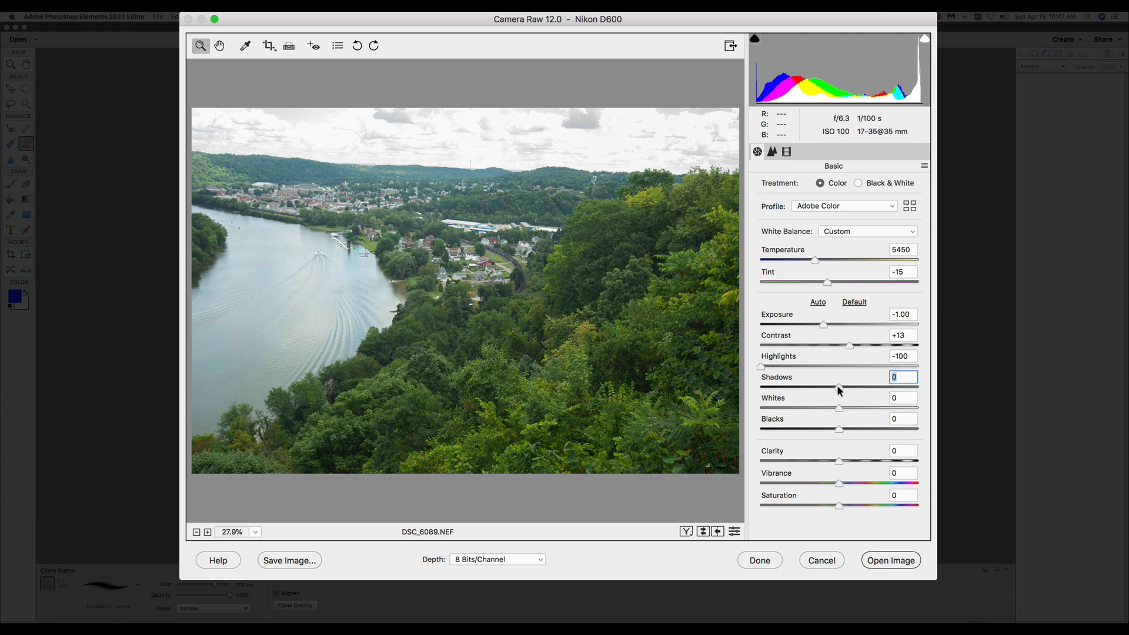
pyautogui.moveTo(839, 408); pyautogui.dragTo(832, 408)
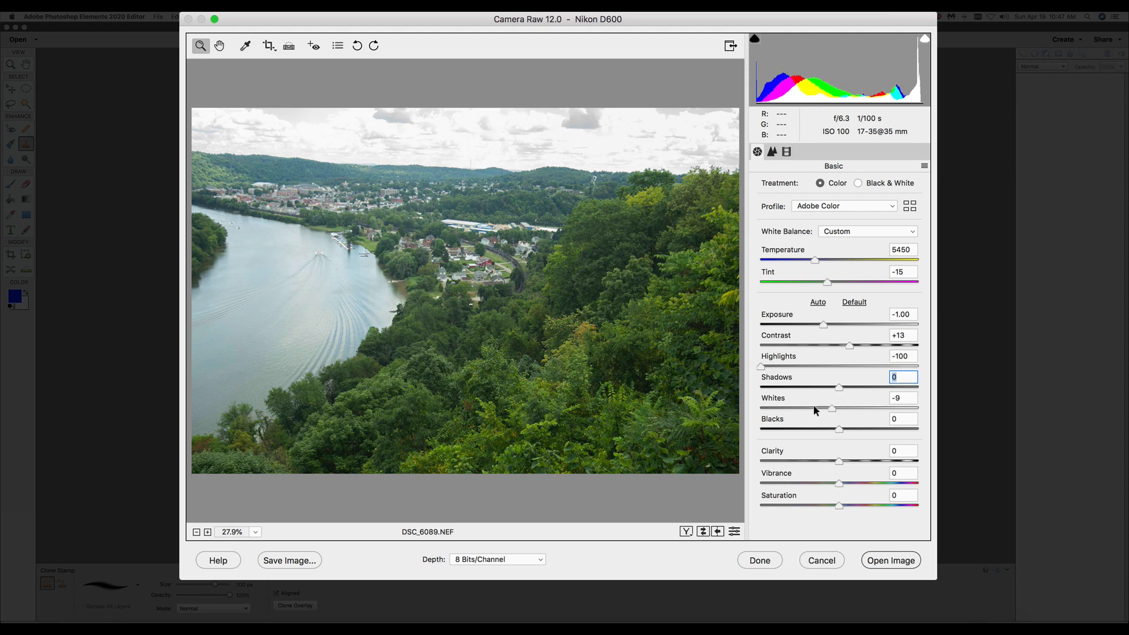
pyautogui.moveTo(832, 408); pyautogui.dragTo(781, 408)
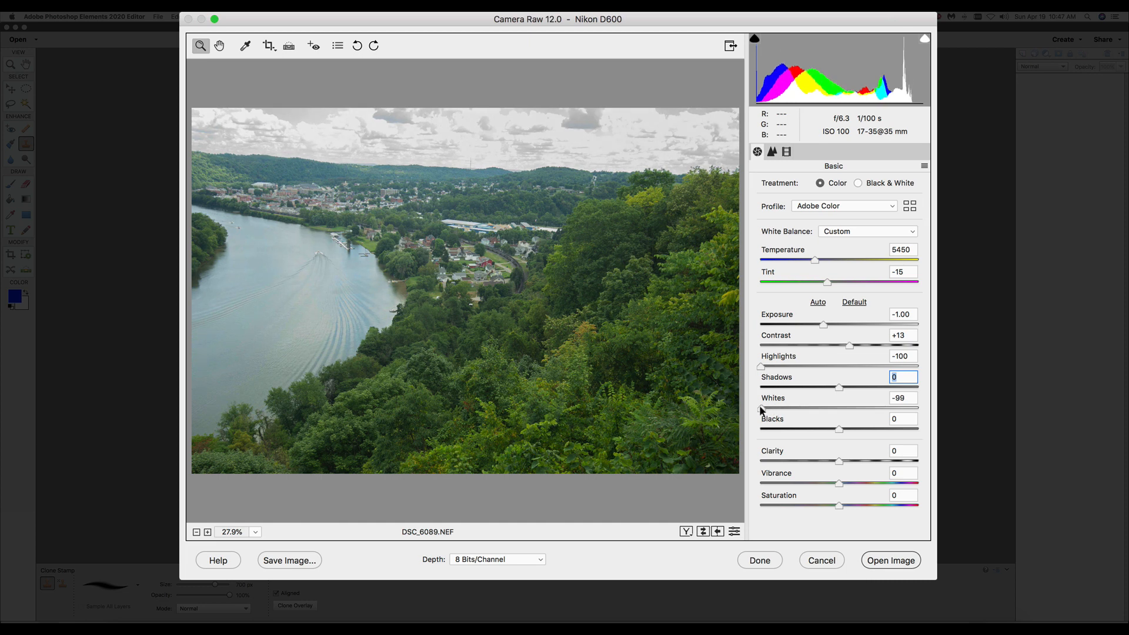
pyautogui.moveTo(760, 409); pyautogui.dragTo(784, 410)
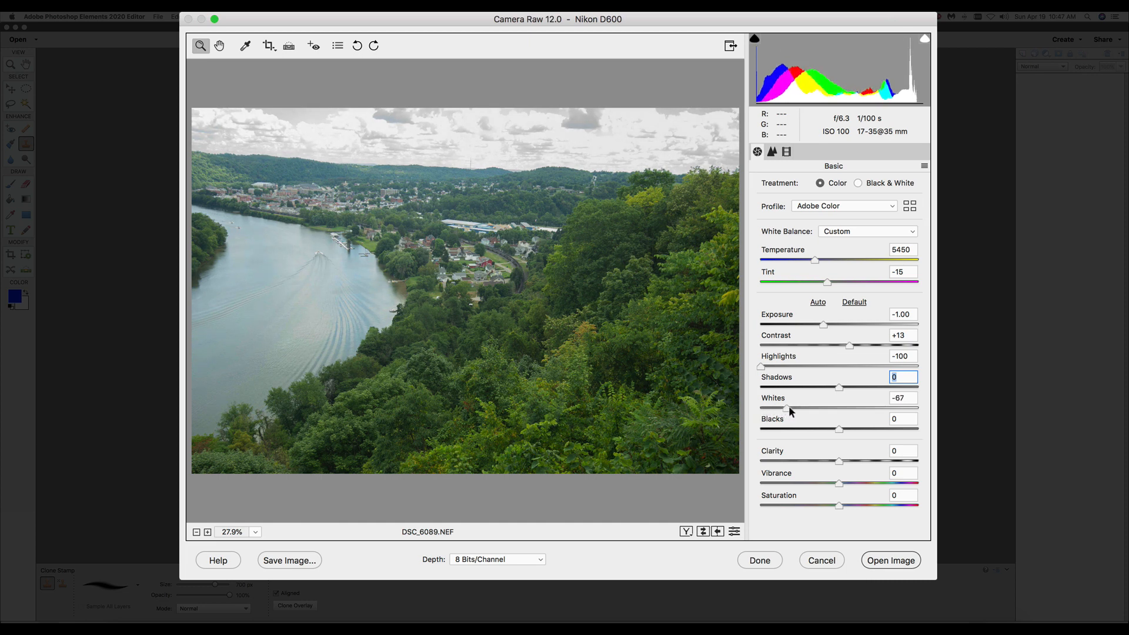
pyautogui.moveTo(785, 408); pyautogui.dragTo(866, 408)
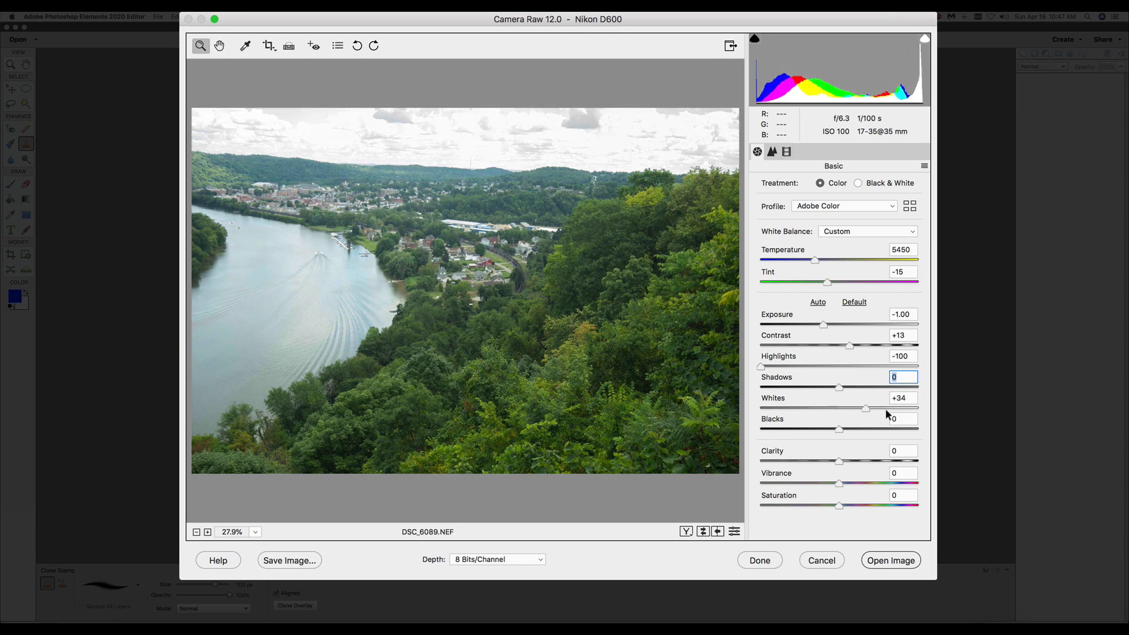
pyautogui.moveTo(864, 410); pyautogui.dragTo(838, 409)
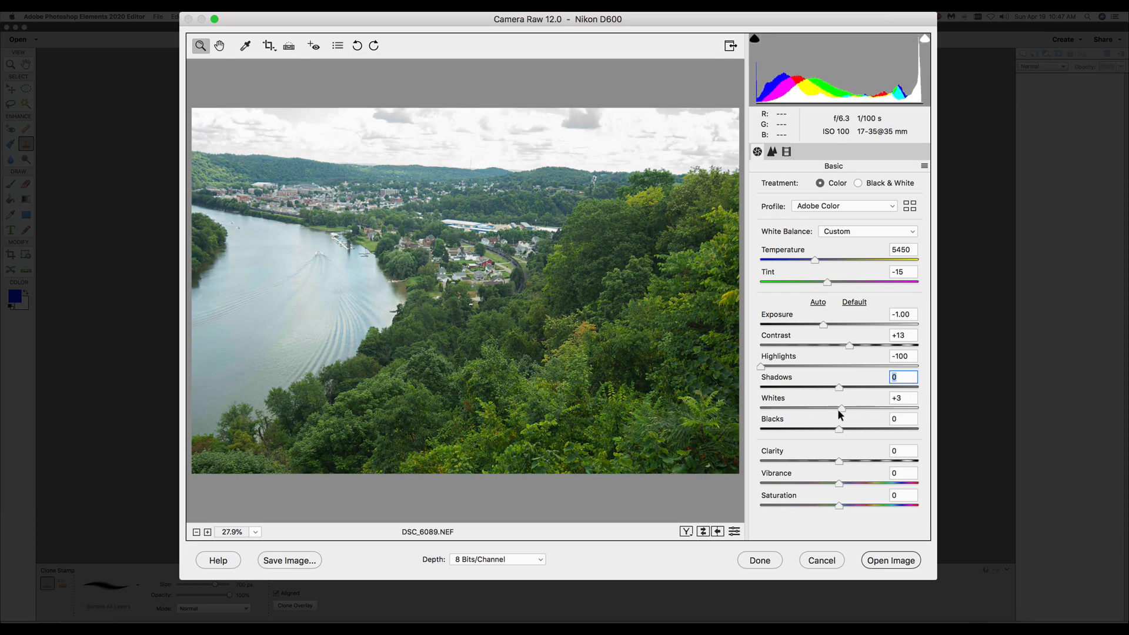
pyautogui.click(902, 398)
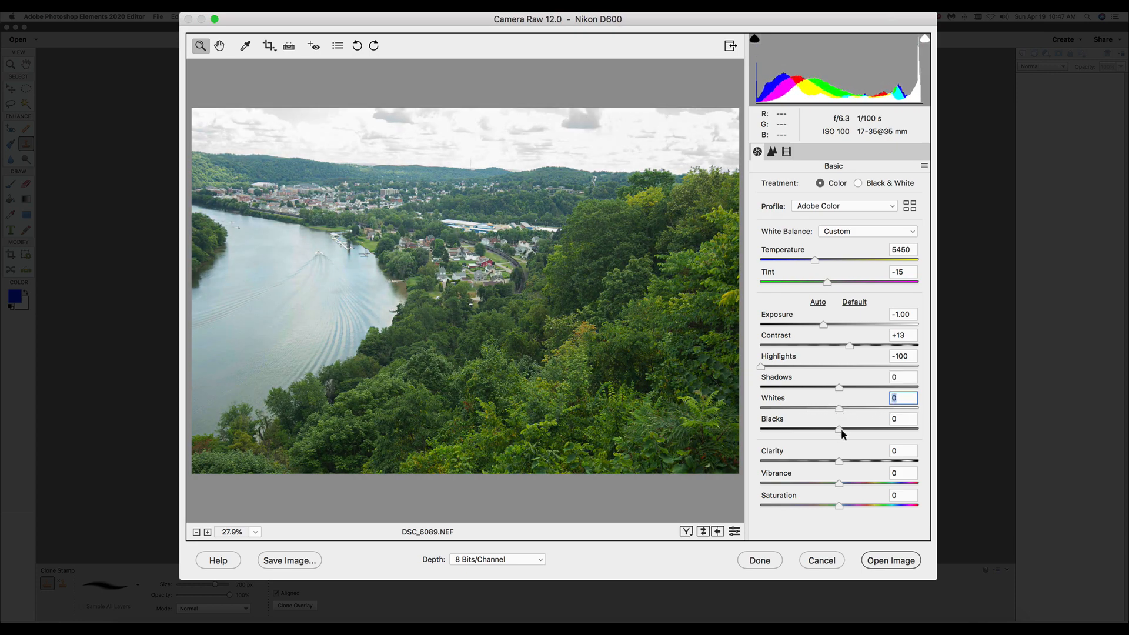
# - Try deeper blacks, then settle them at a slight -17
pyautogui.moveTo(838, 428); pyautogui.dragTo(791, 428)
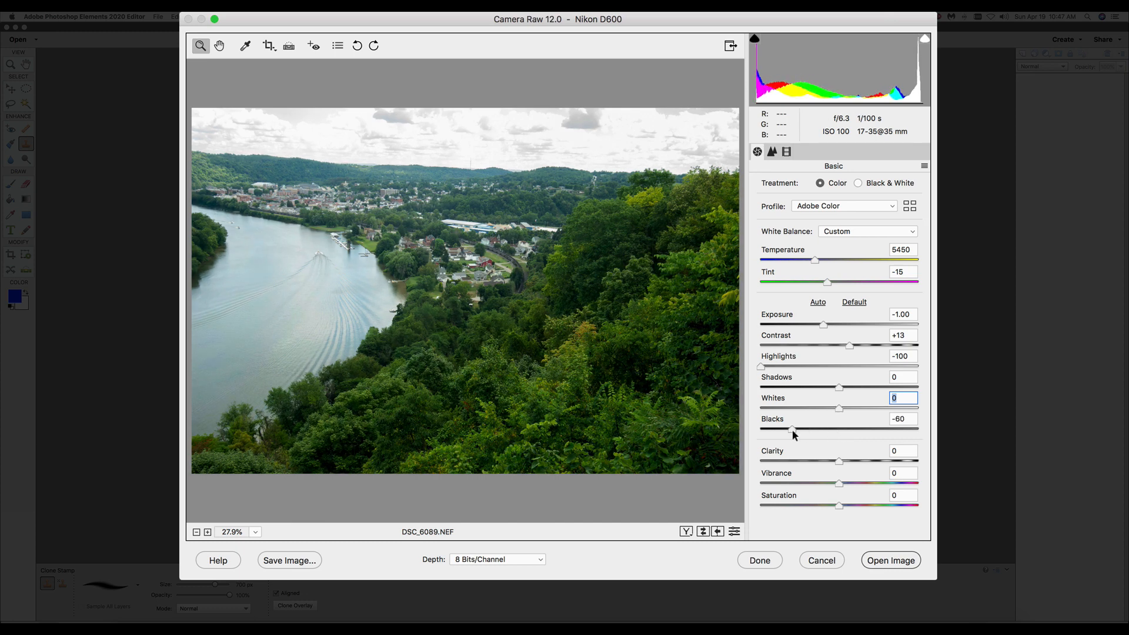
pyautogui.moveTo(794, 428); pyautogui.dragTo(811, 428)
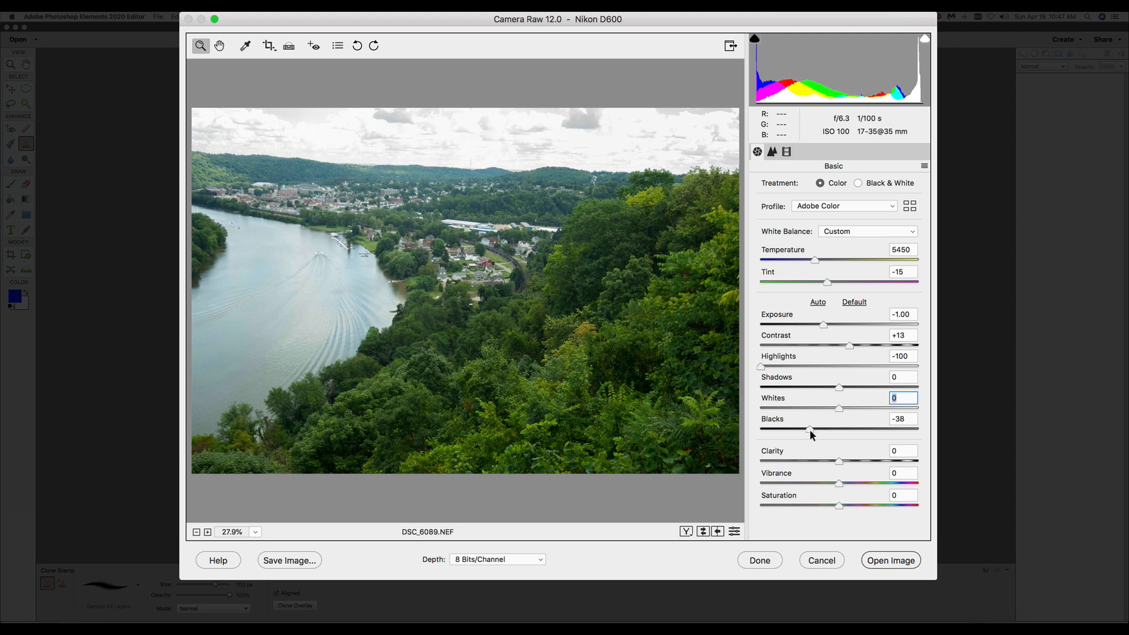
pyautogui.moveTo(813, 430); pyautogui.dragTo(826, 430)
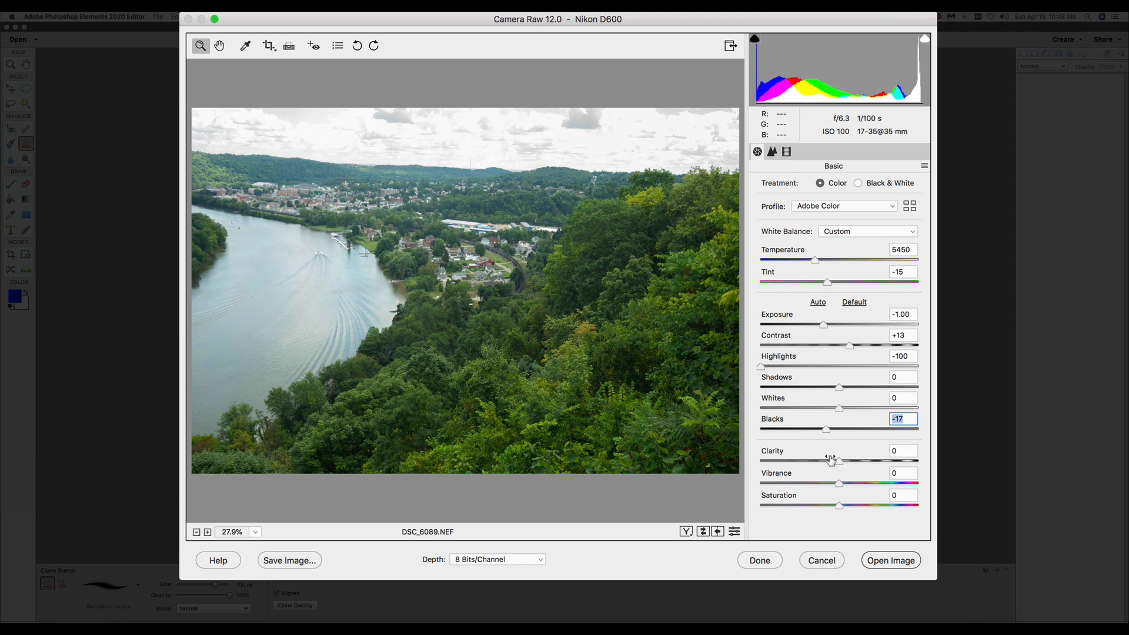
pyautogui.moveTo(841, 466)
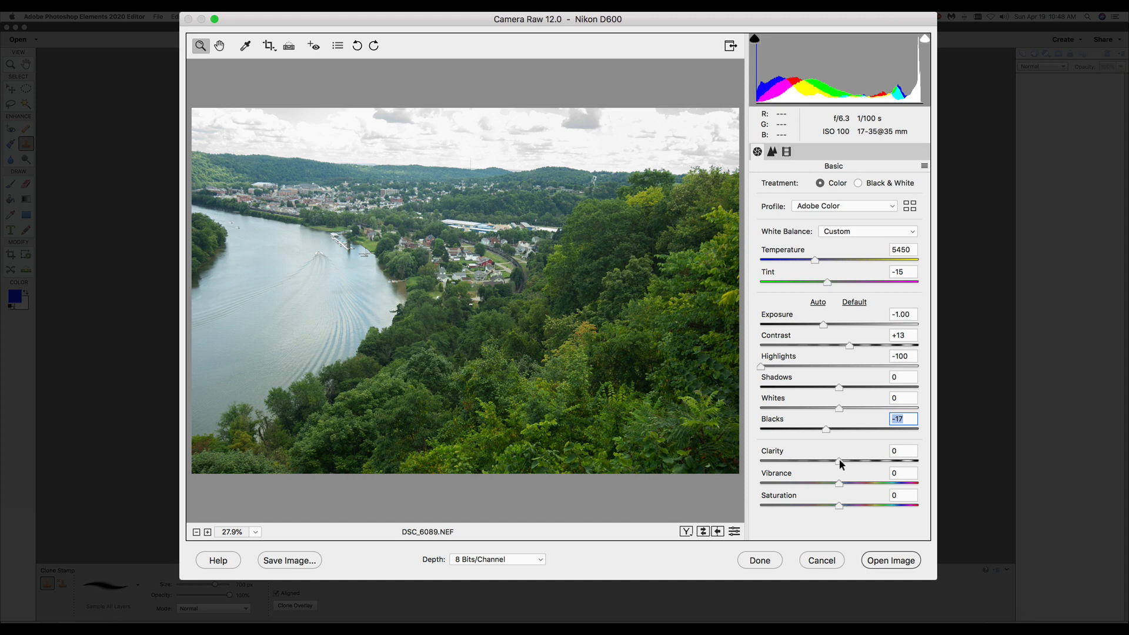
# - Try Clarity up to +99 and down to -18 on the river photo, leaving it at +18
pyautogui.moveTo(839, 462); pyautogui.dragTo(893, 462)
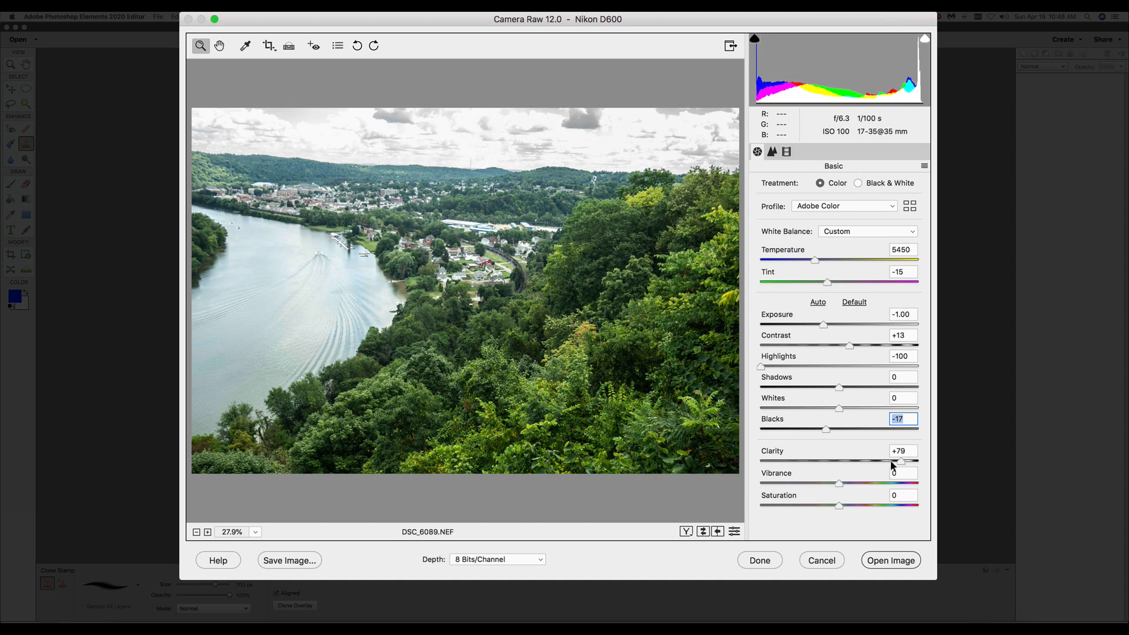
pyautogui.moveTo(893, 461); pyautogui.dragTo(919, 461)
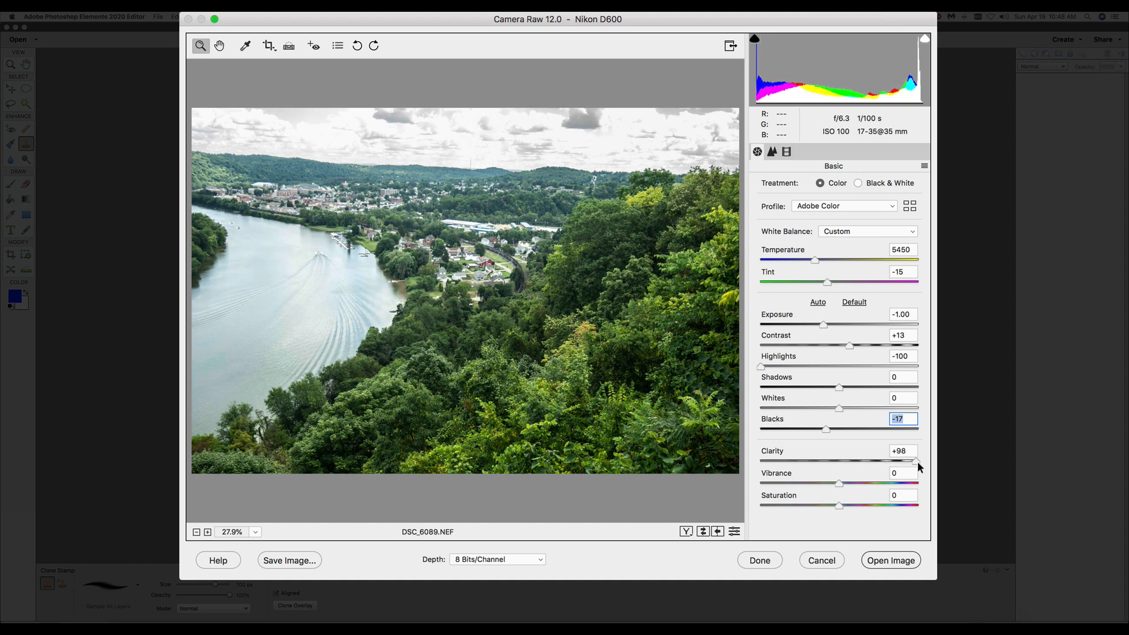
pyautogui.moveTo(915, 461); pyautogui.dragTo(918, 461)
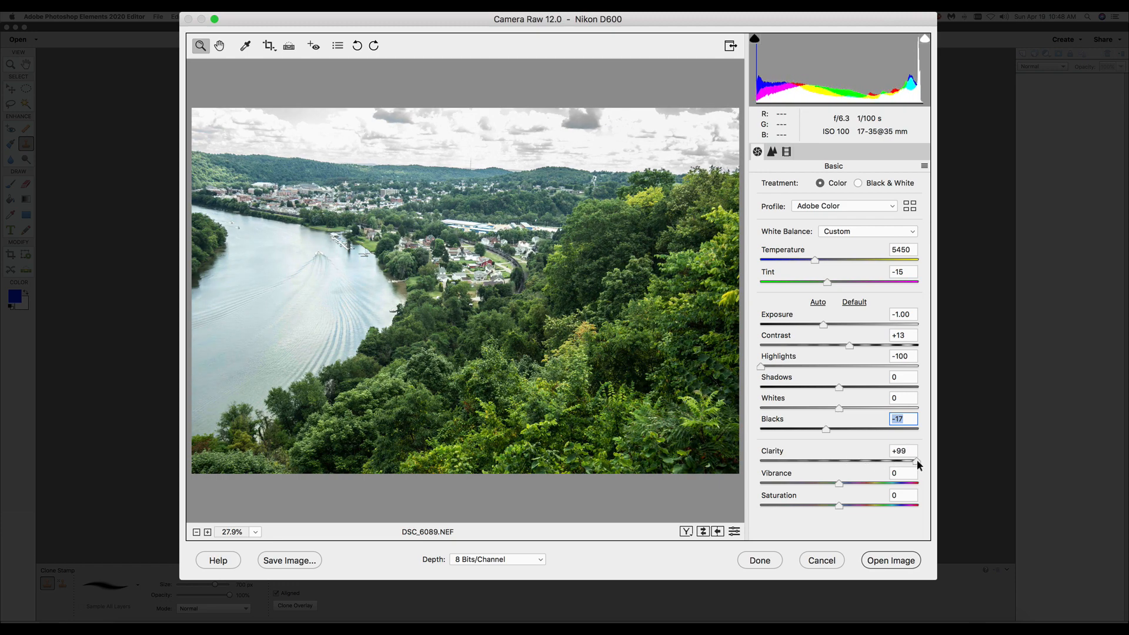
pyautogui.moveTo(915, 461); pyautogui.dragTo(855, 461)
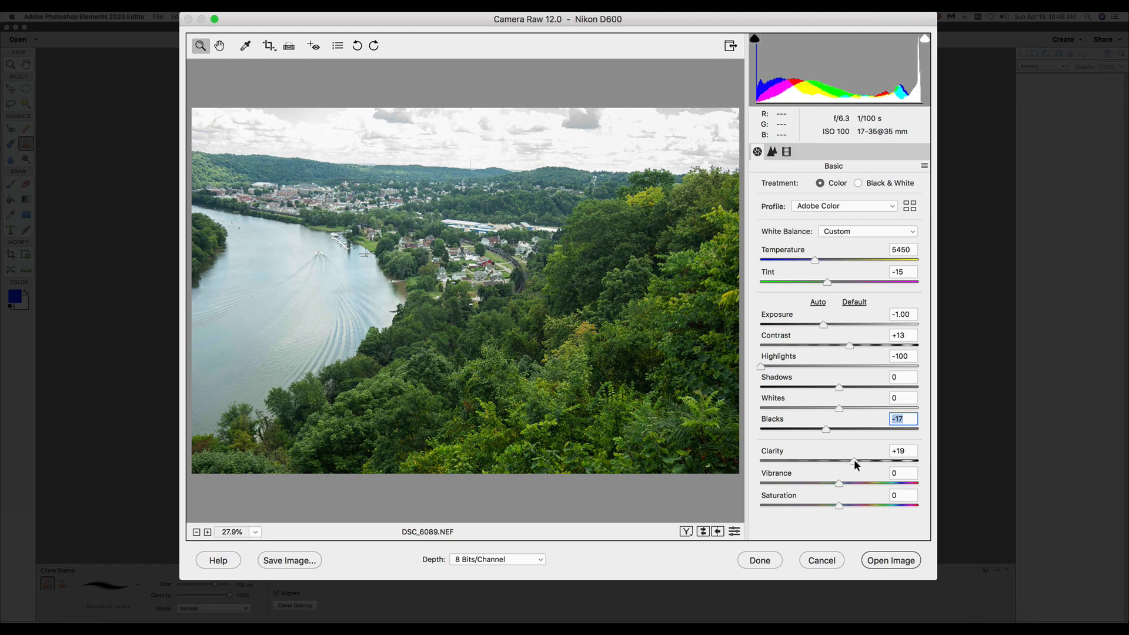
pyautogui.moveTo(855, 459); pyautogui.dragTo(826, 459)
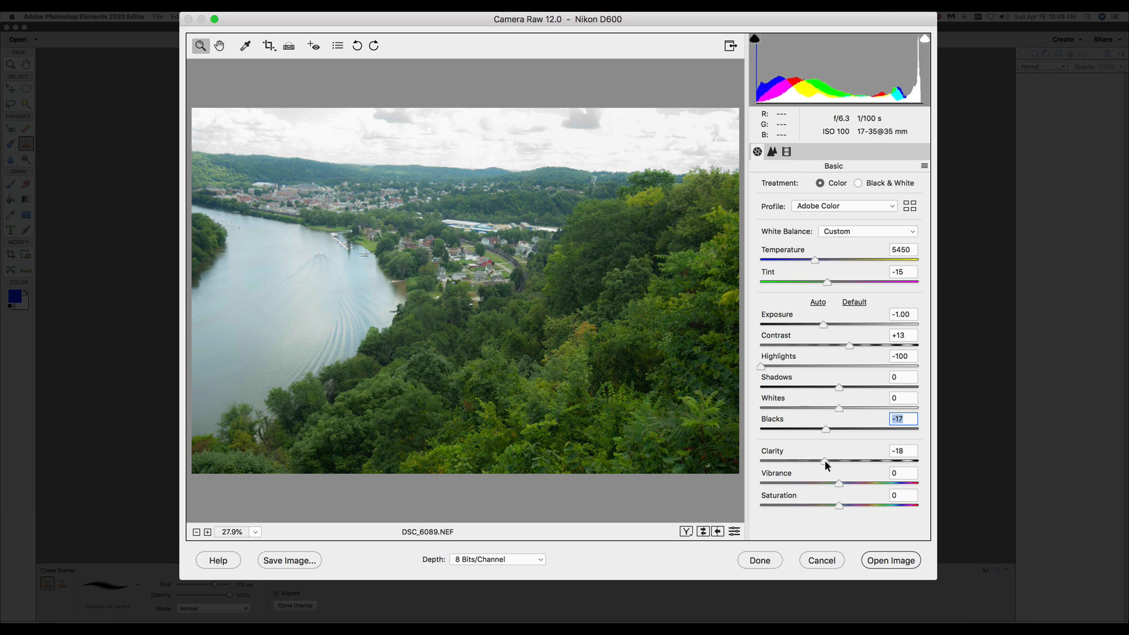
pyautogui.moveTo(827, 461); pyautogui.dragTo(845, 461)
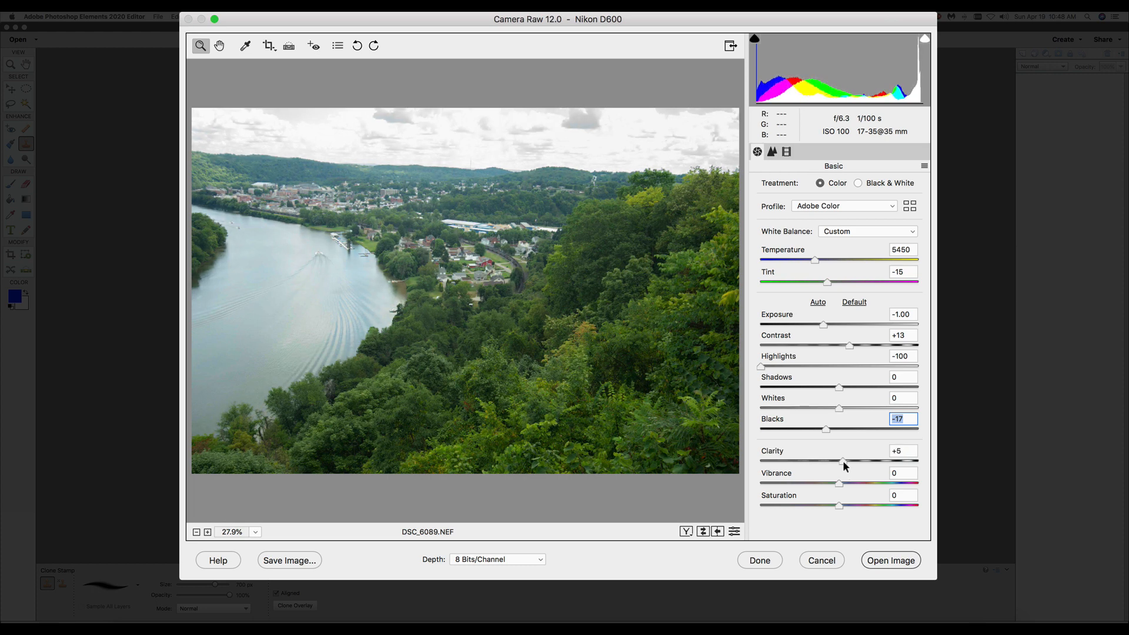
pyautogui.moveTo(844, 461); pyautogui.dragTo(855, 461)
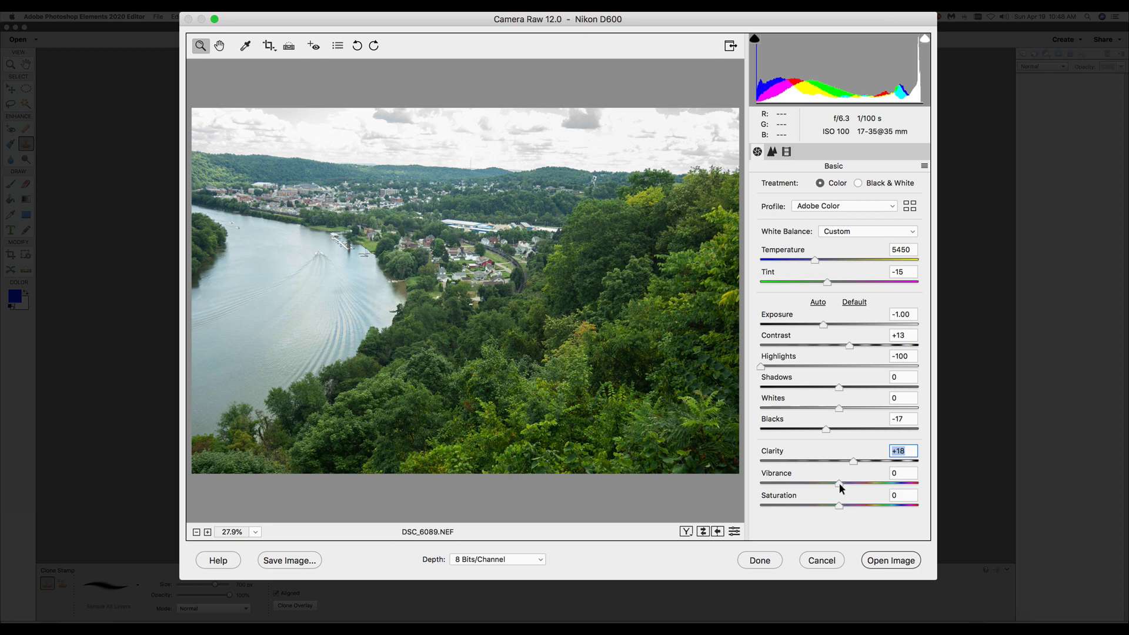
# - Try Vibrance at +84, +7 and -2, then leave it at +19
pyautogui.moveTo(838, 483); pyautogui.dragTo(905, 484)
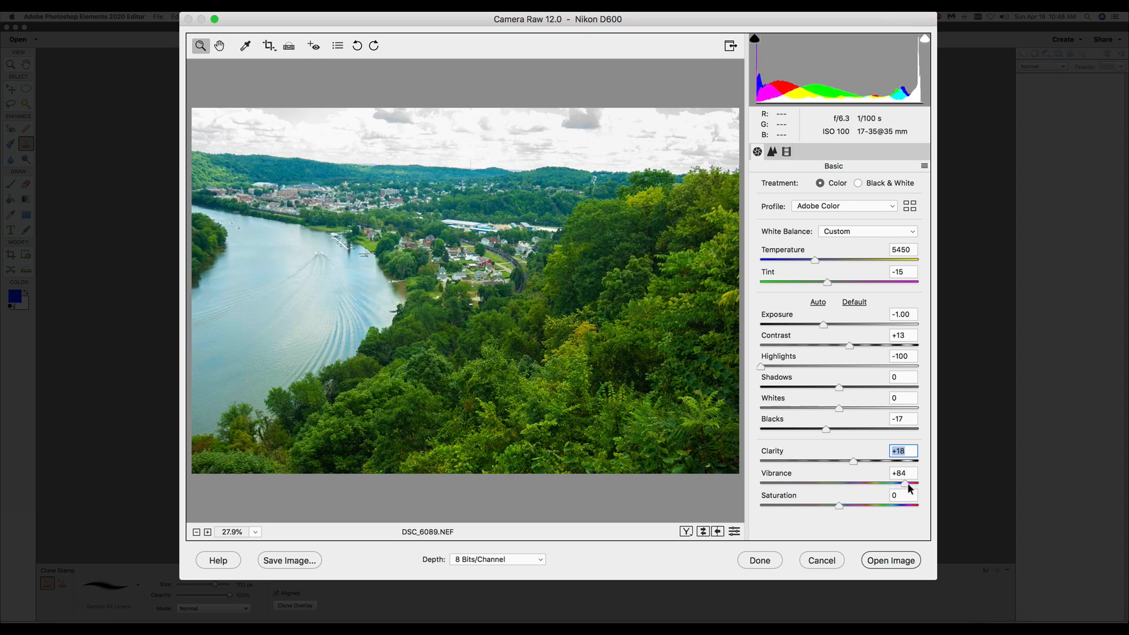
pyautogui.moveTo(906, 483); pyautogui.dragTo(842, 484)
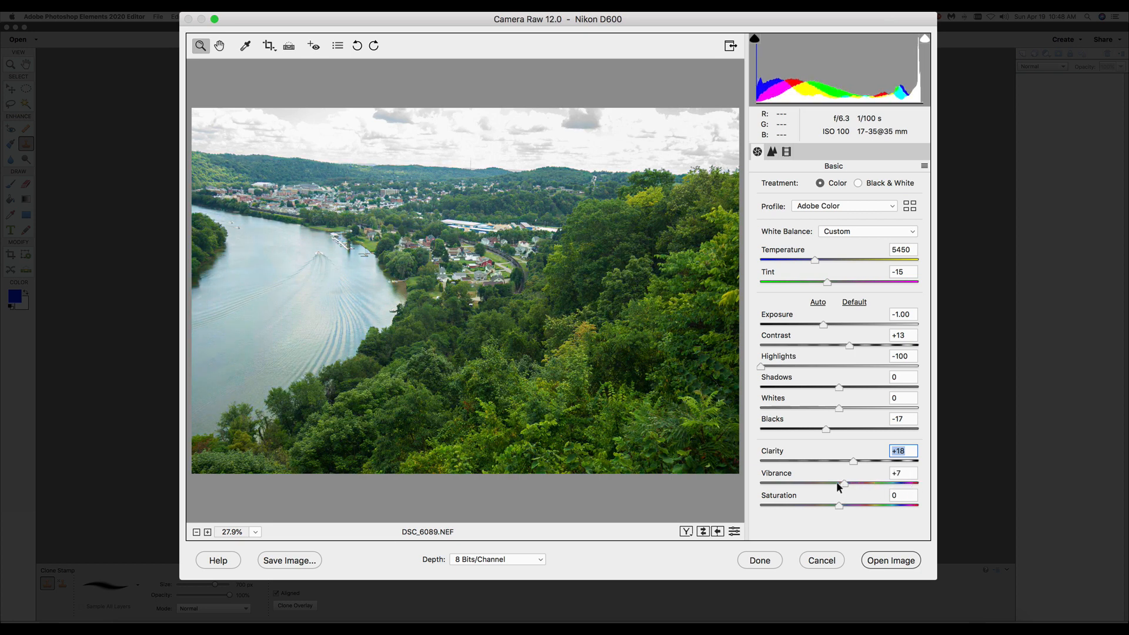
pyautogui.moveTo(855, 483); pyautogui.dragTo(838, 483)
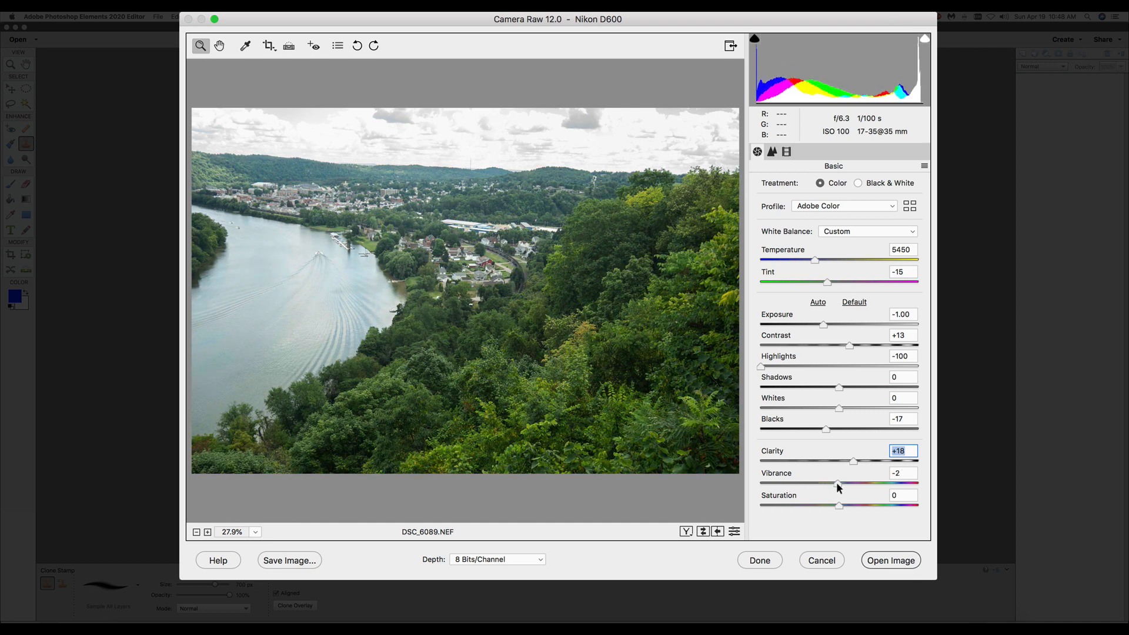
pyautogui.moveTo(838, 483); pyautogui.dragTo(854, 483)
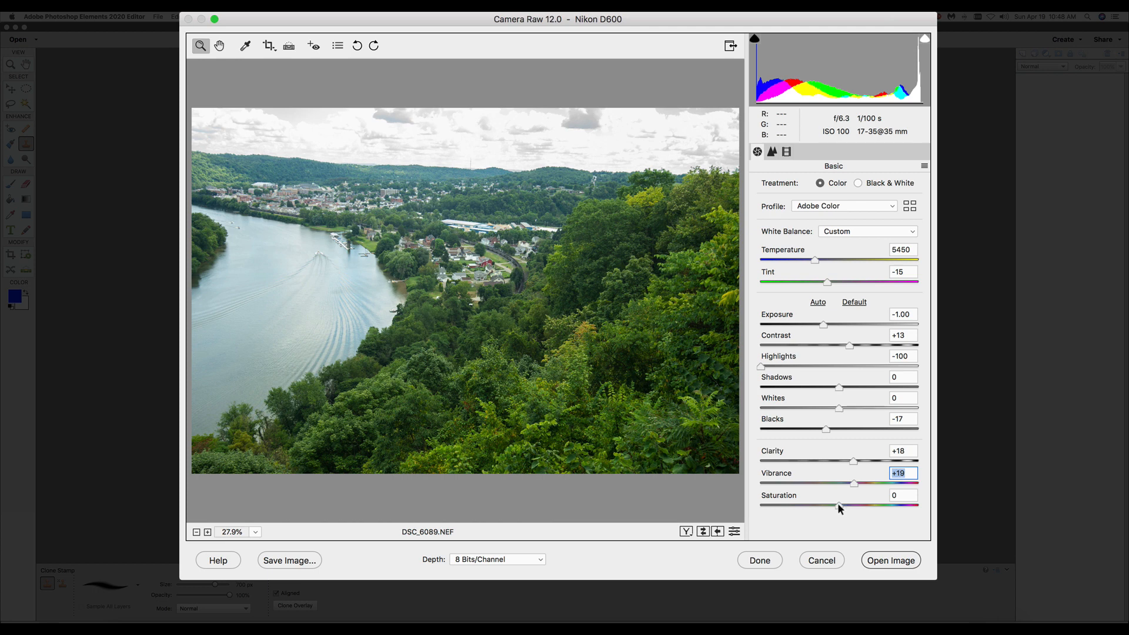
# - Try Saturation at +100 and down to -40, then leave it near -6
pyautogui.moveTo(838, 507); pyautogui.dragTo(919, 507)
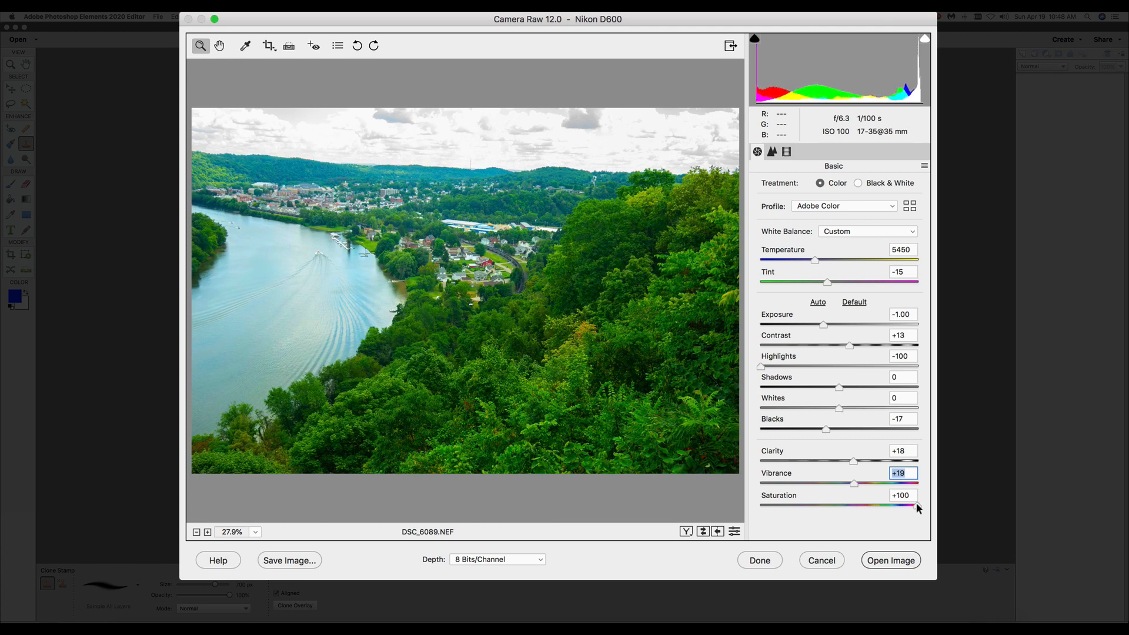
pyautogui.moveTo(916, 506); pyautogui.dragTo(813, 506)
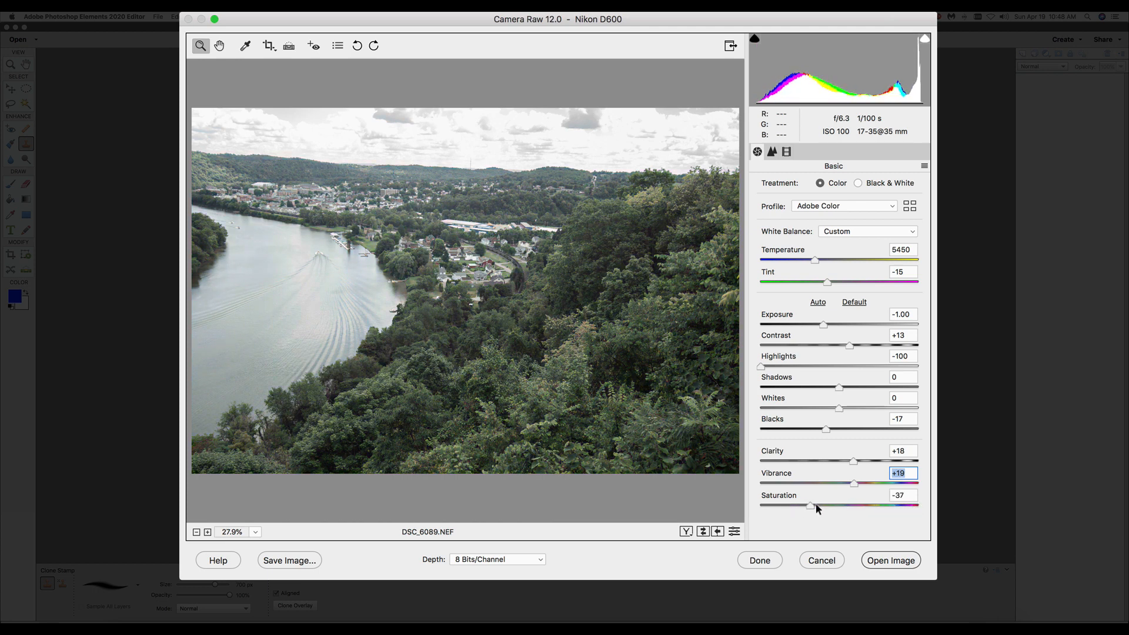
pyautogui.moveTo(812, 504); pyautogui.dragTo(809, 504)
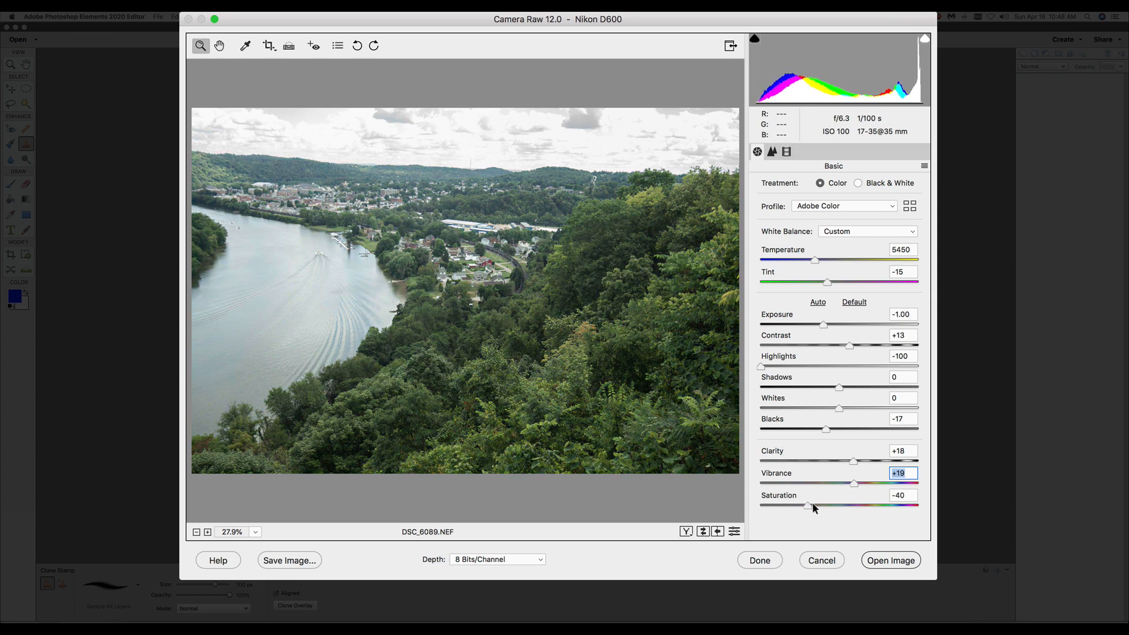
pyautogui.moveTo(808, 505); pyautogui.dragTo(831, 506)
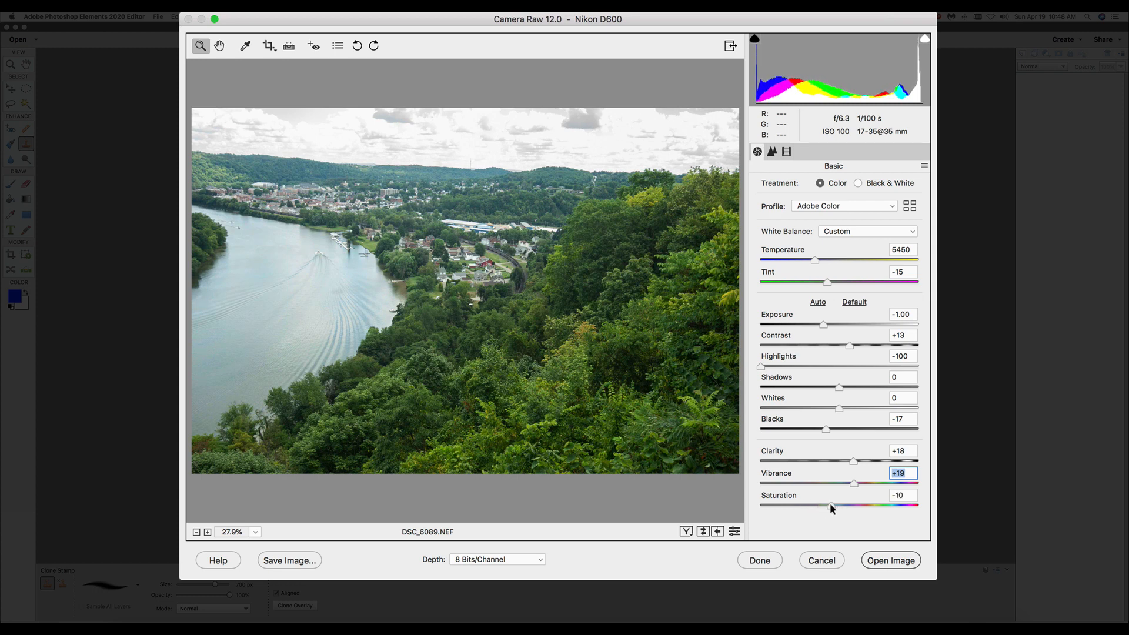
pyautogui.moveTo(833, 505); pyautogui.dragTo(836, 505)
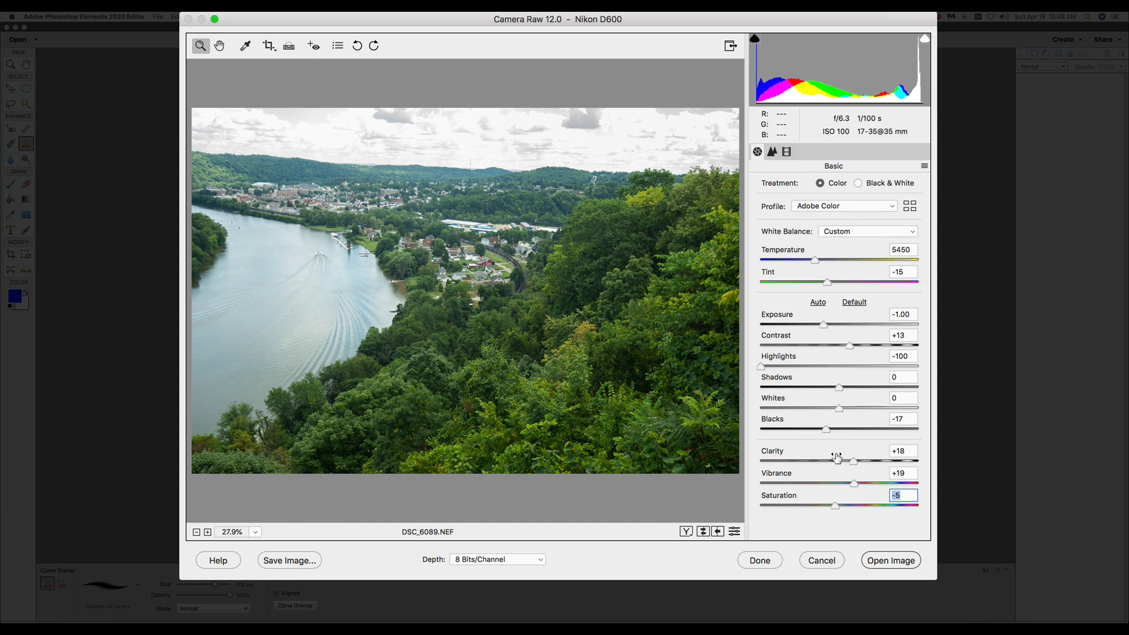
pyautogui.moveTo(890, 560)
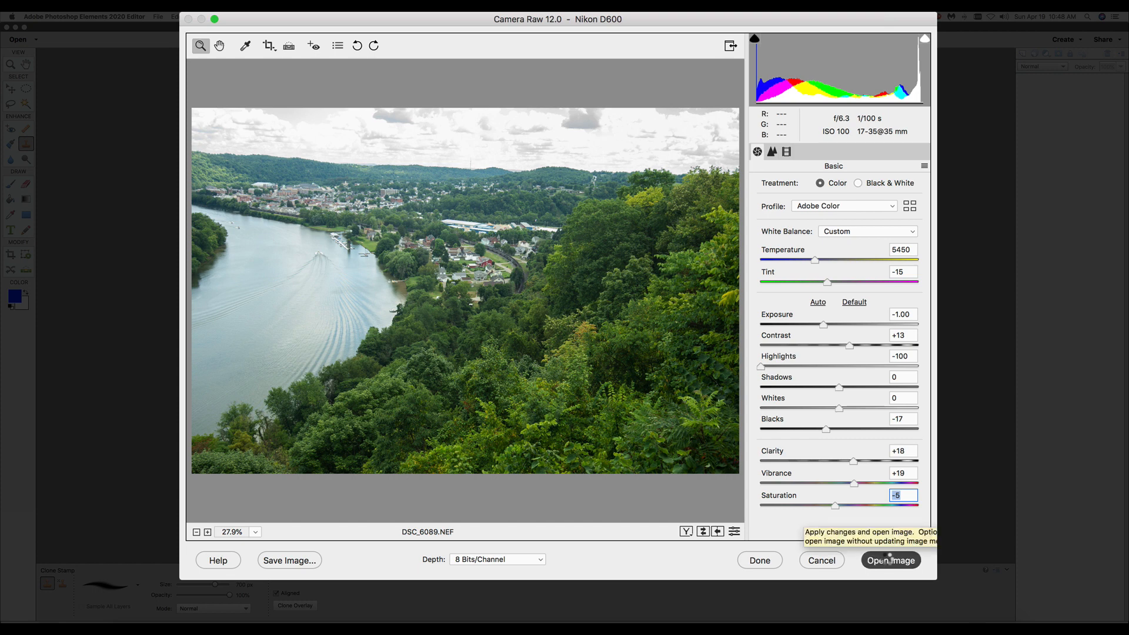
# - Open the adjusted DSC_6089.NEF river photo into the Expert workspace
pyautogui.click(890, 560)
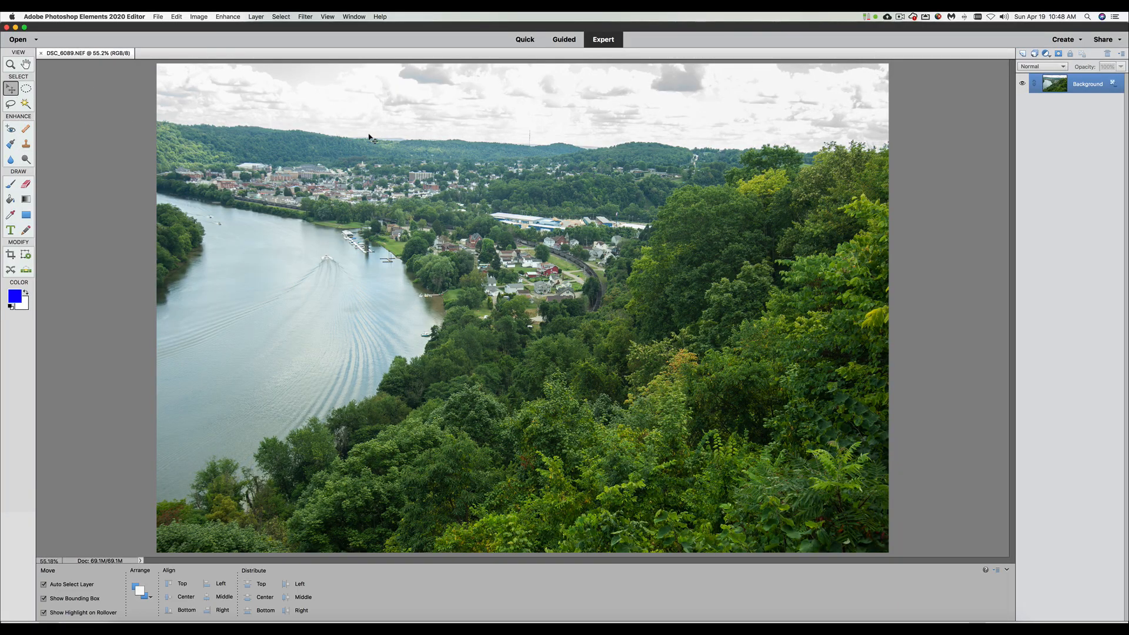
pyautogui.moveTo(599, 120)
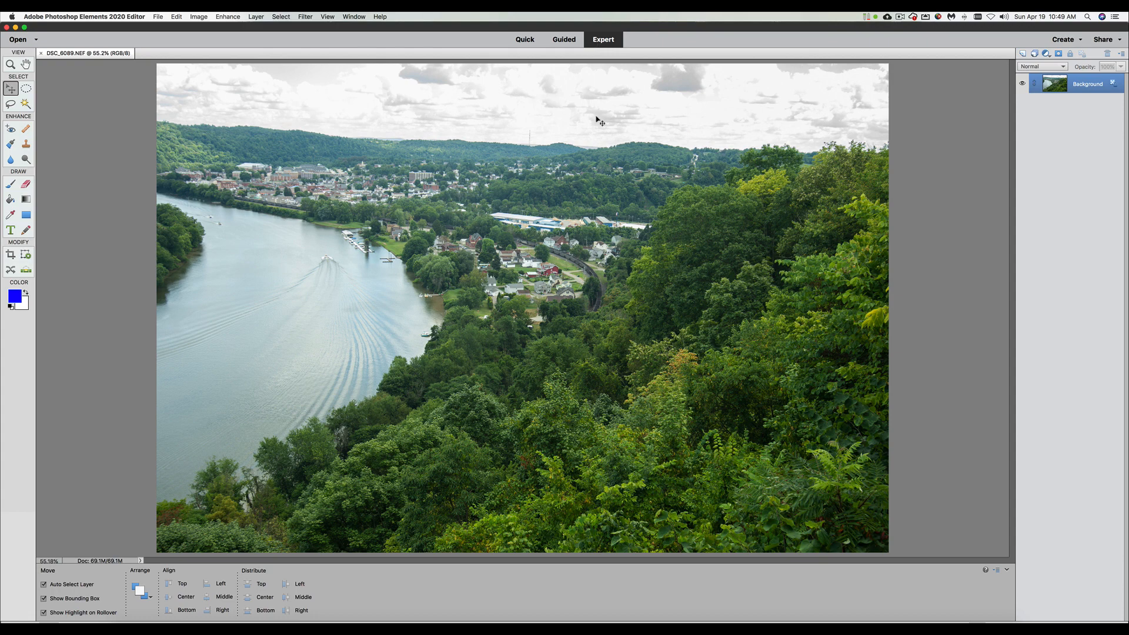
pyautogui.moveTo(483, 276)
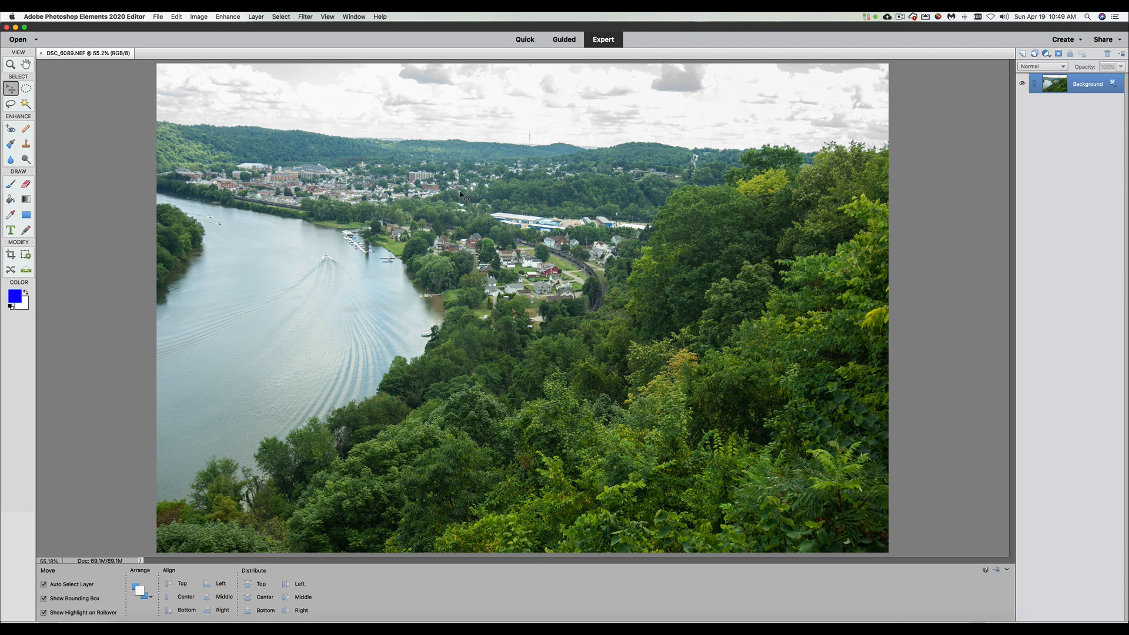
pyautogui.moveTo(156, 15)
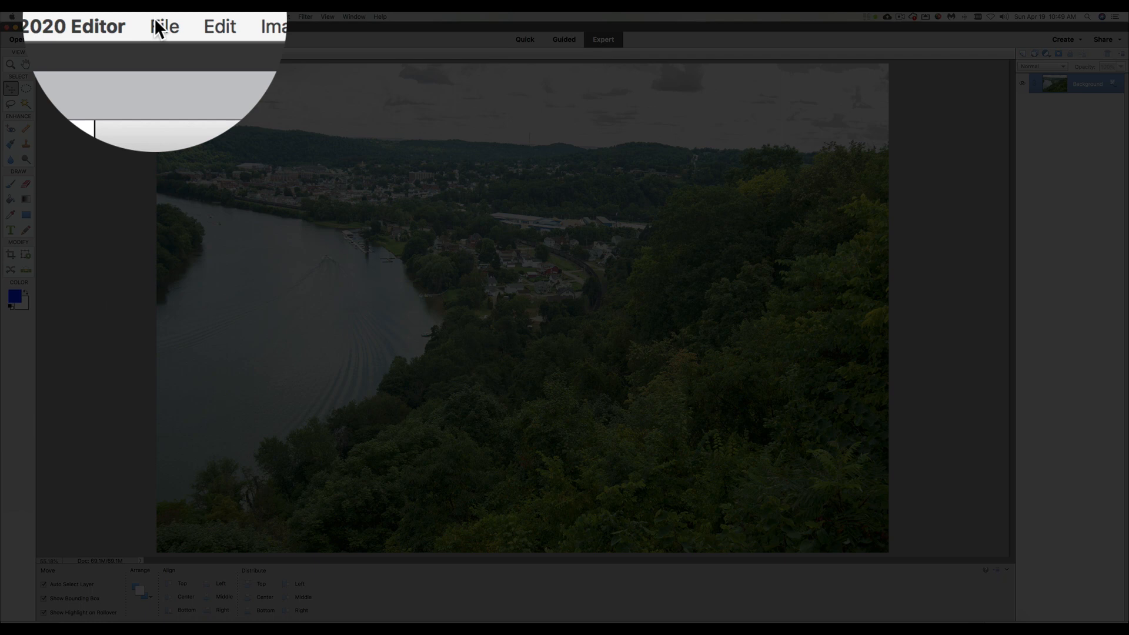
# - Start File > Open in Camera Raw and navigate to the Pictures folder
pyautogui.click(151, 26)
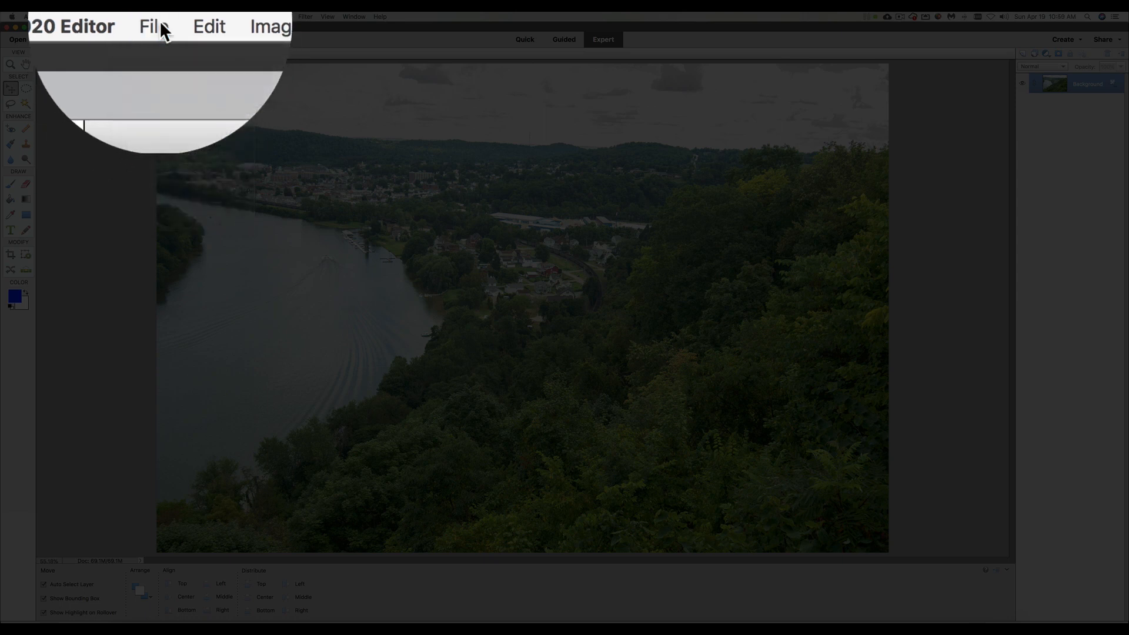
pyautogui.click(152, 26)
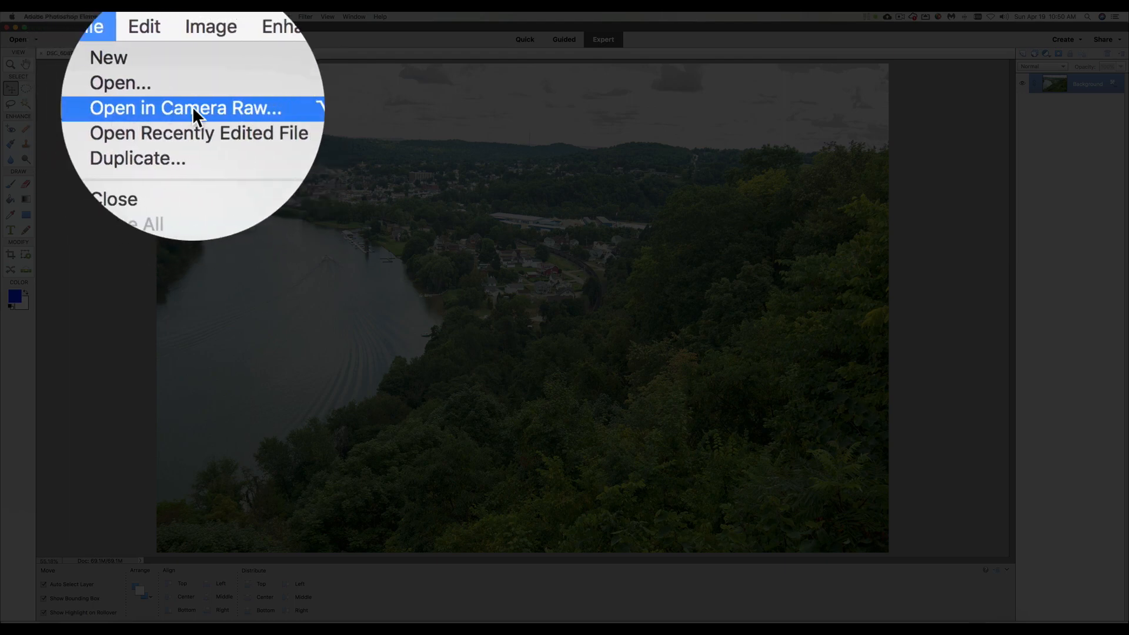
pyautogui.click(184, 107)
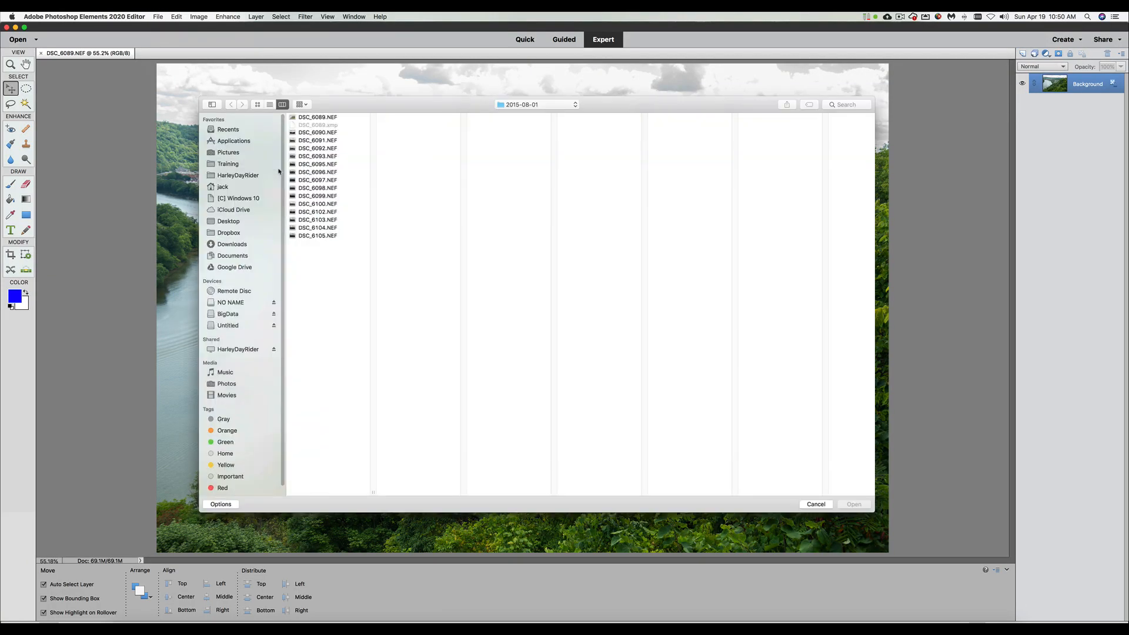
pyautogui.click(536, 105)
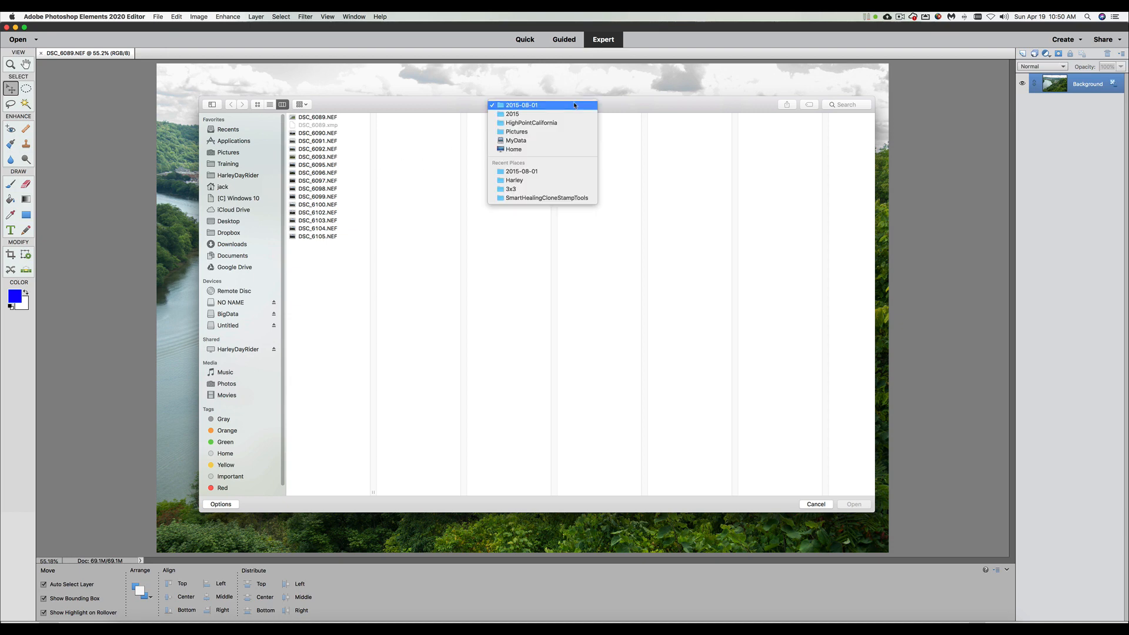
pyautogui.moveTo(516, 132)
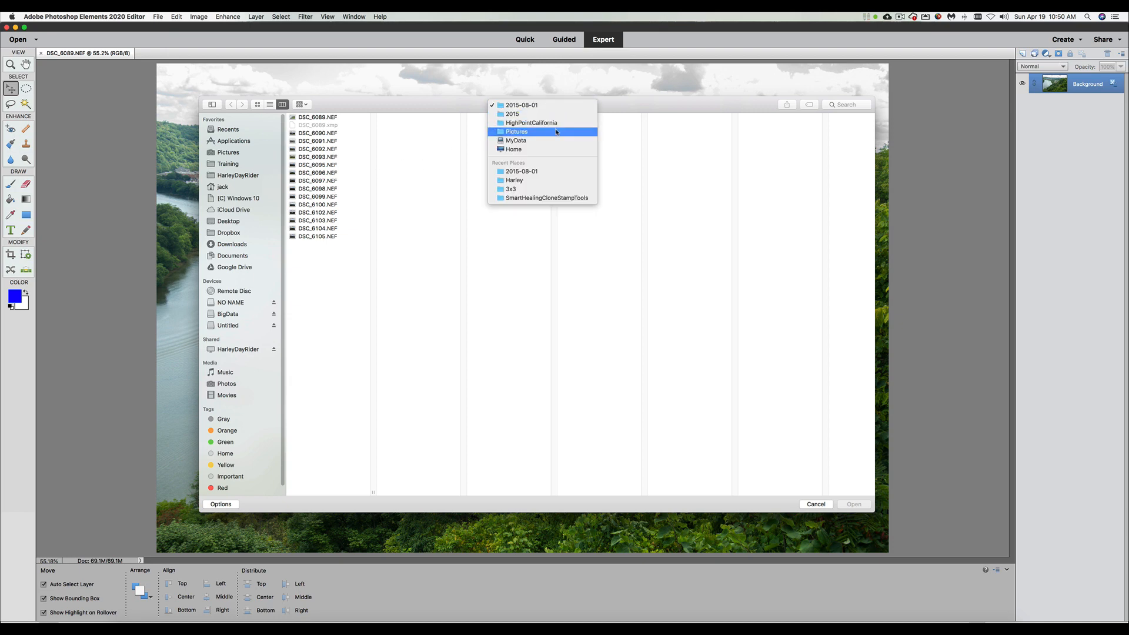
pyautogui.click(517, 132)
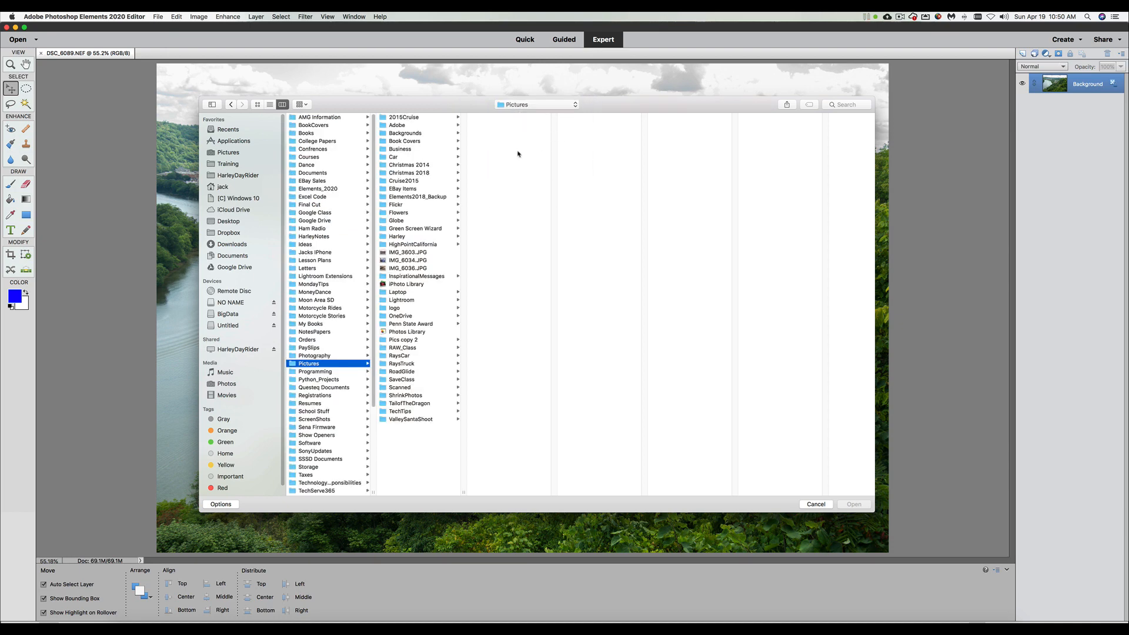
pyautogui.moveTo(423, 225)
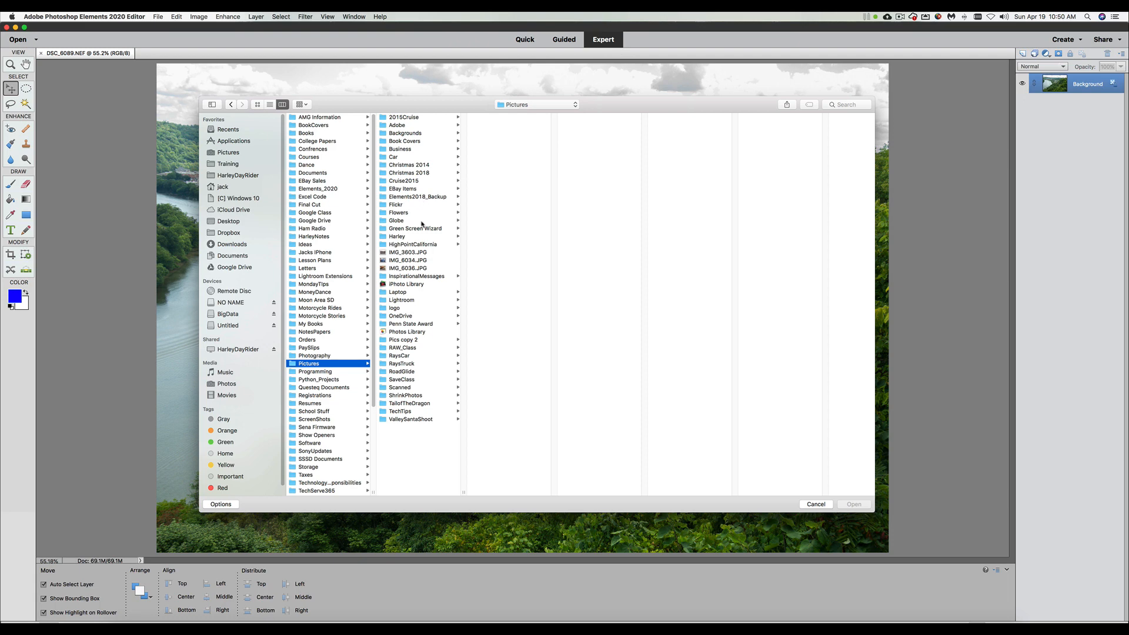
# - In the Harley folder, select IMG_3551.jpg and open it in Camera Raw
pyautogui.click(397, 237)
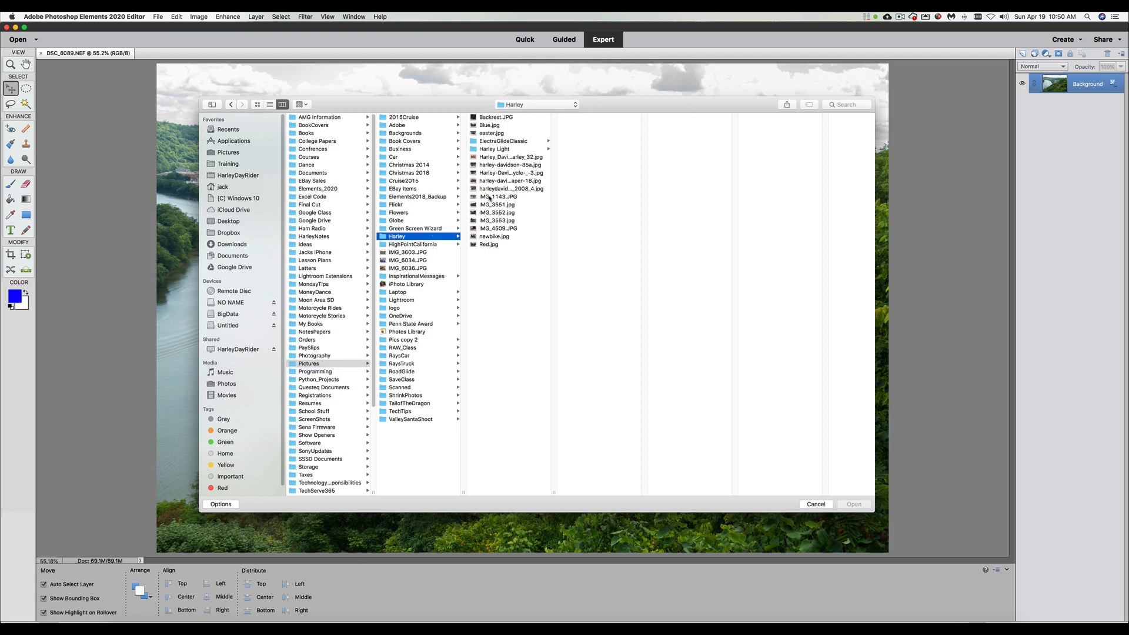
pyautogui.click(499, 197)
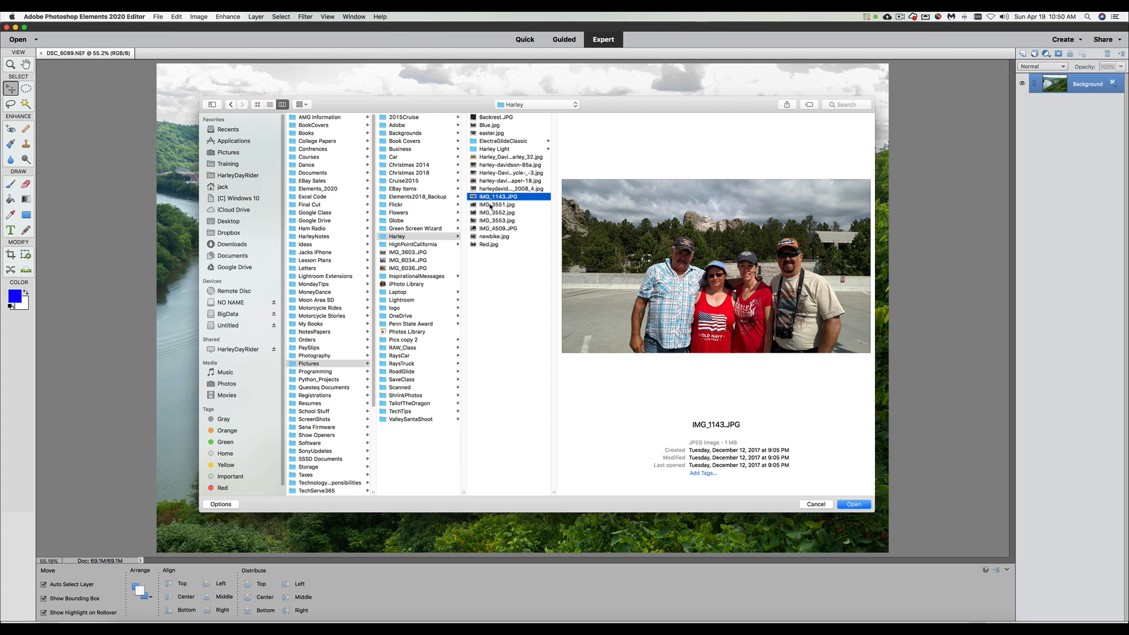
pyautogui.click(495, 205)
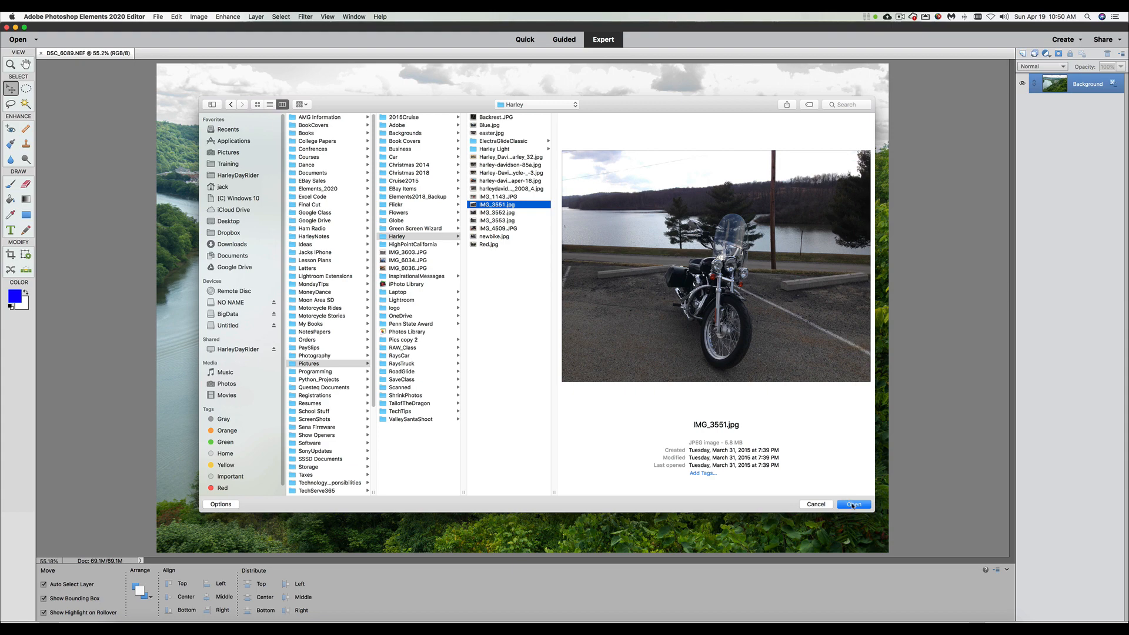
pyautogui.click(854, 504)
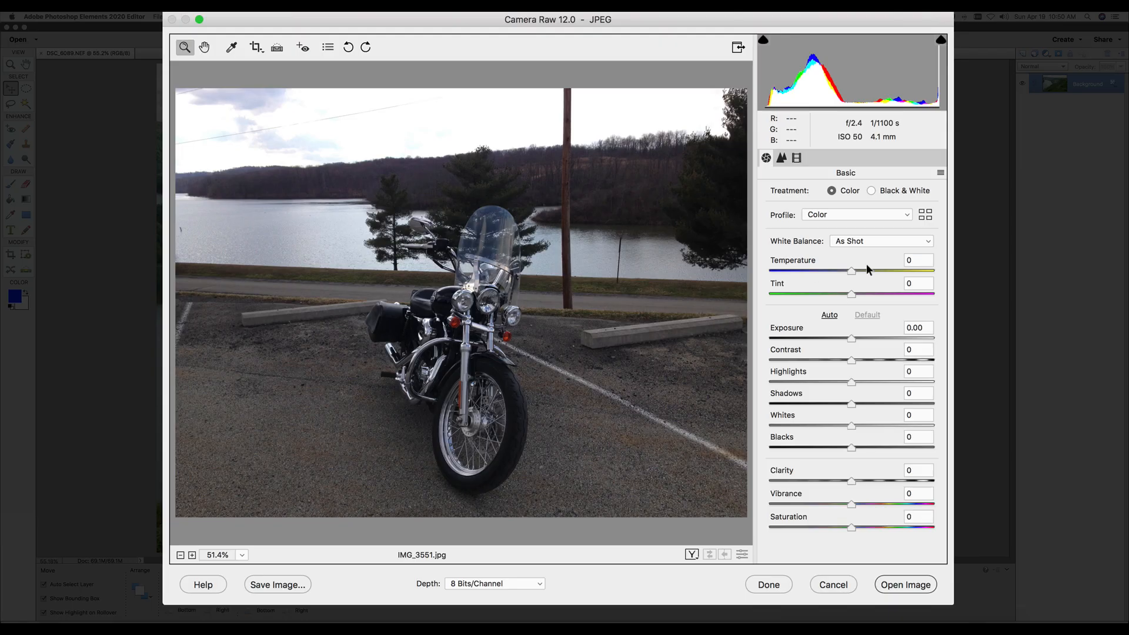
pyautogui.click(881, 240)
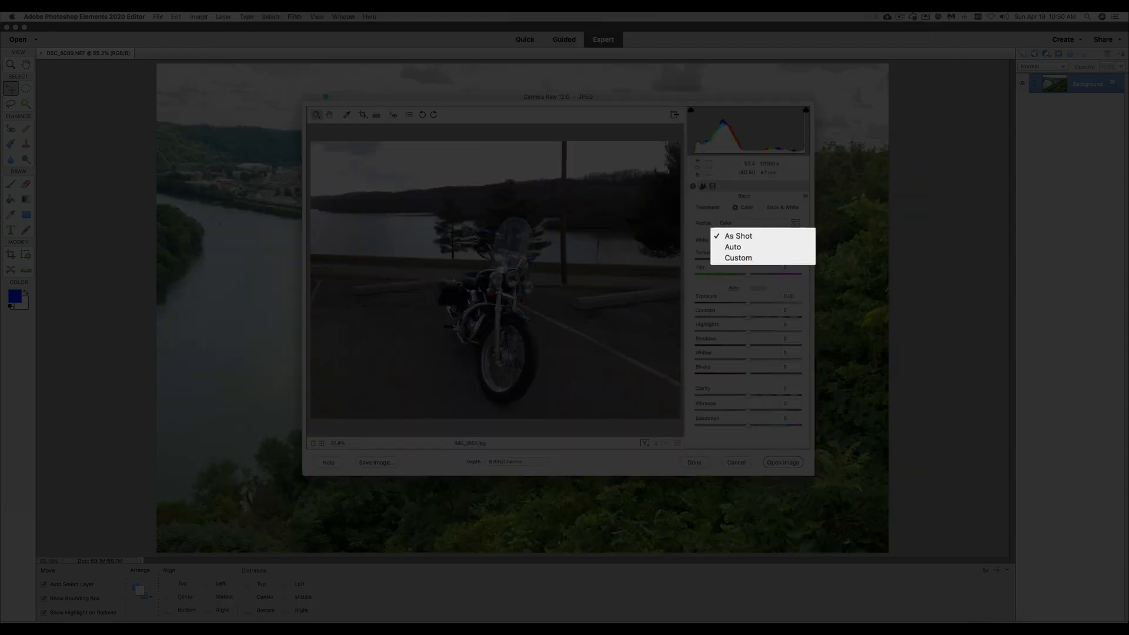
pyautogui.click(738, 236)
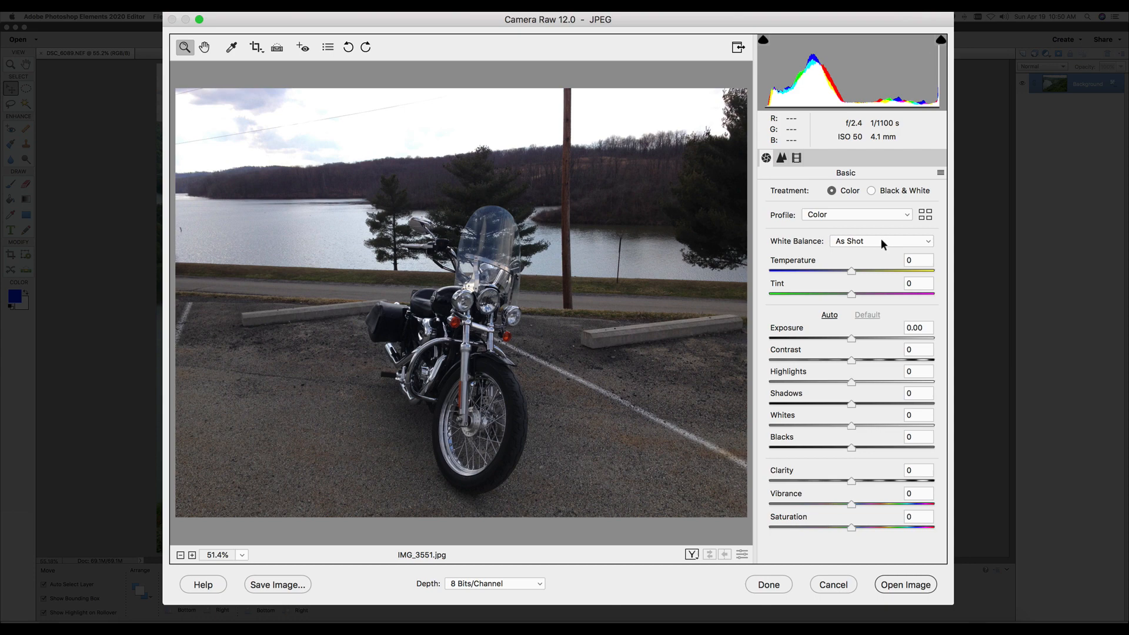
pyautogui.click(880, 240)
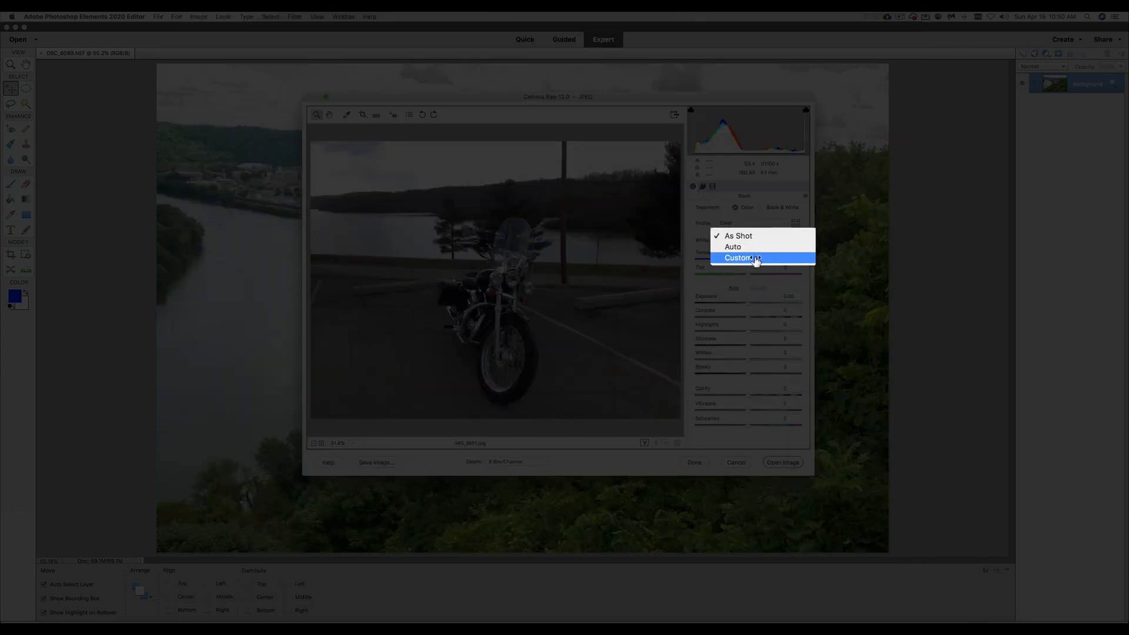
pyautogui.click(742, 257)
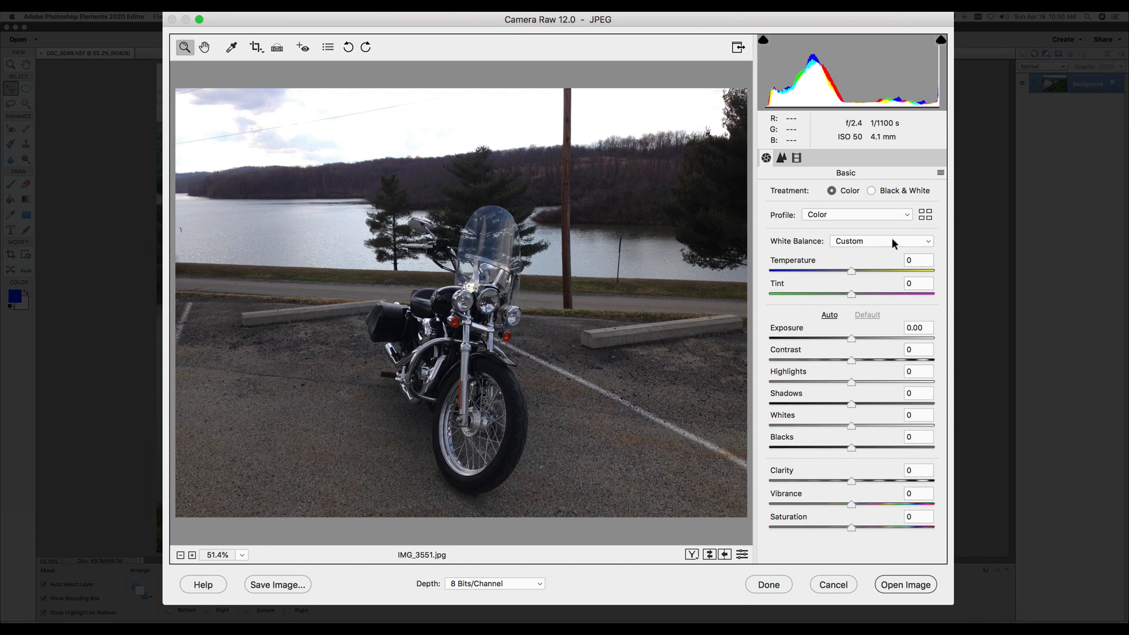
pyautogui.click(880, 240)
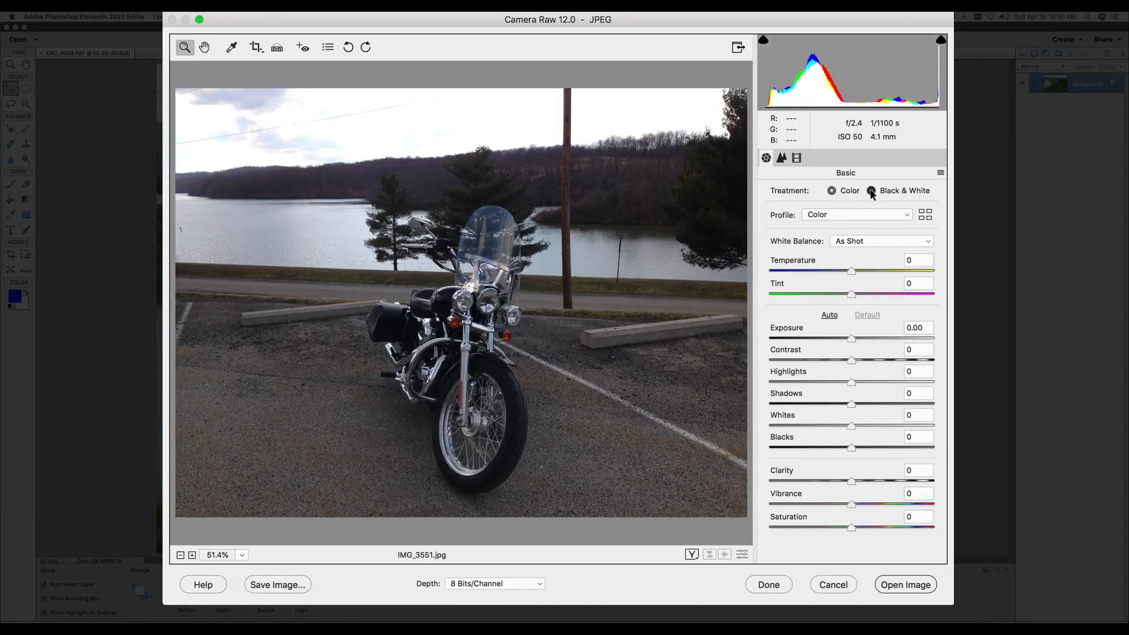
pyautogui.click(832, 190)
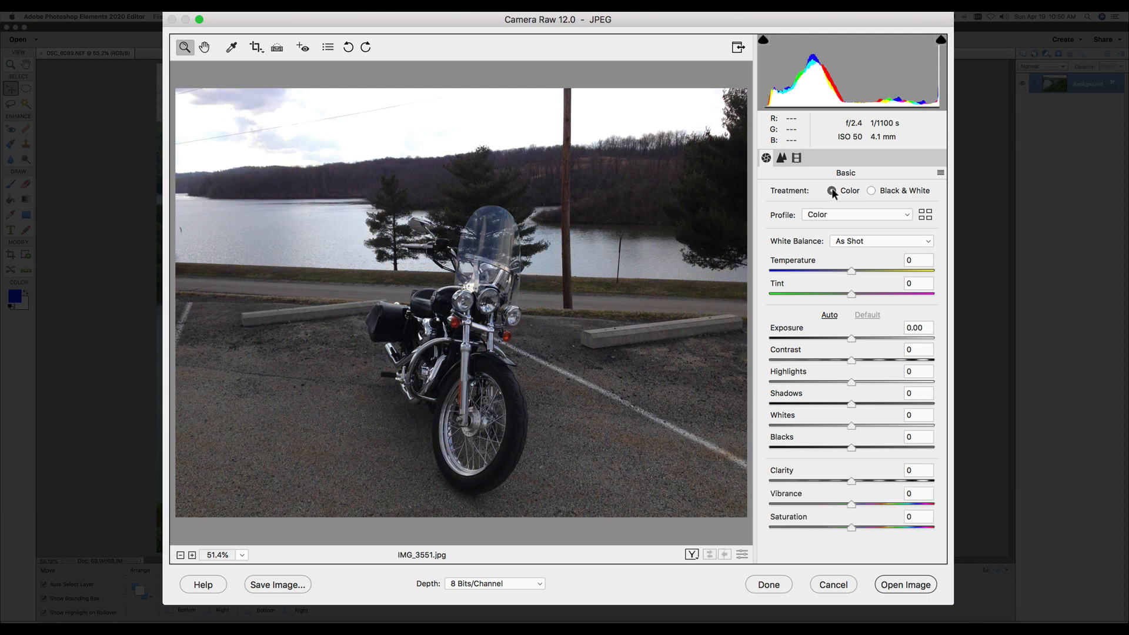
# - Set the motorcycle photo's Temperature to -14 and Tint to -10
pyautogui.moveTo(852, 272); pyautogui.dragTo(816, 272)
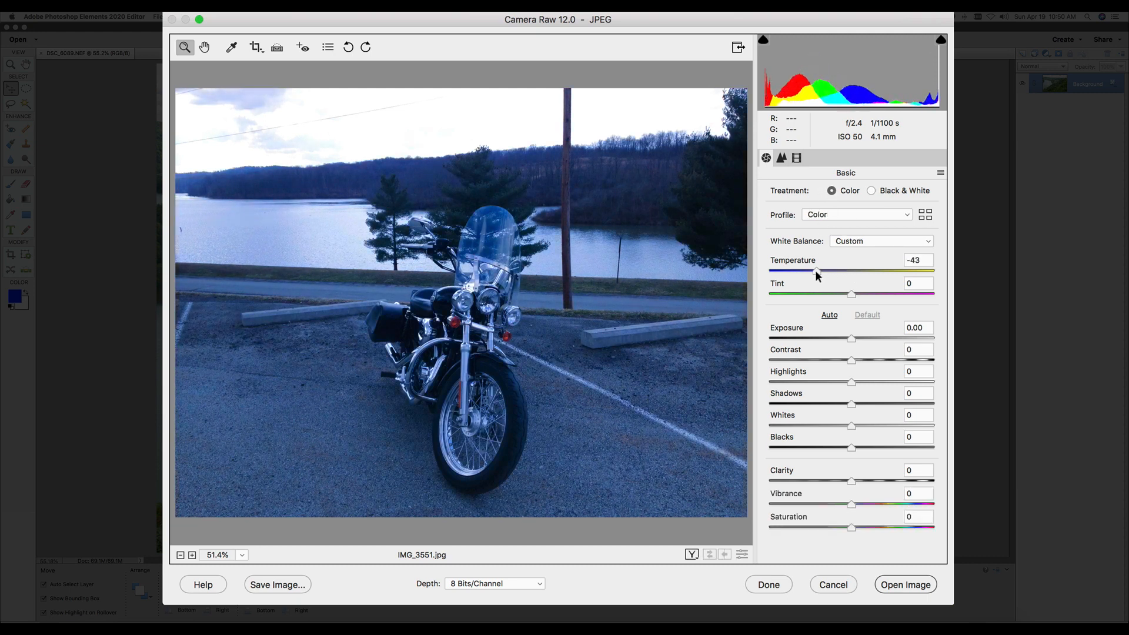
pyautogui.moveTo(817, 272); pyautogui.dragTo(828, 271)
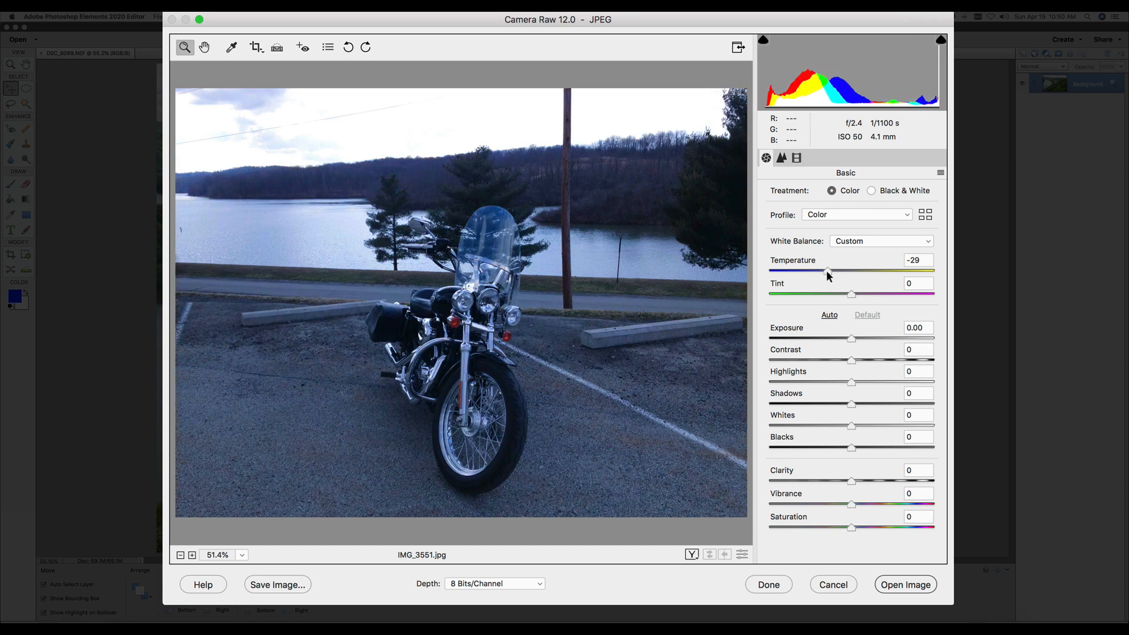
pyautogui.moveTo(828, 271); pyautogui.dragTo(840, 270)
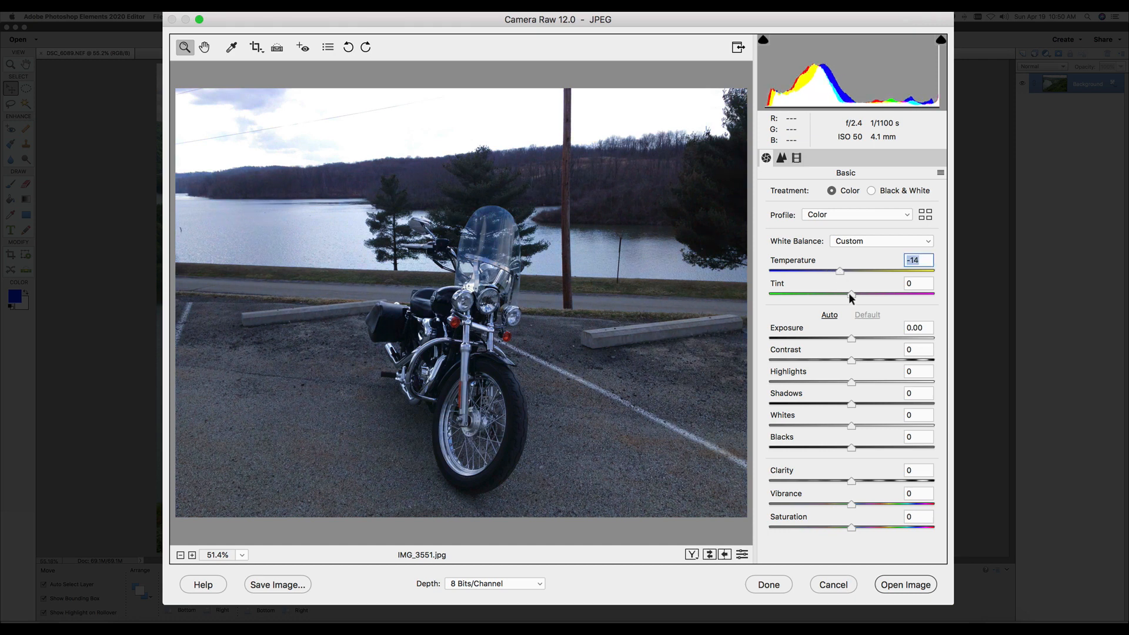
pyautogui.moveTo(853, 294); pyautogui.dragTo(842, 294)
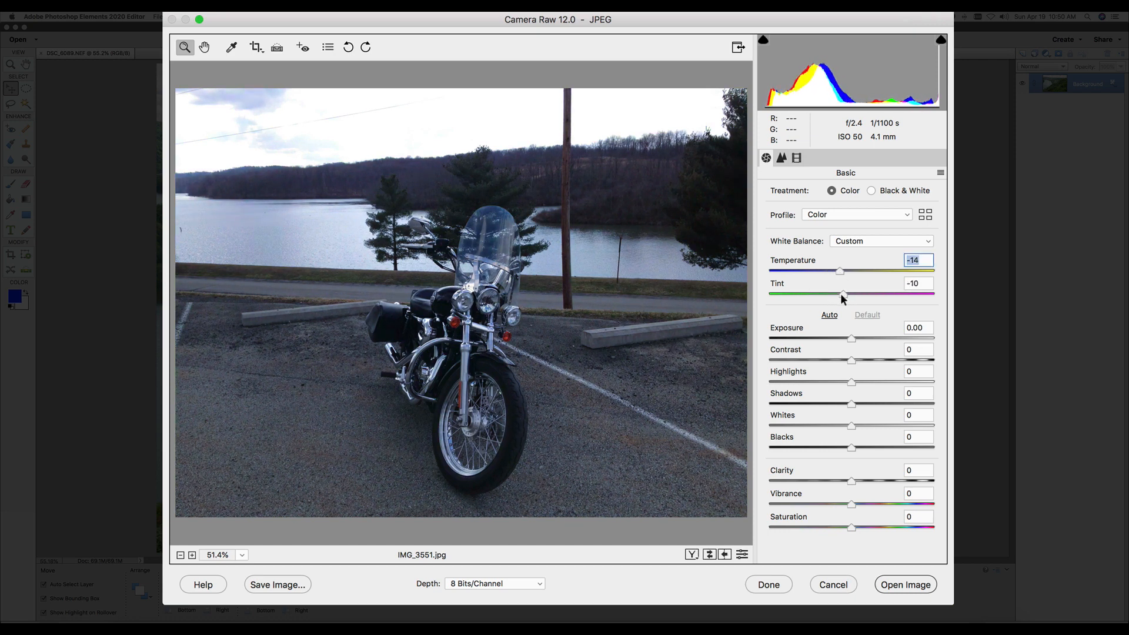
pyautogui.click(918, 282)
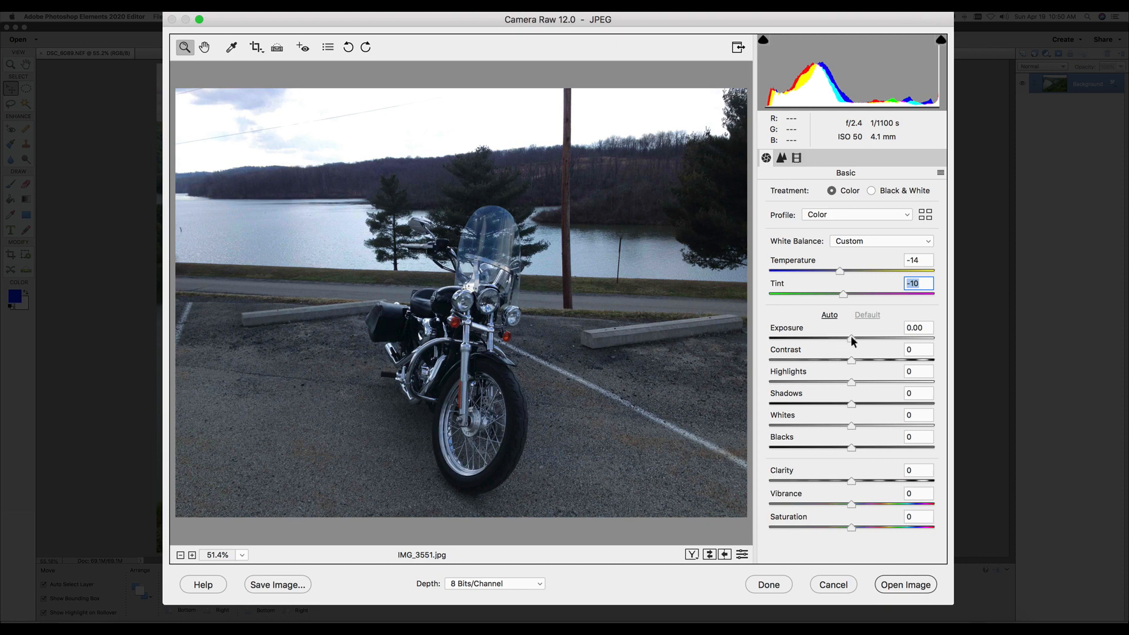
# - Set Exposure to +0.20 and nudge Contrast up then back to about -8
pyautogui.moveTo(854, 339); pyautogui.dragTo(846, 338)
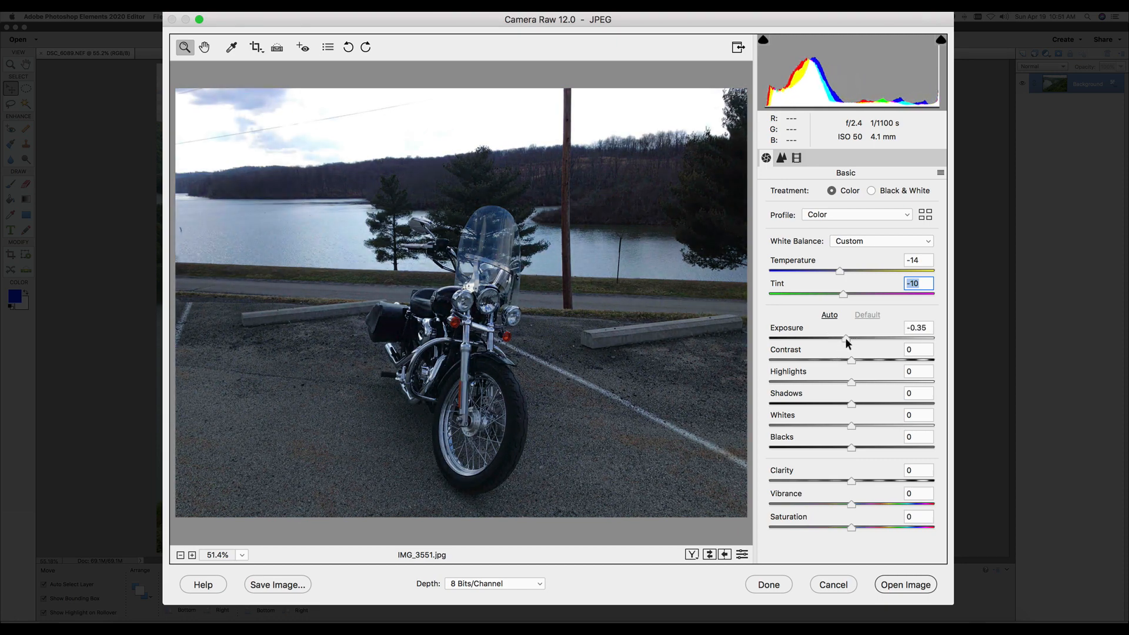
pyautogui.moveTo(847, 338); pyautogui.dragTo(855, 338)
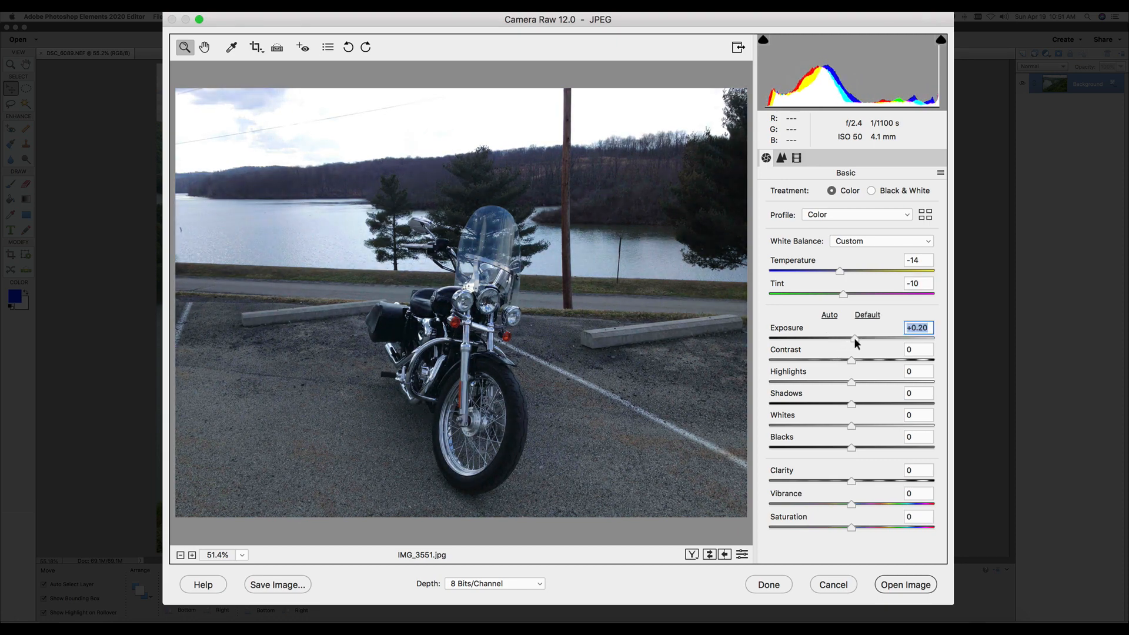
pyautogui.moveTo(852, 360); pyautogui.dragTo(855, 360)
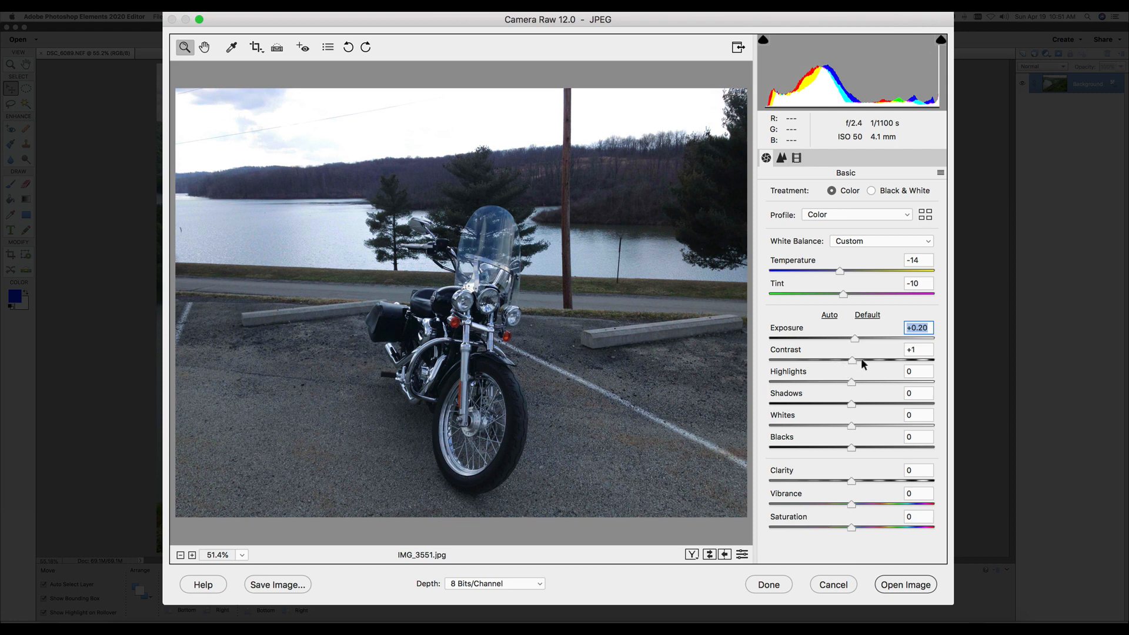
pyautogui.moveTo(854, 359); pyautogui.dragTo(863, 360)
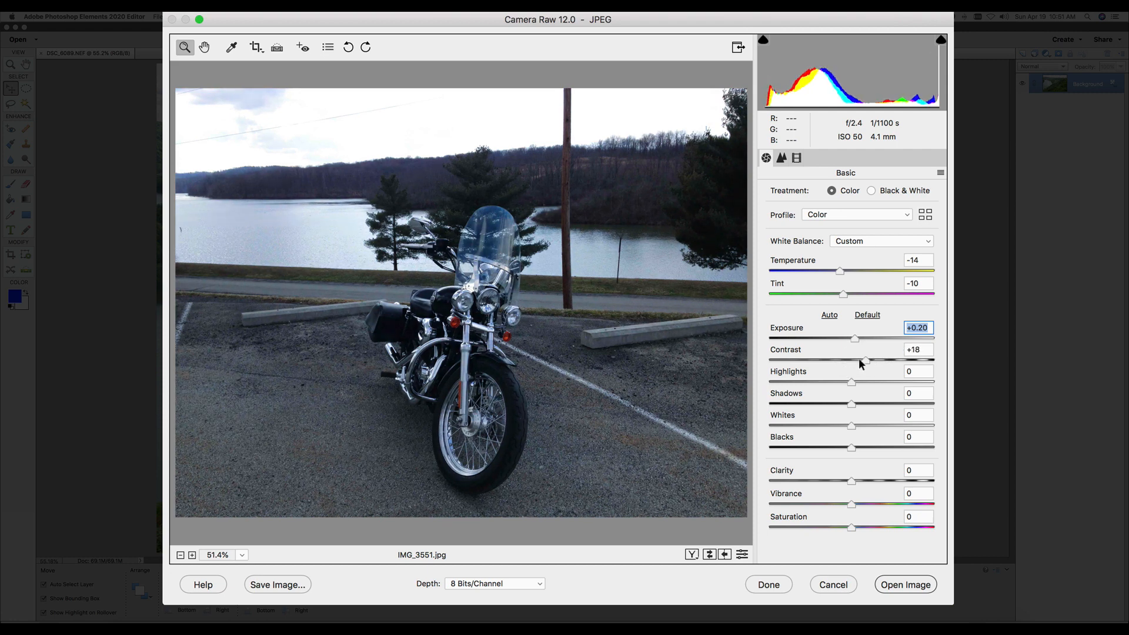
pyautogui.moveTo(868, 360); pyautogui.dragTo(845, 360)
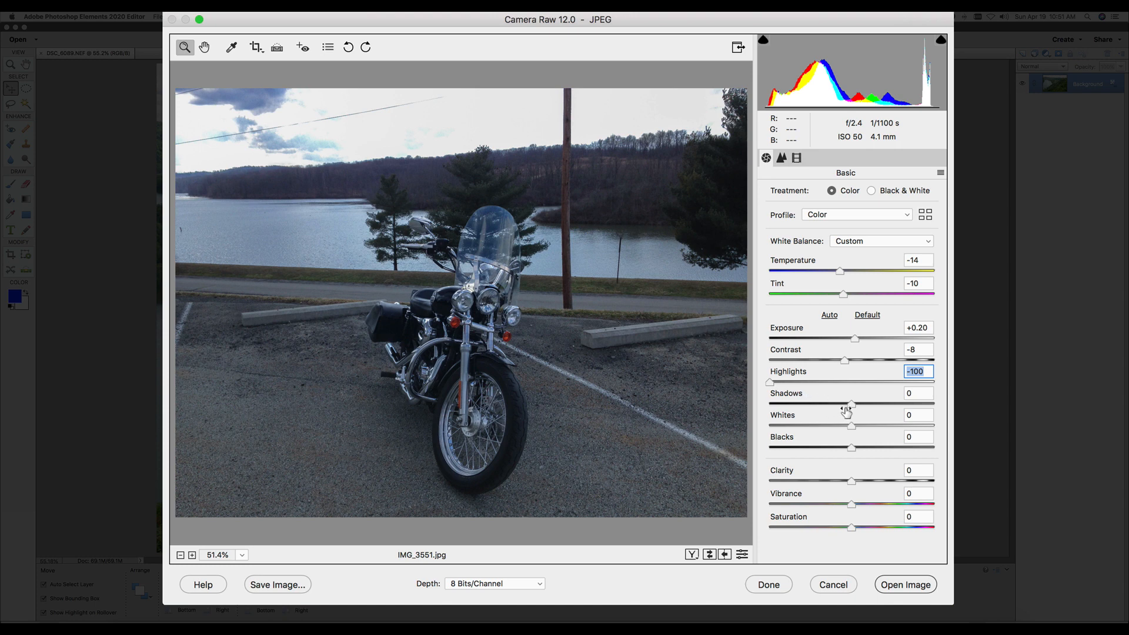
# - Set Shadows +3, Whites +37, Clarity +78, Vibrance +37 and Saturation -13
pyautogui.moveTo(852, 403); pyautogui.dragTo(858, 403)
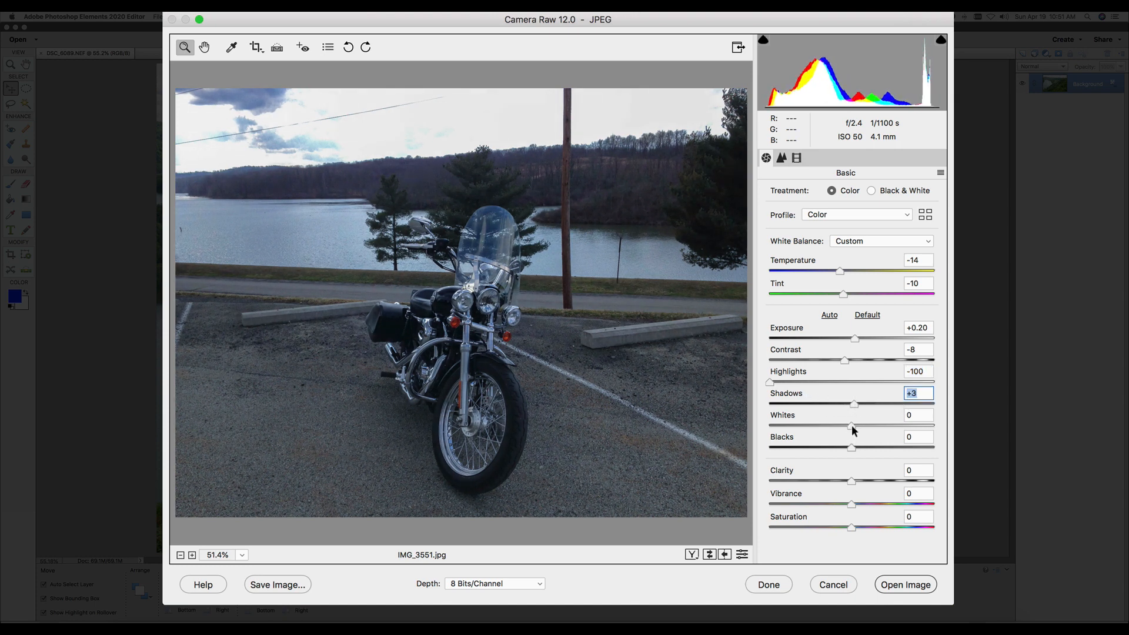
pyautogui.moveTo(853, 426); pyautogui.dragTo(909, 425)
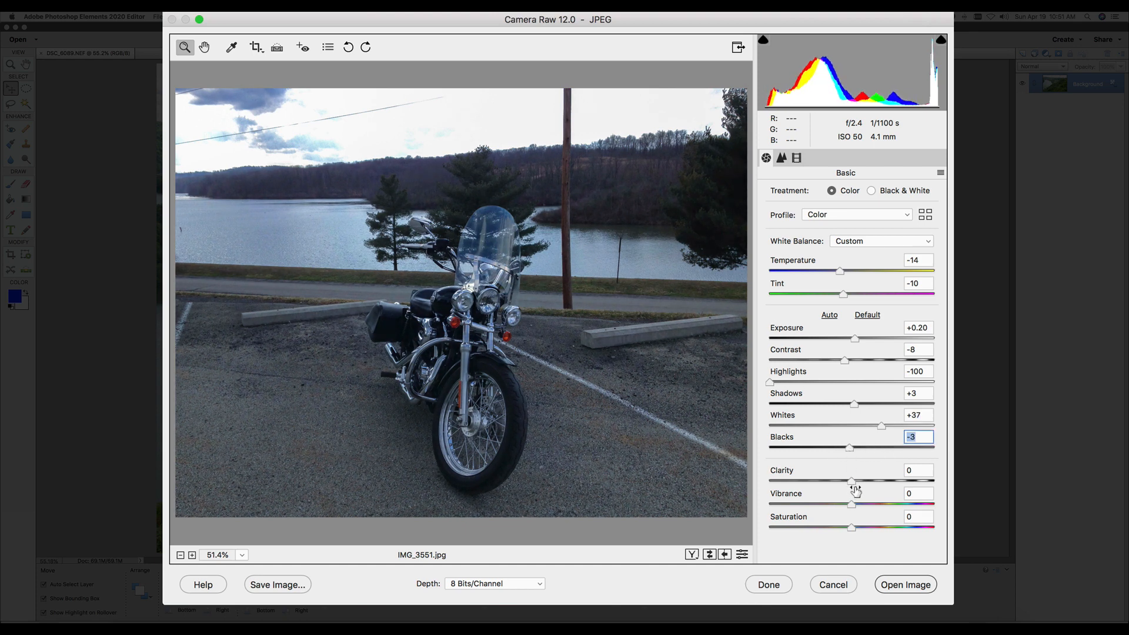
pyautogui.moveTo(852, 481); pyautogui.dragTo(928, 481)
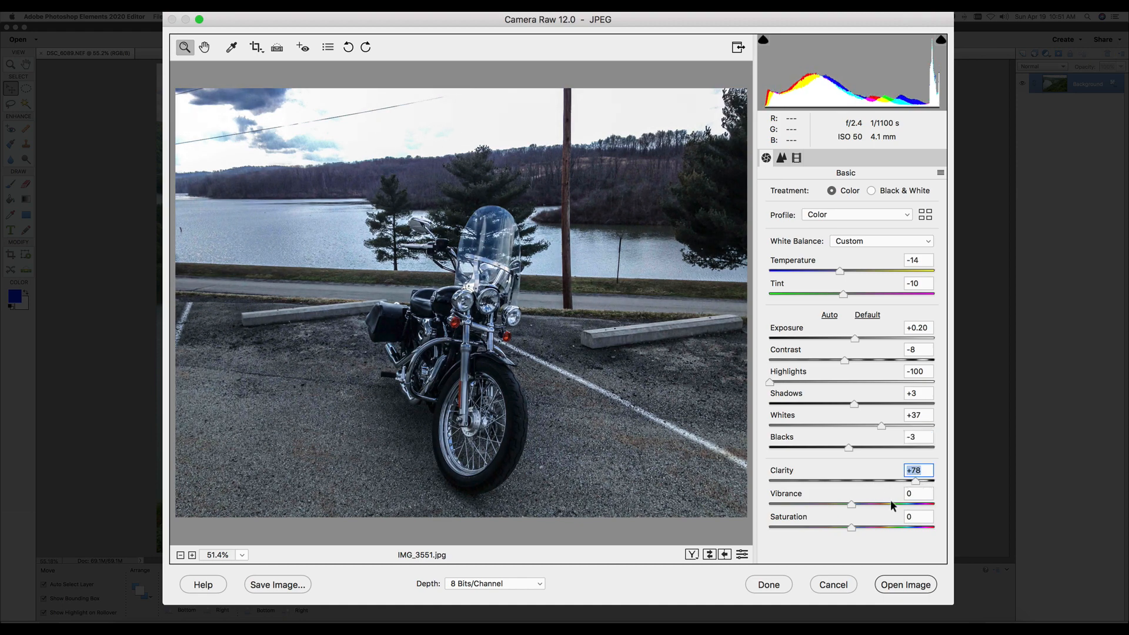
pyautogui.moveTo(851, 505); pyautogui.dragTo(857, 505)
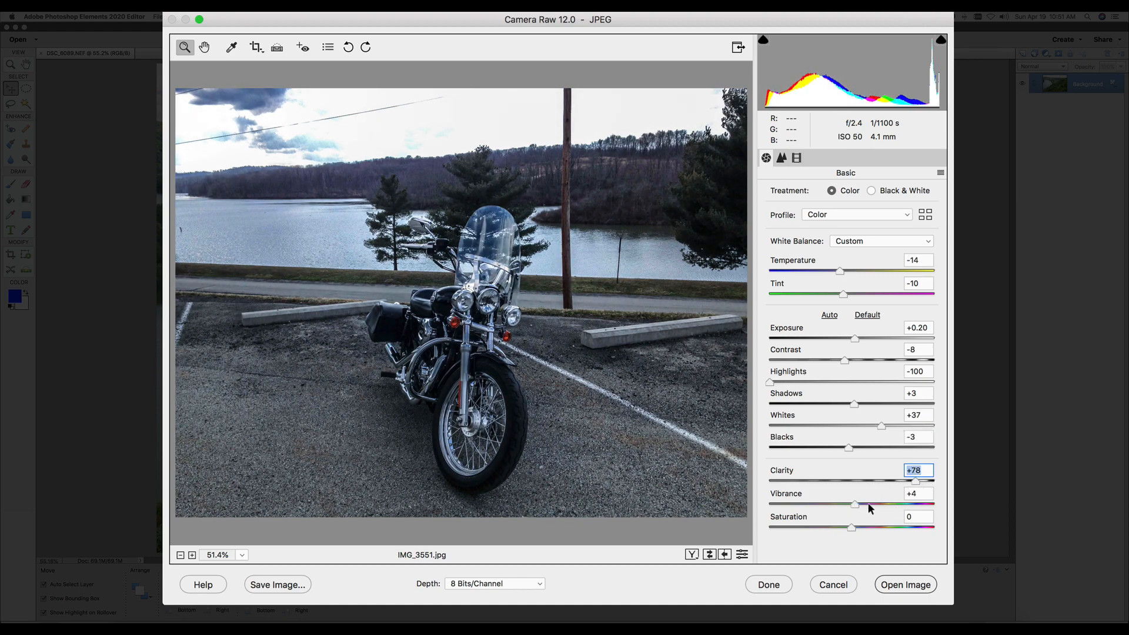
pyautogui.moveTo(849, 504); pyautogui.dragTo(870, 505)
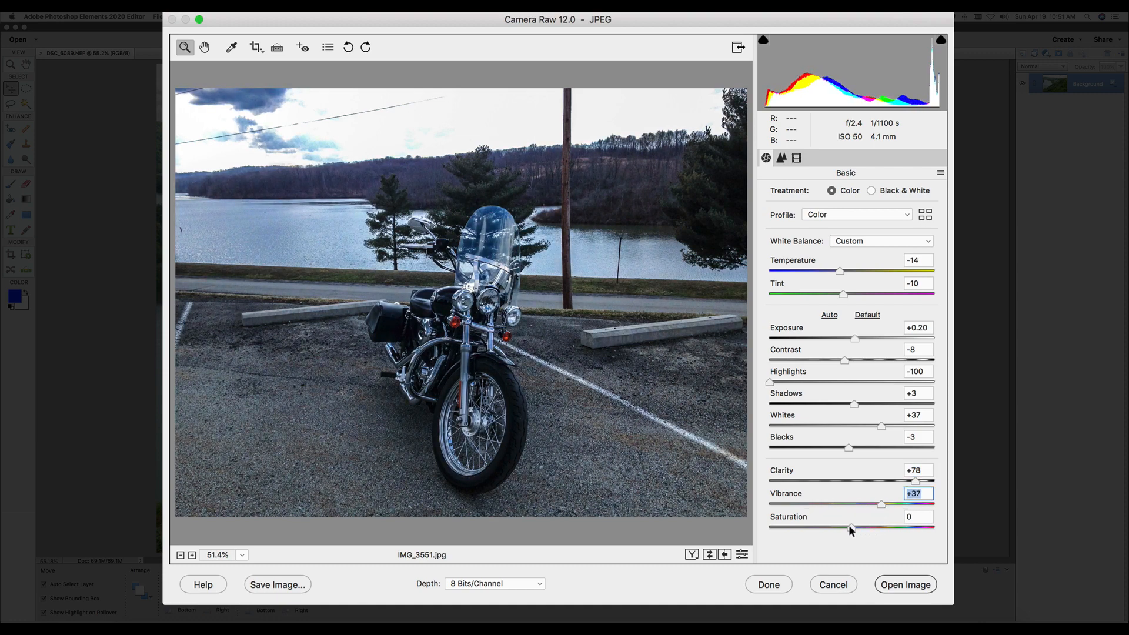
pyautogui.moveTo(851, 528); pyautogui.dragTo(869, 528)
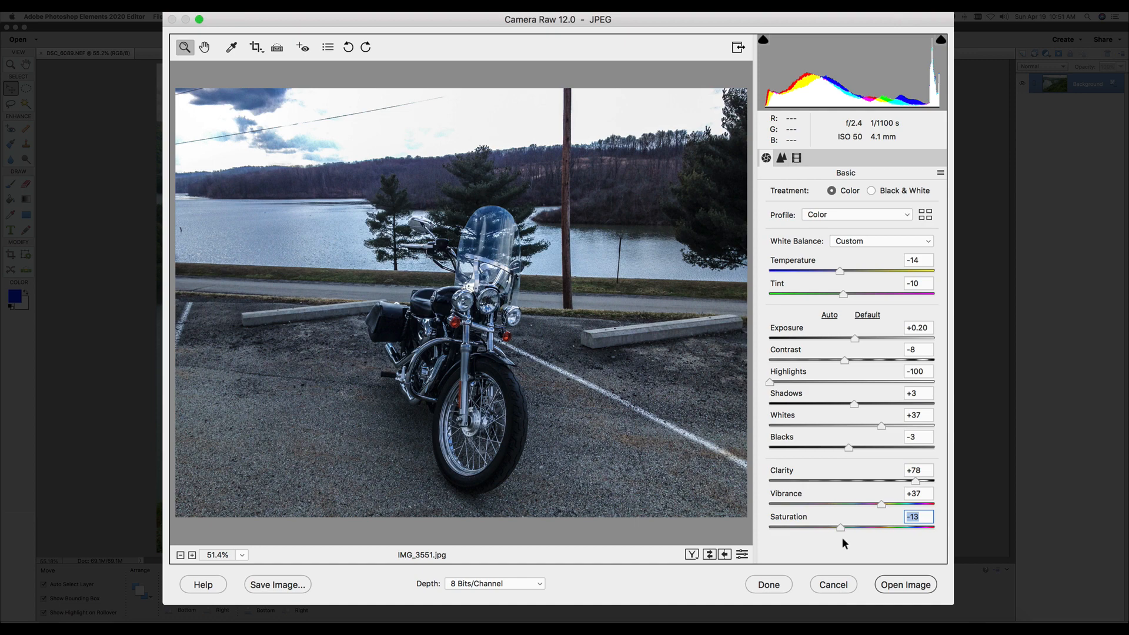
pyautogui.moveTo(848, 557)
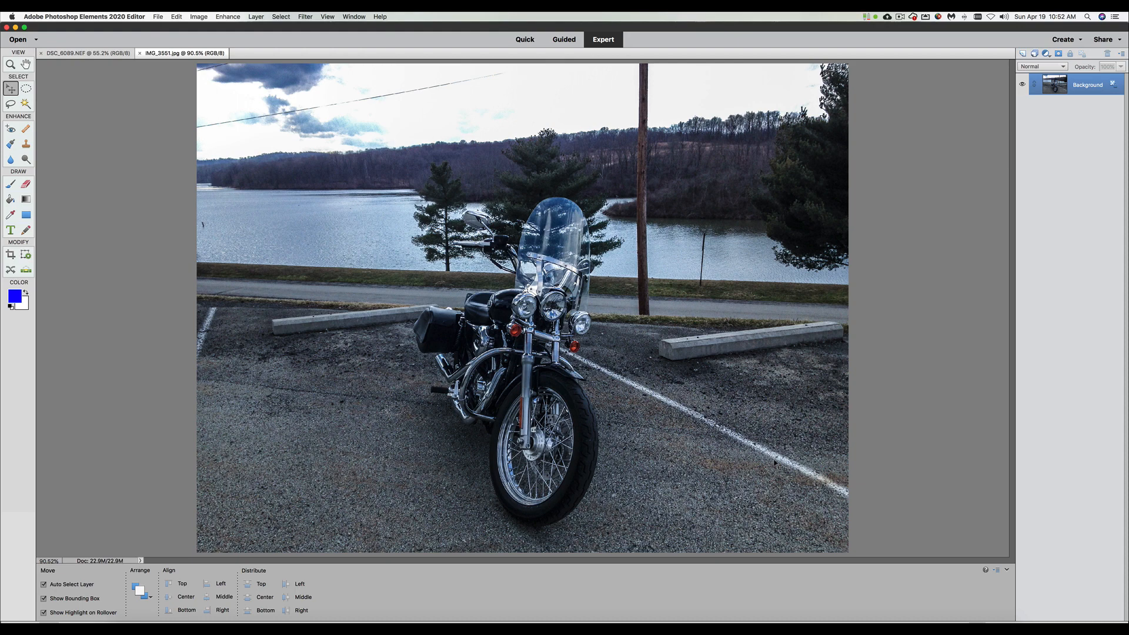
pyautogui.moveTo(480, 212)
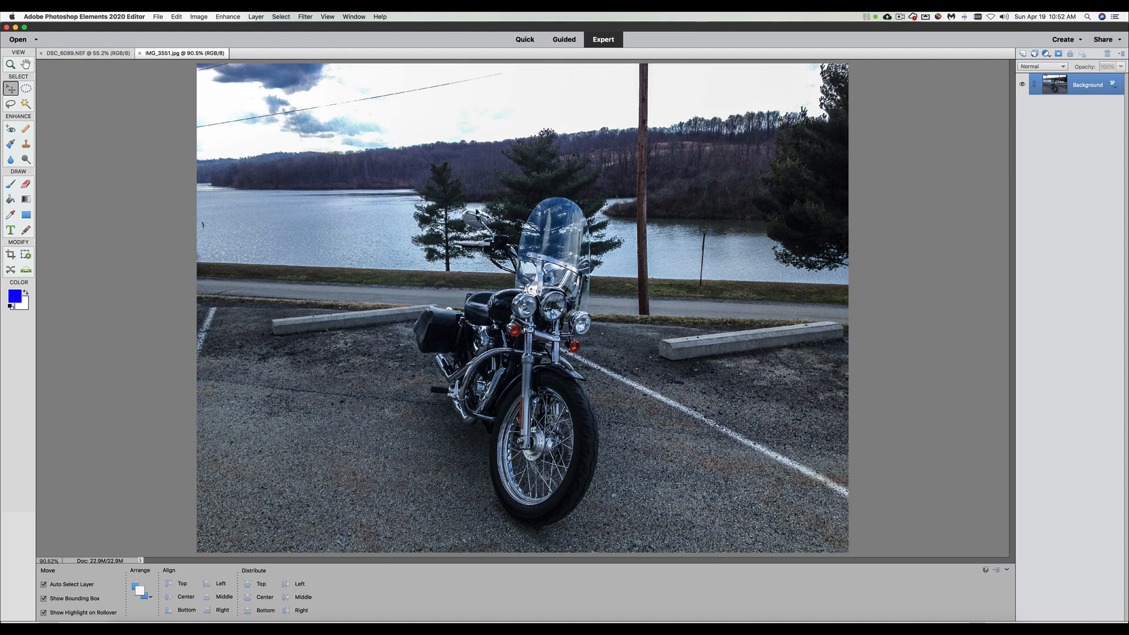
# - Switch to the DSC_6089.NEF tab and back to the IMG_3551.jpg tab
pyautogui.click(78, 53)
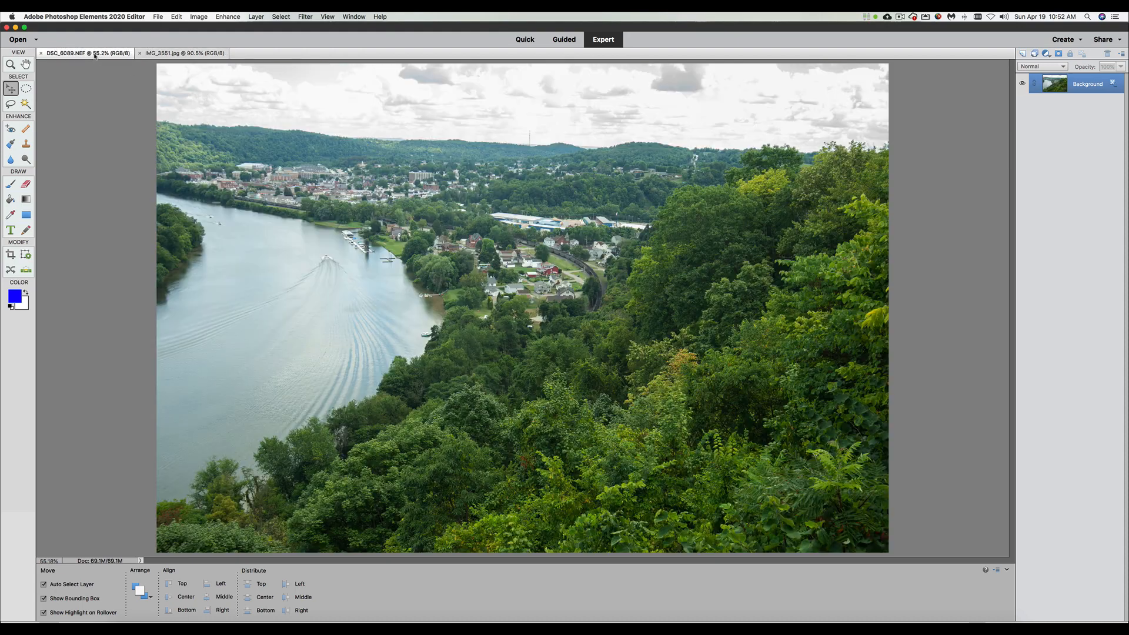
pyautogui.click(180, 53)
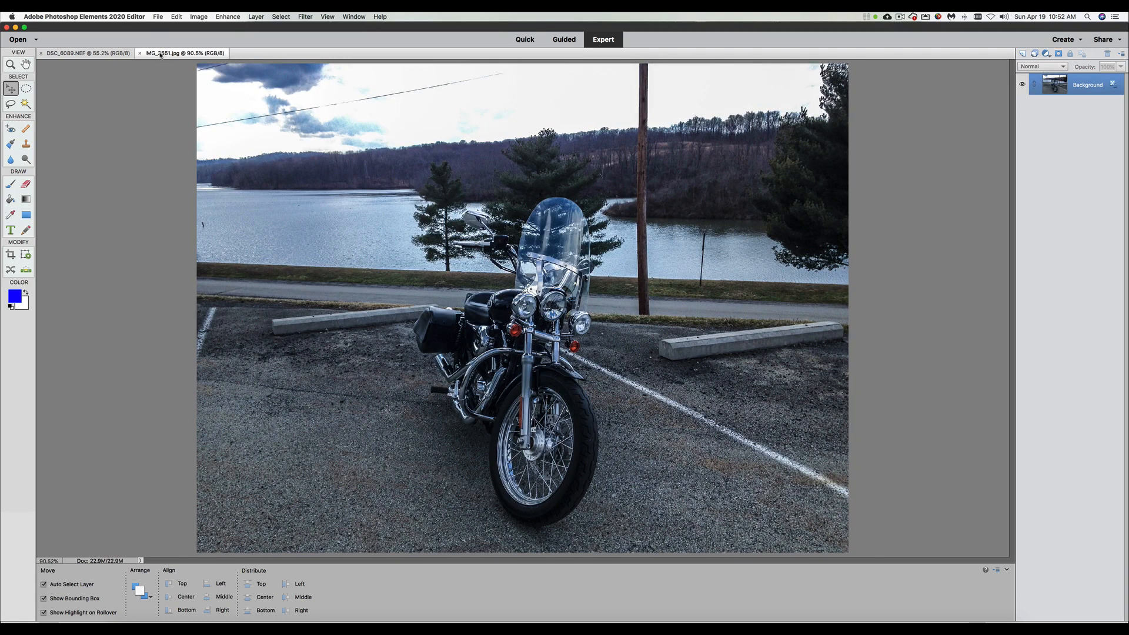
pyautogui.moveTo(174, 155)
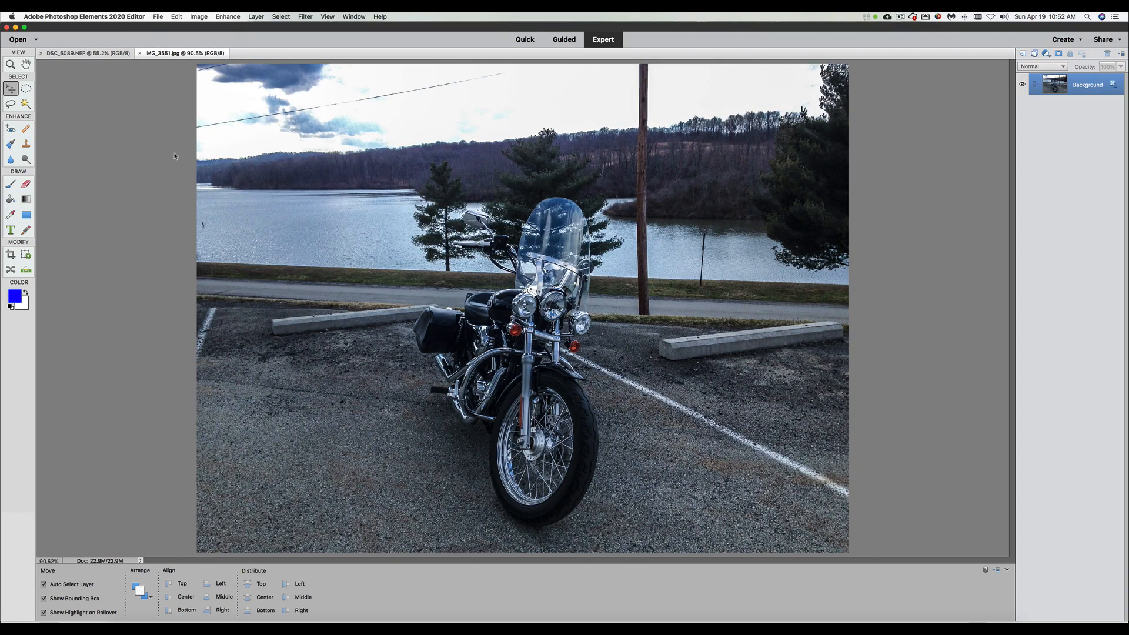
pyautogui.moveTo(296, 224)
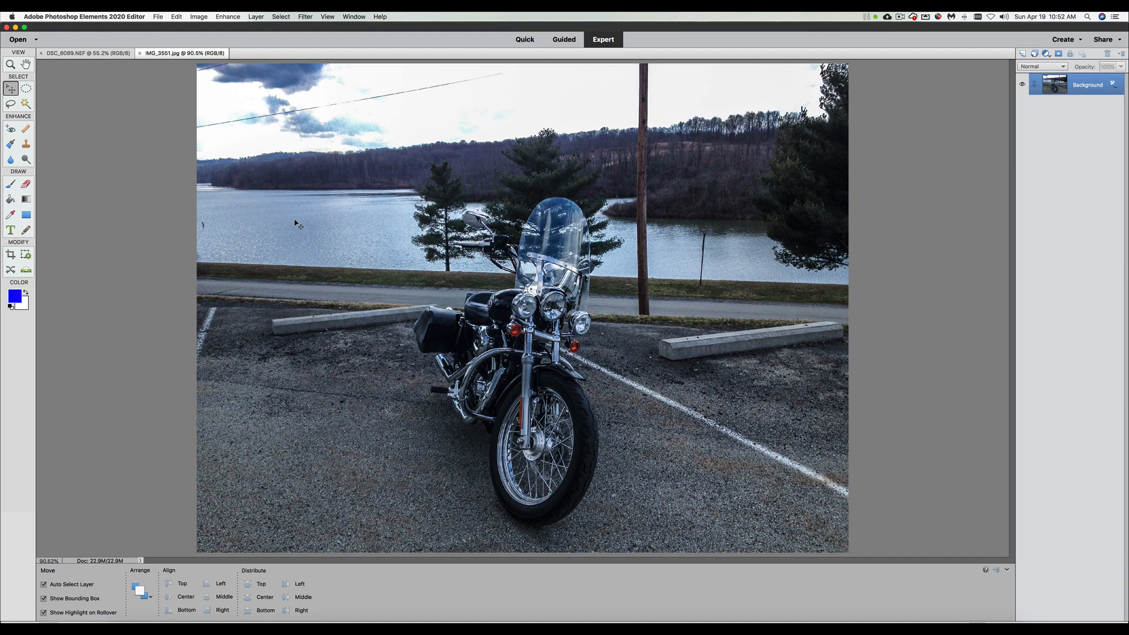